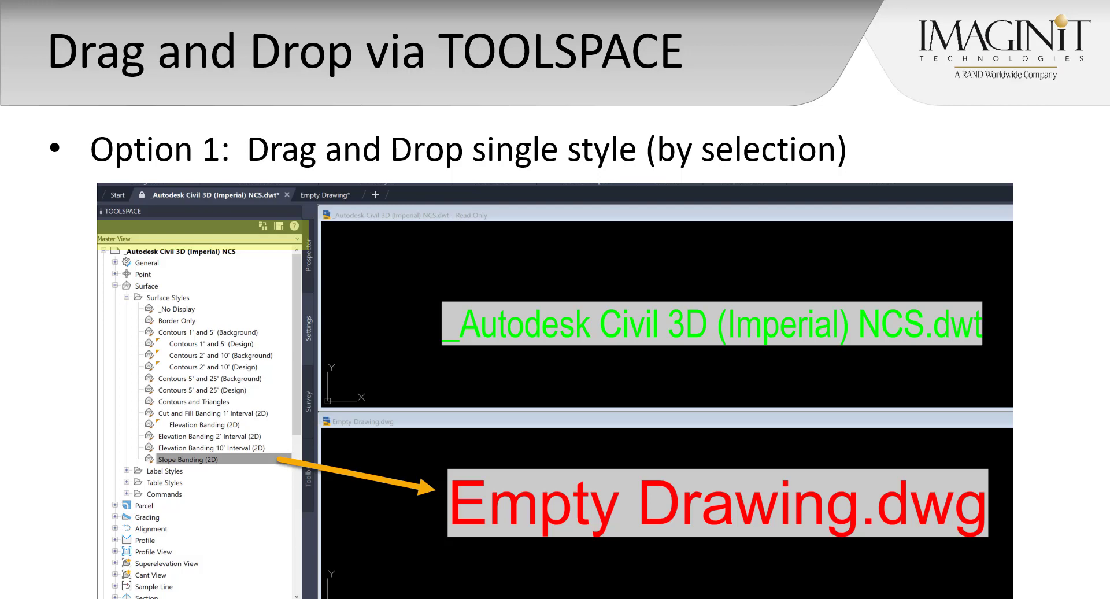
pyautogui.moveTo(731, 274)
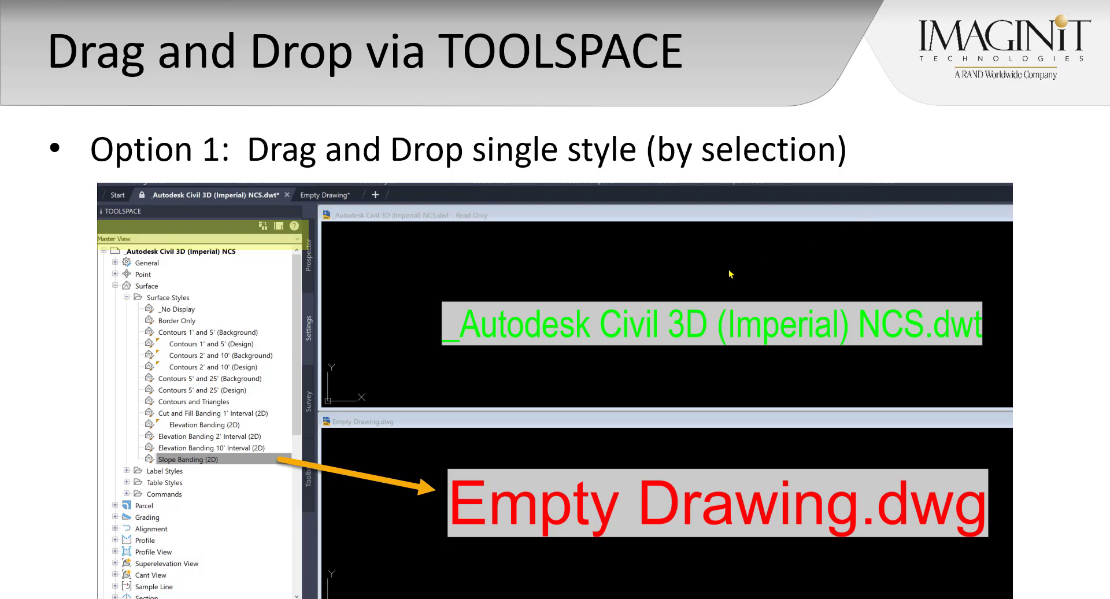
pyautogui.moveTo(687, 306)
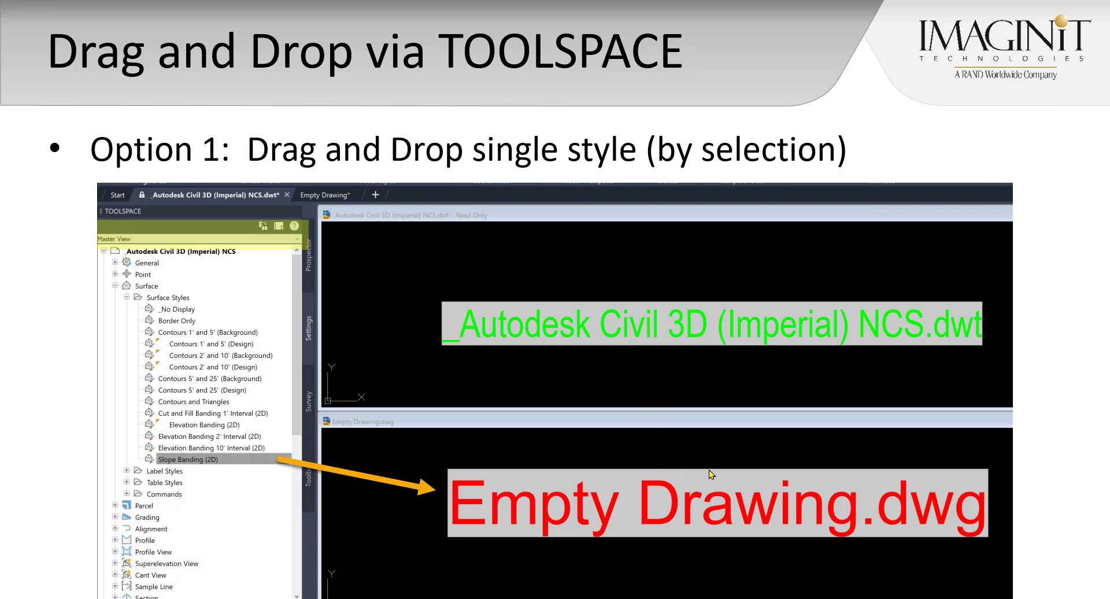
pyautogui.moveTo(397, 362)
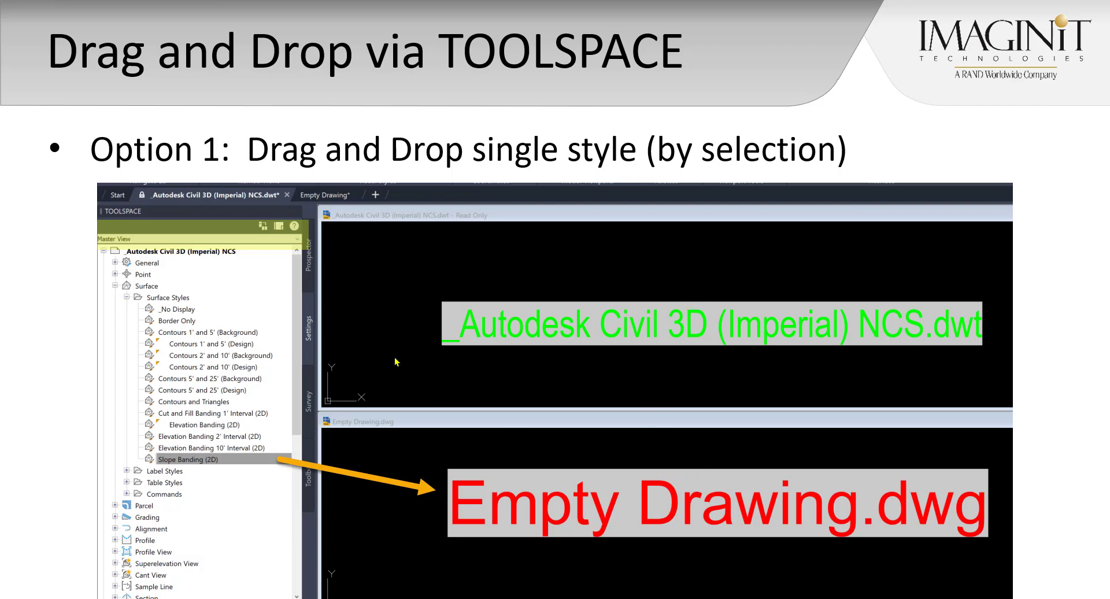
pyautogui.moveTo(276, 312)
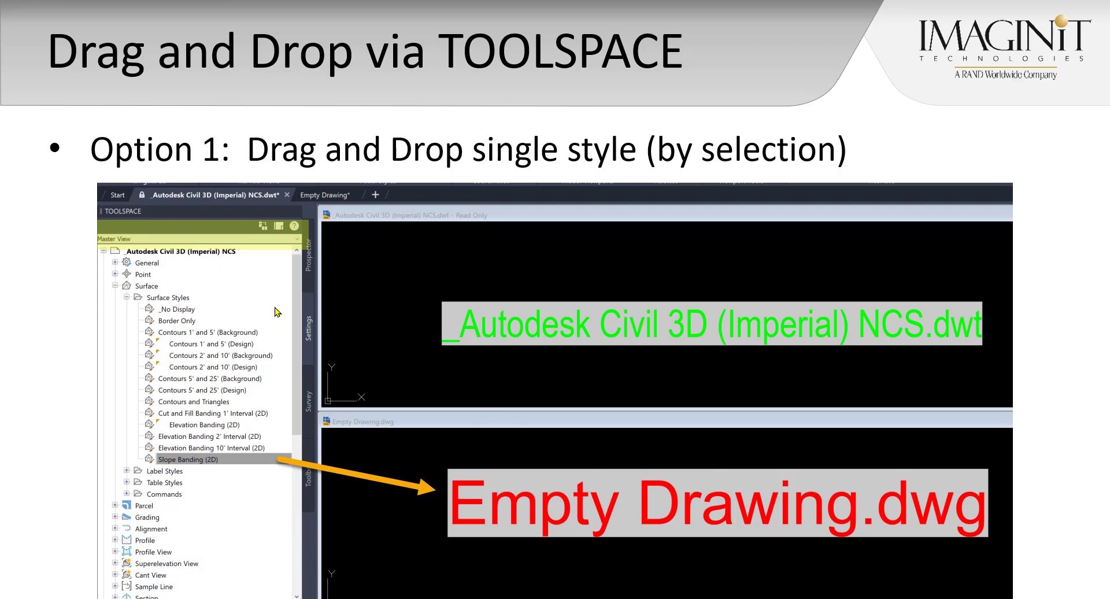
pyautogui.moveTo(184, 266)
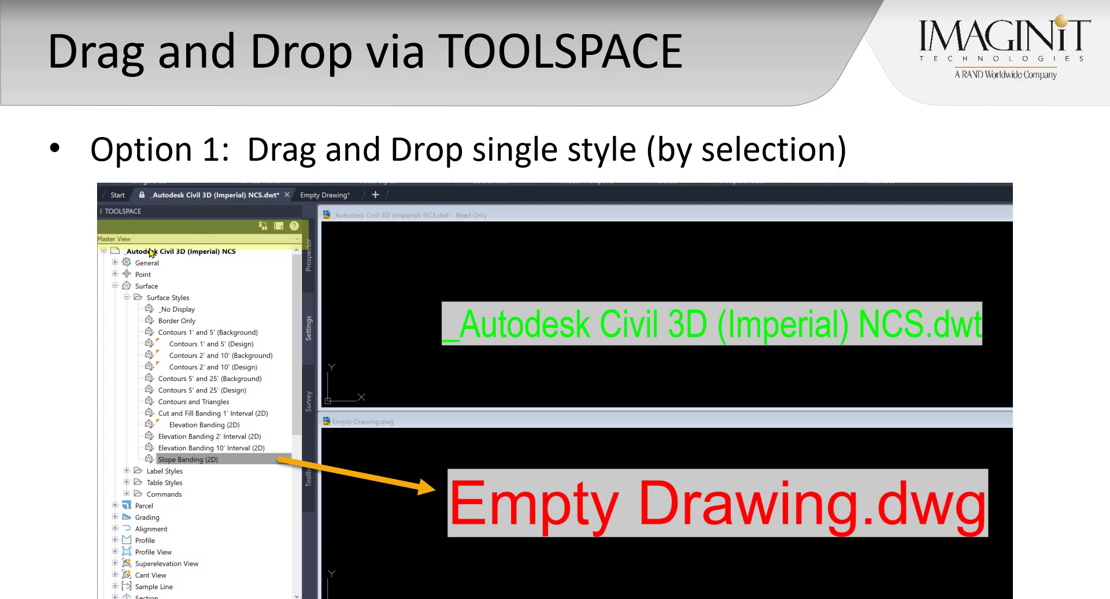
pyautogui.moveTo(154, 257)
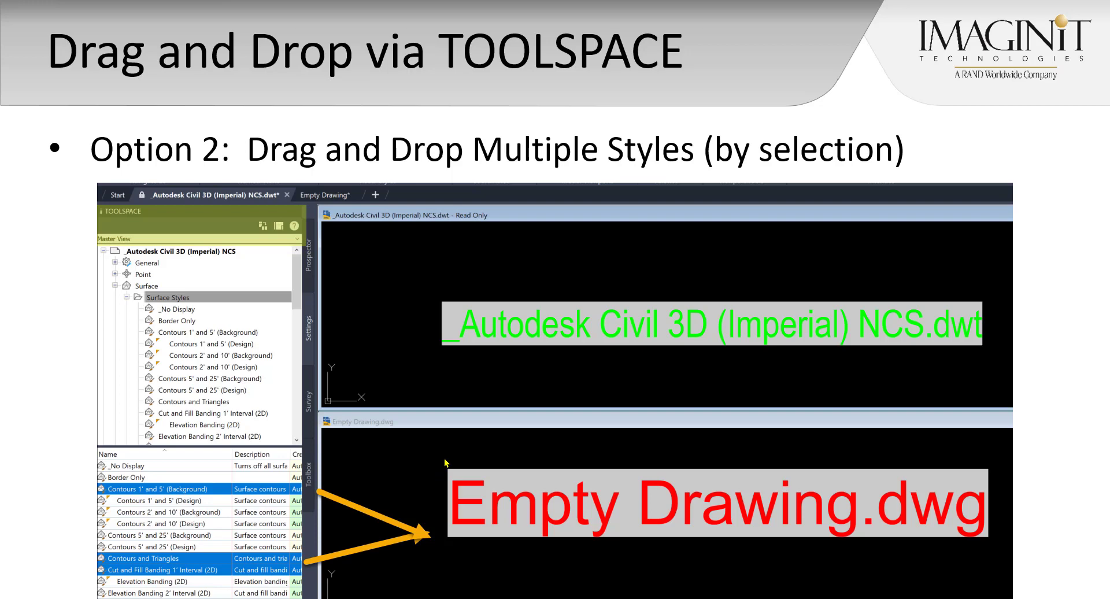
pyautogui.moveTo(169, 234)
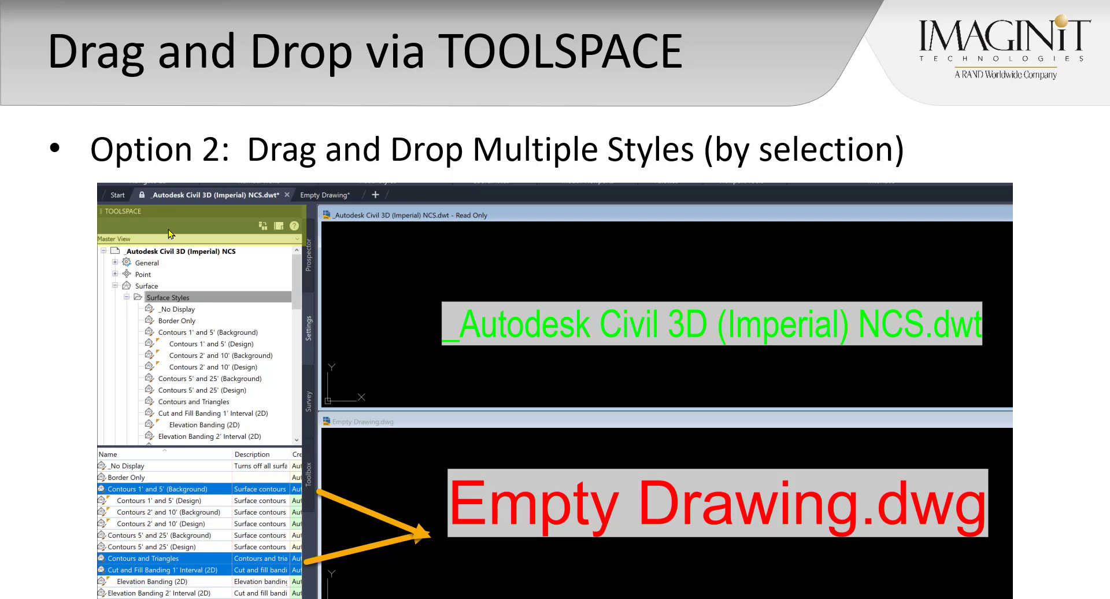
pyautogui.moveTo(301, 329)
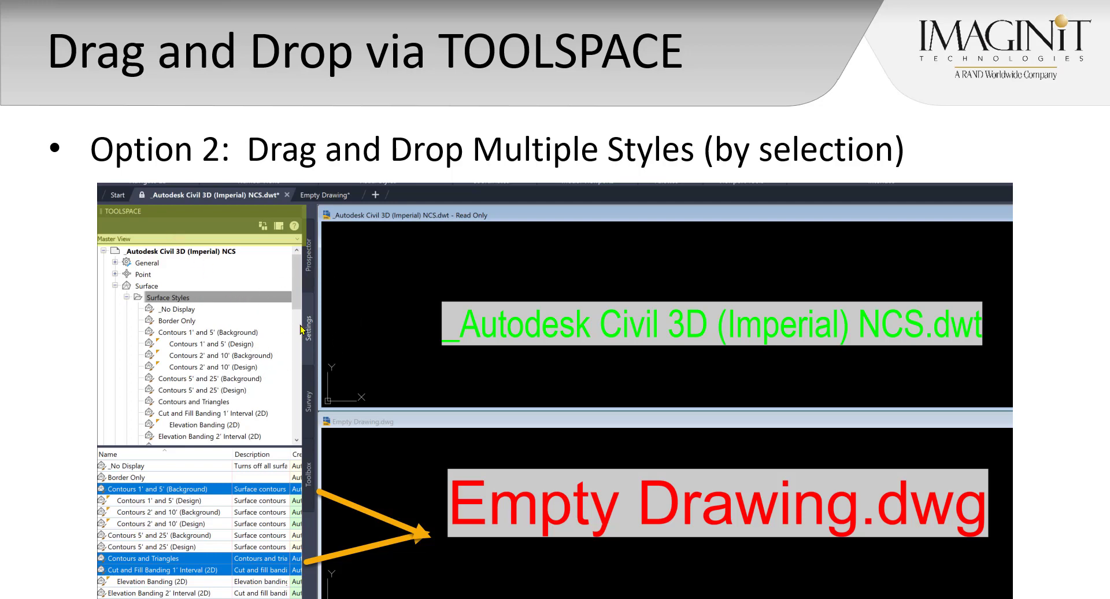
pyautogui.moveTo(142, 240)
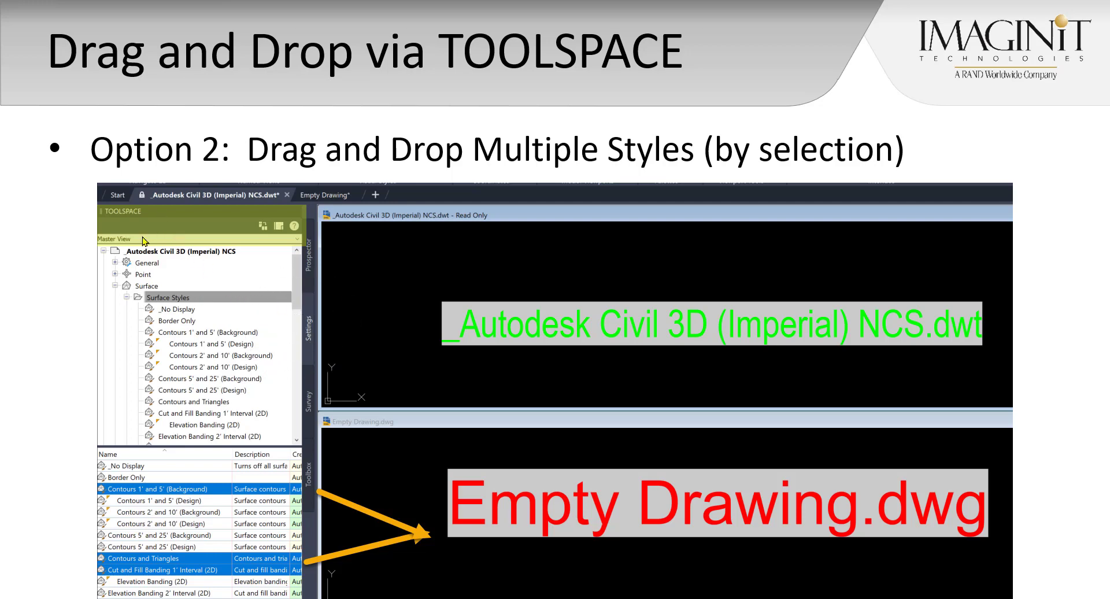
pyautogui.moveTo(148, 489)
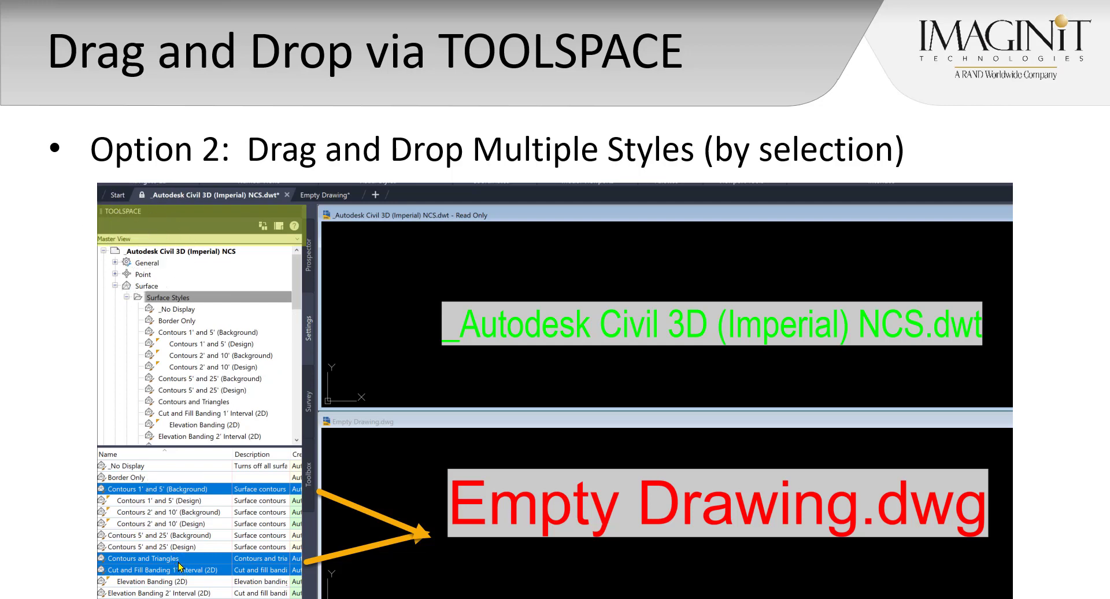
pyautogui.moveTo(180, 543)
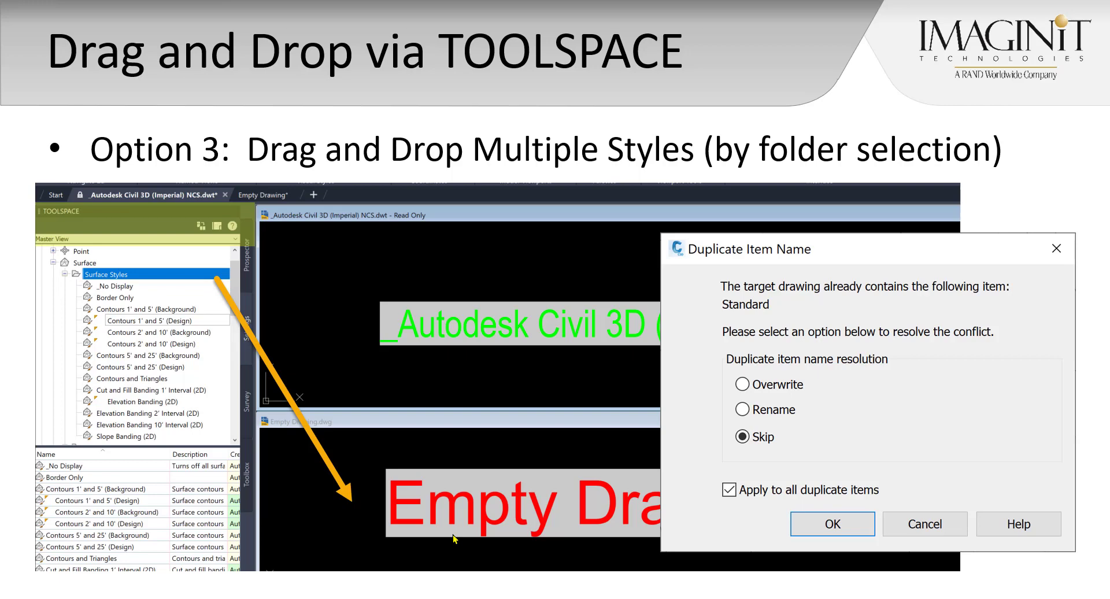
pyautogui.moveTo(103, 222)
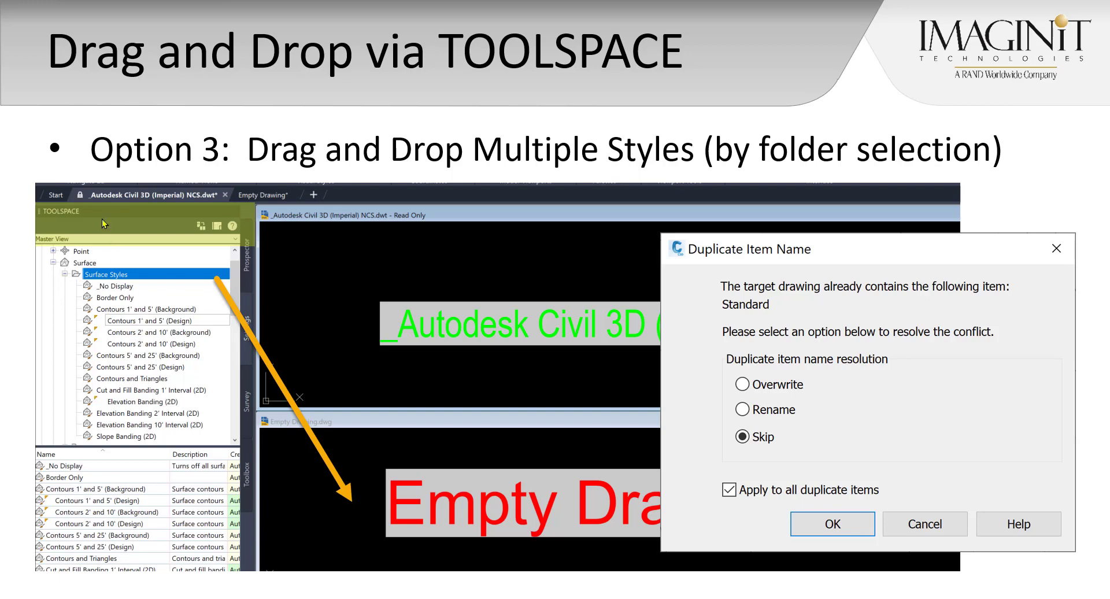
pyautogui.moveTo(136, 305)
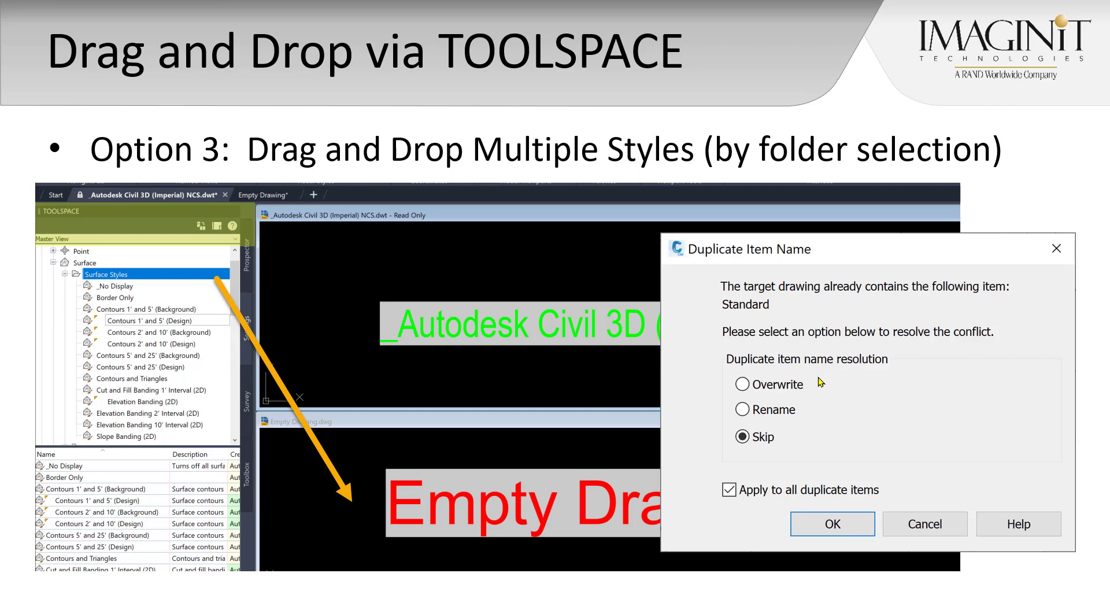
pyautogui.moveTo(820, 382)
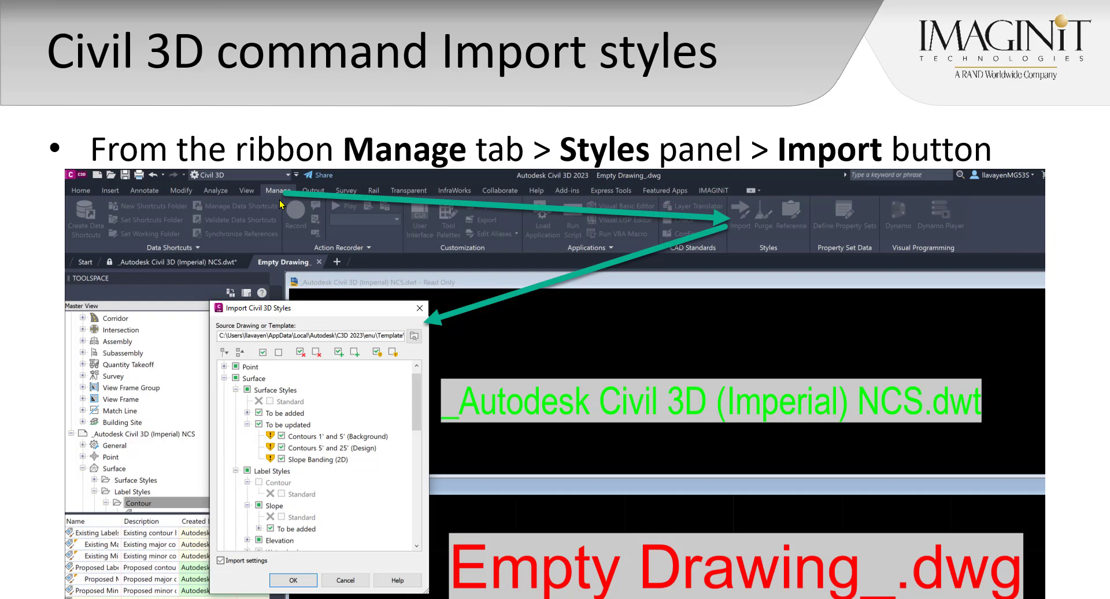
pyautogui.moveTo(767, 255)
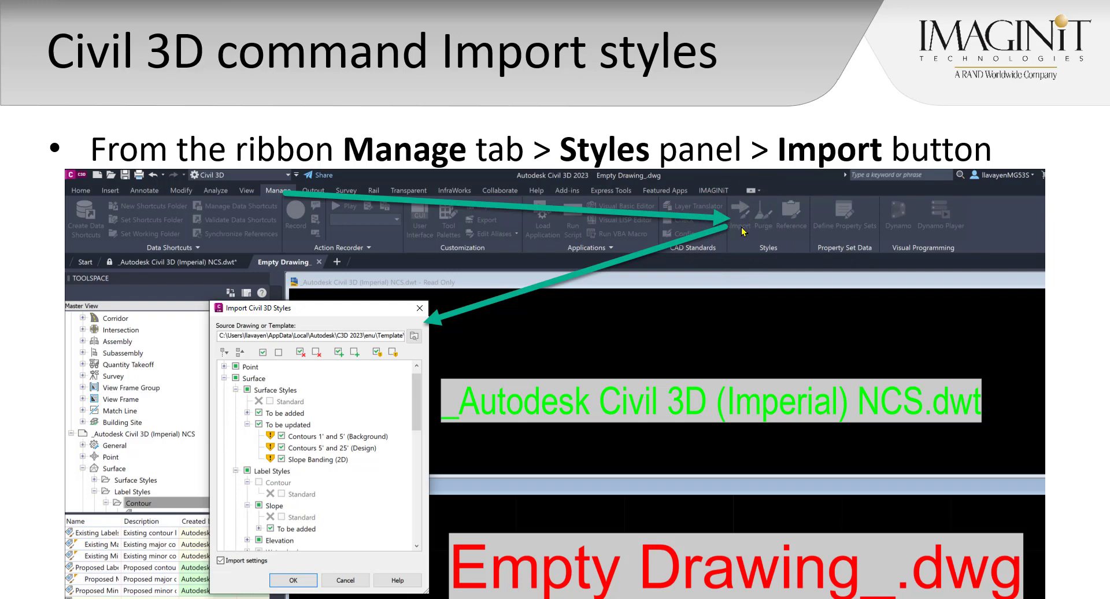
pyautogui.moveTo(700, 491)
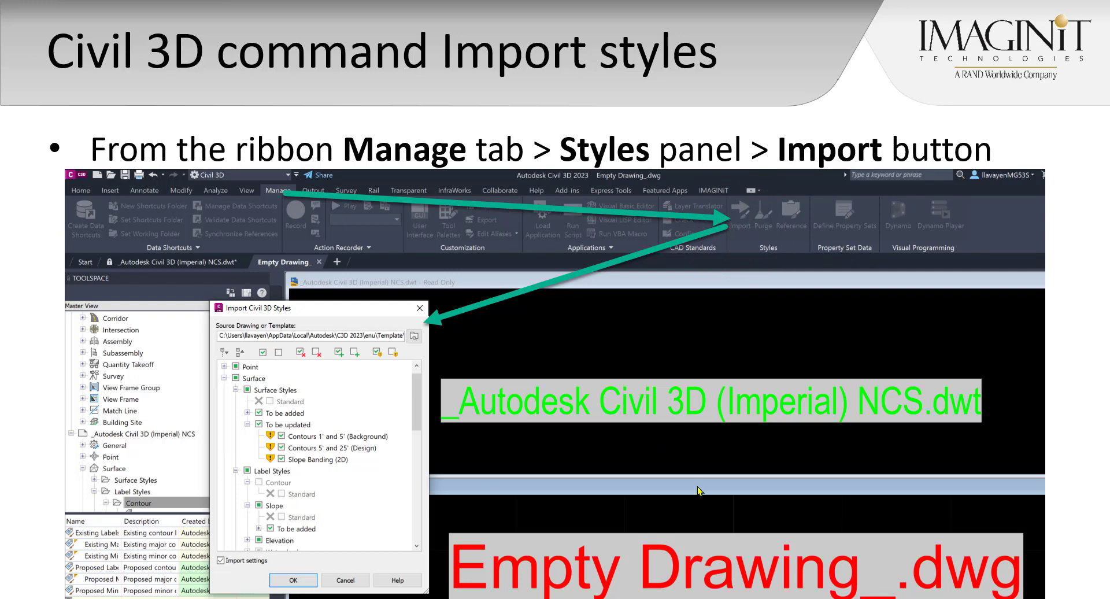
pyautogui.moveTo(444, 520)
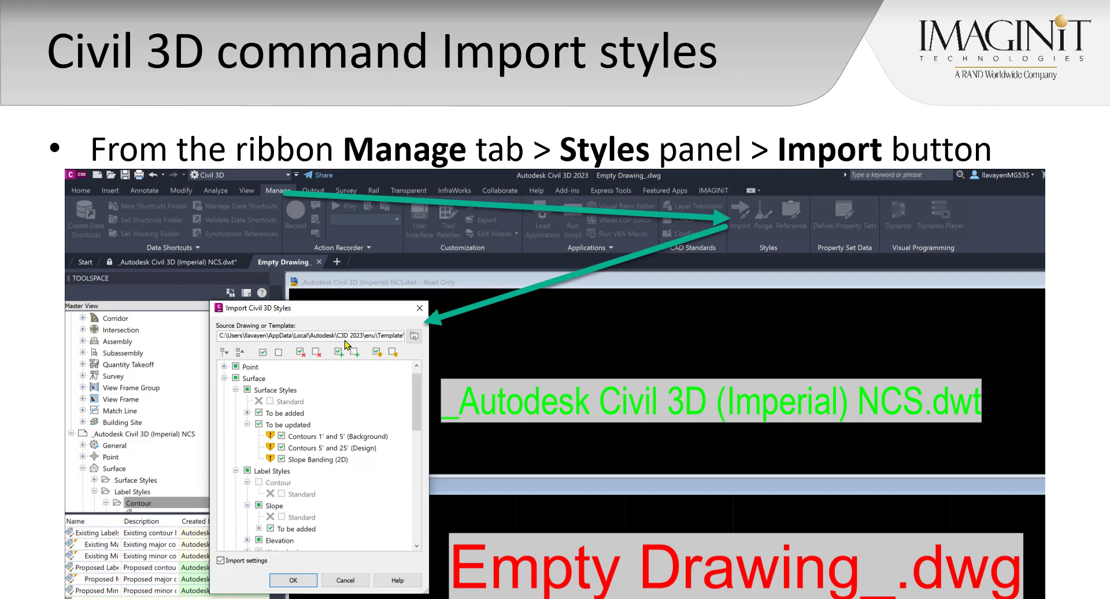
pyautogui.moveTo(333, 352)
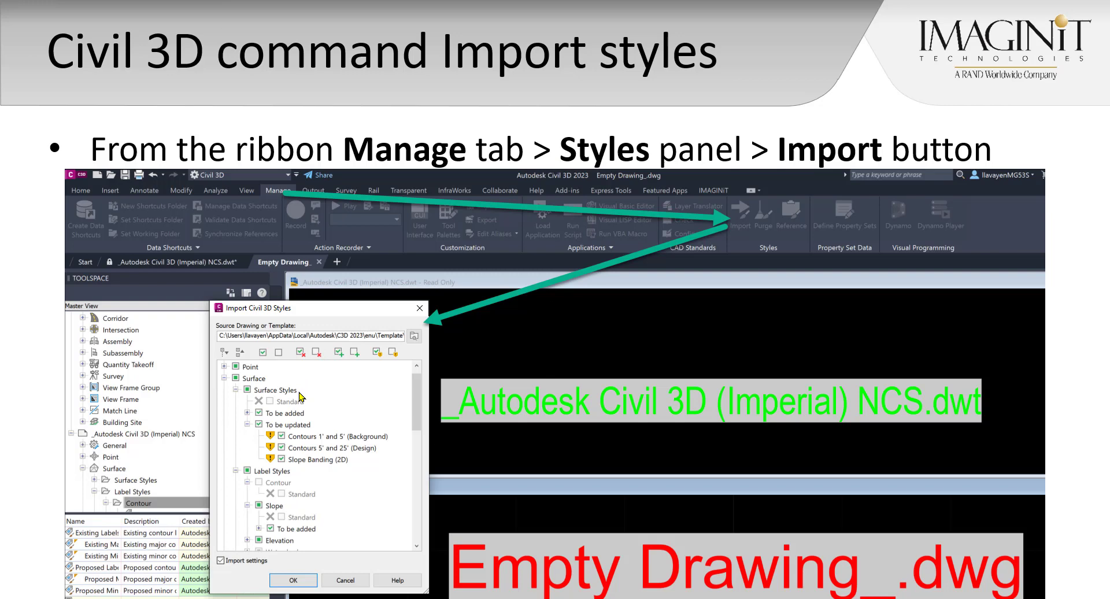
pyautogui.moveTo(324, 410)
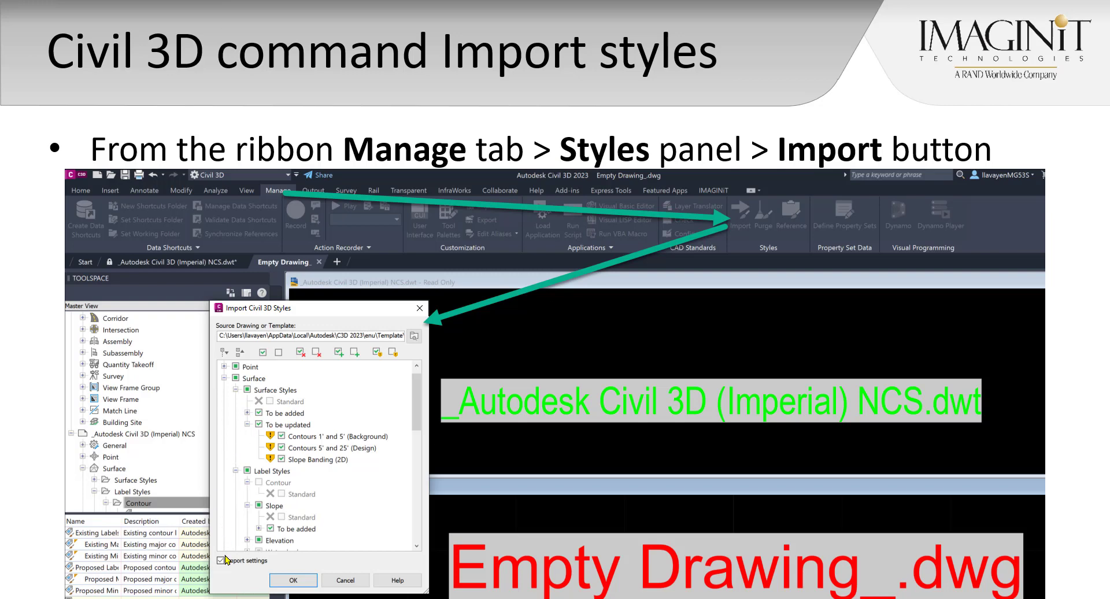
# Show the Imperial NCS template in Settings and expand its General and Surface categories.
pyautogui.click(222, 561)
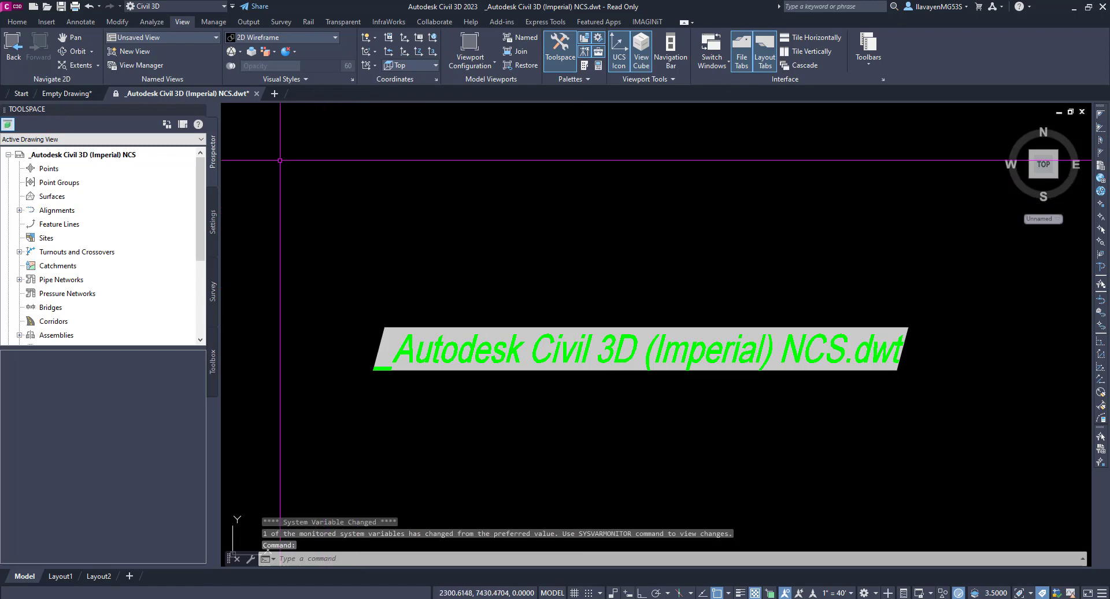
pyautogui.moveTo(448, 333)
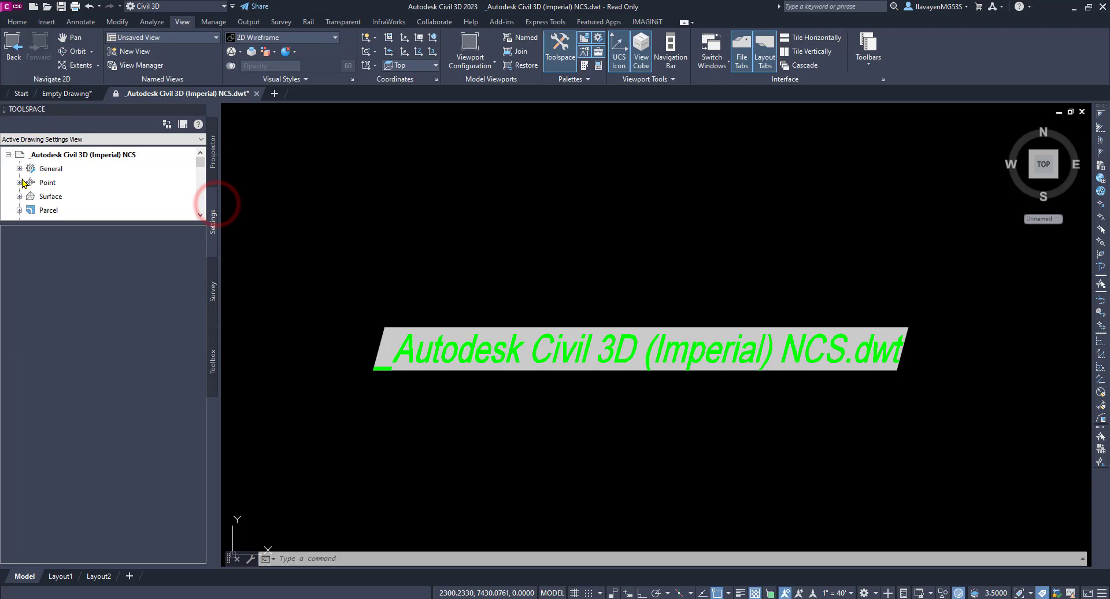
pyautogui.click(24, 168)
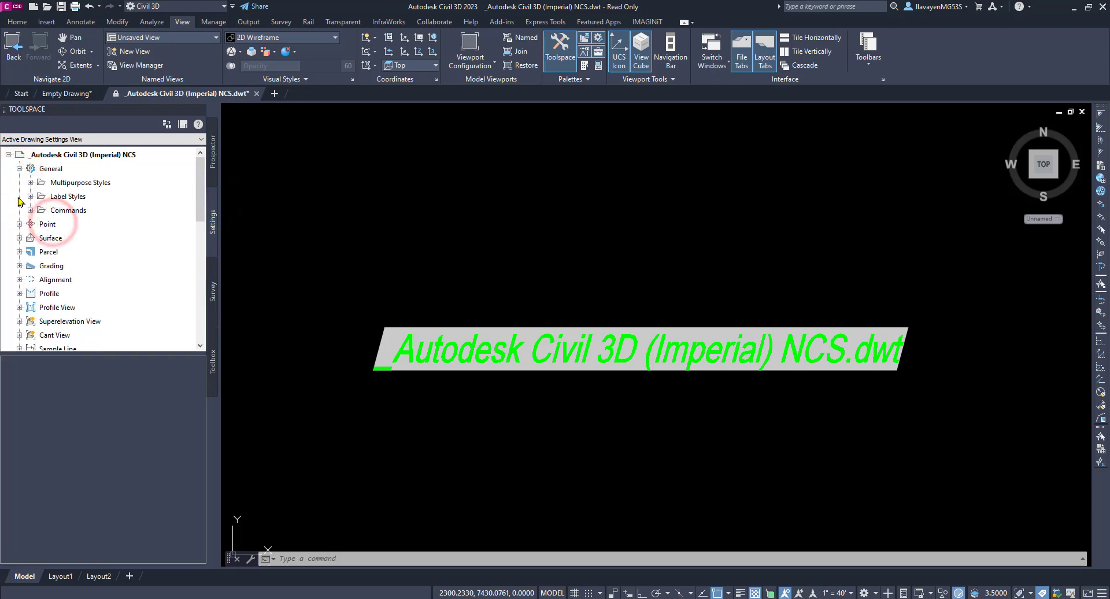
pyautogui.click(20, 237)
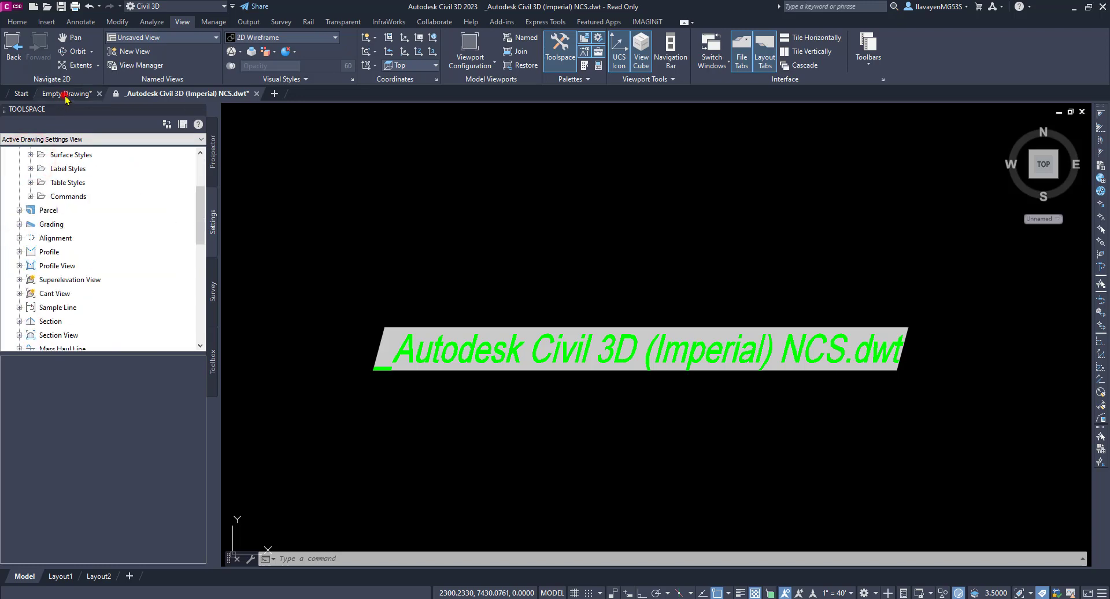
# Expand Empty Drawing's Surface Styles and Contour label styles, showing only Standard.
pyautogui.click(63, 94)
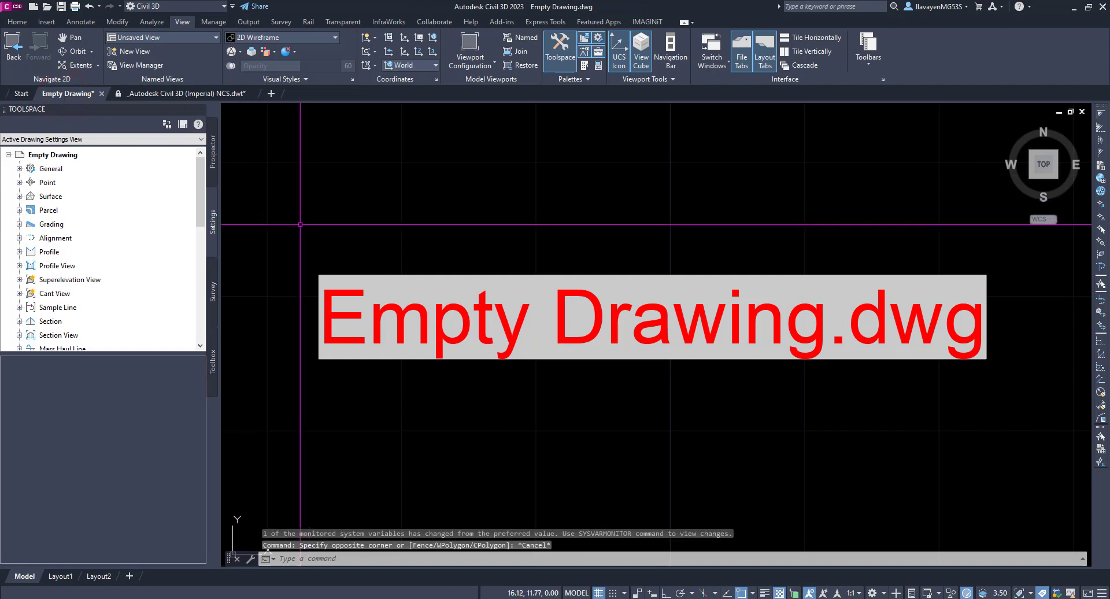
pyautogui.click(20, 196)
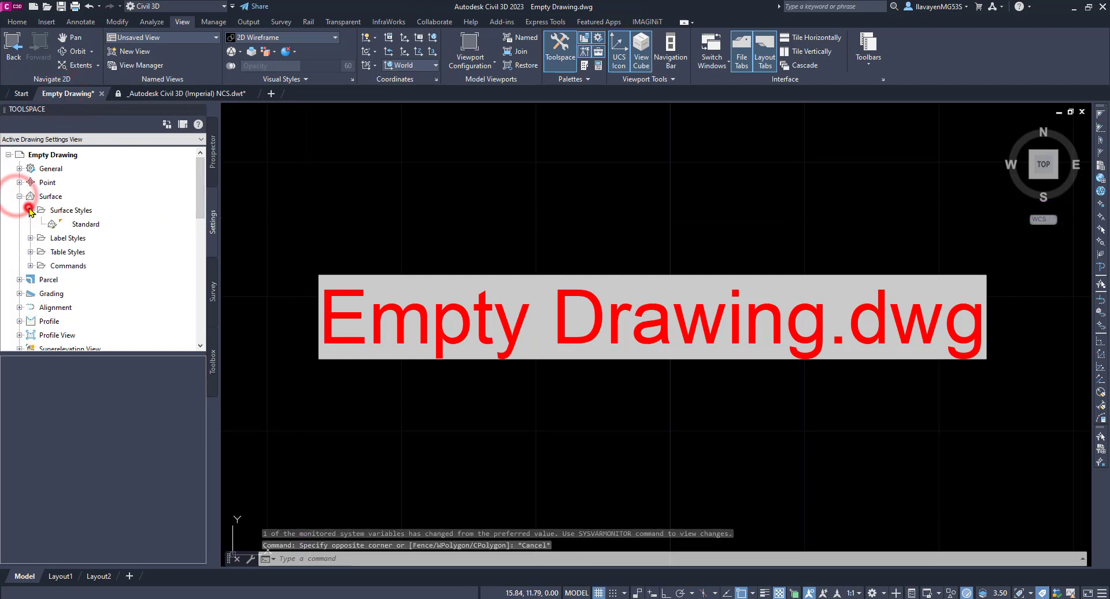
pyautogui.click(31, 237)
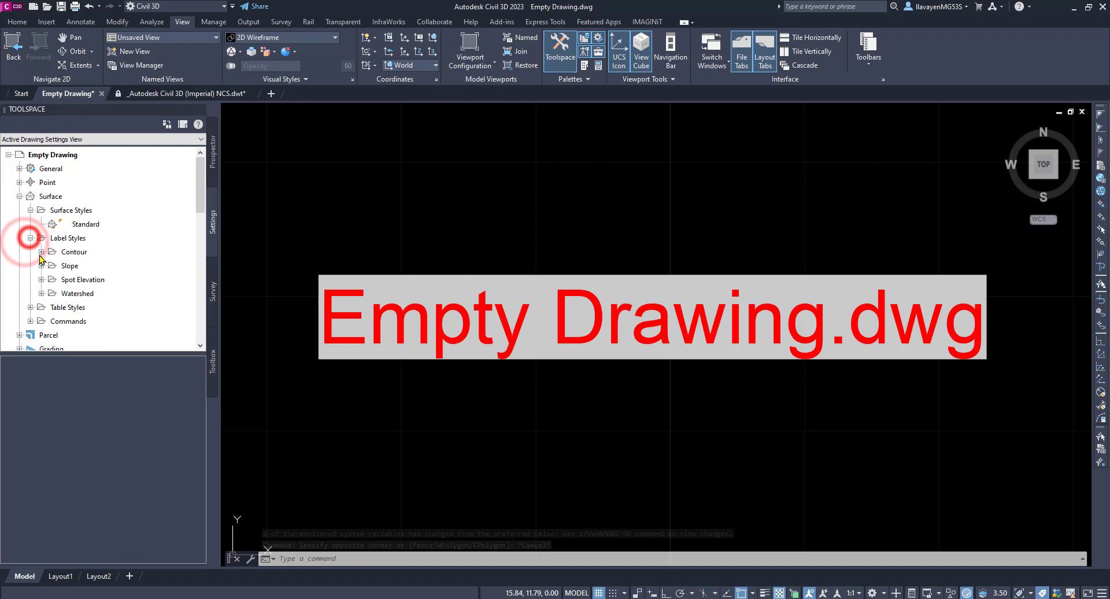
pyautogui.click(41, 252)
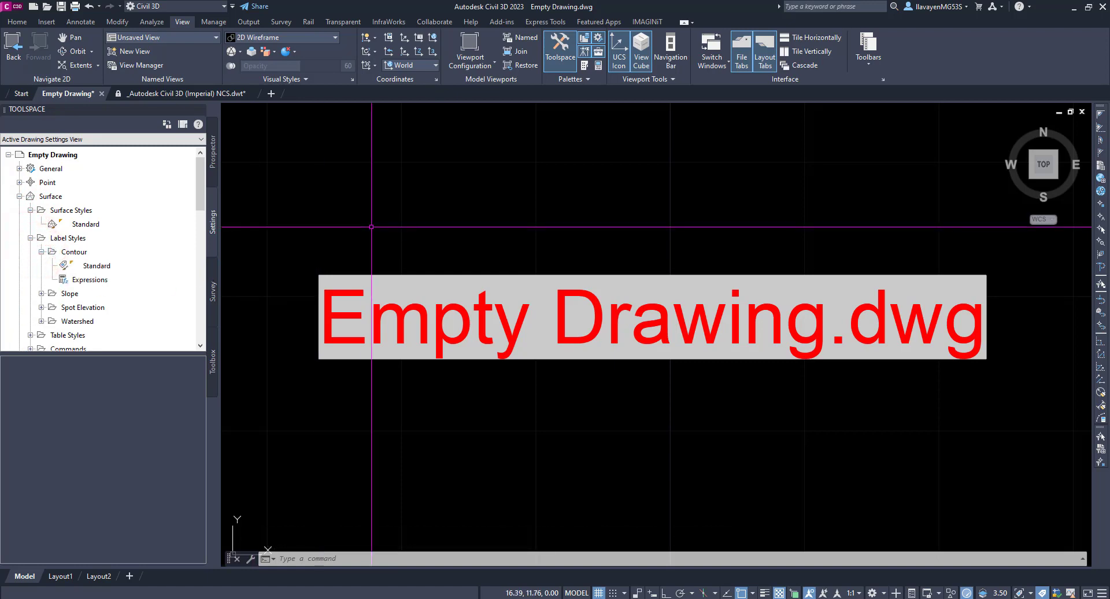
pyautogui.moveTo(708, 100)
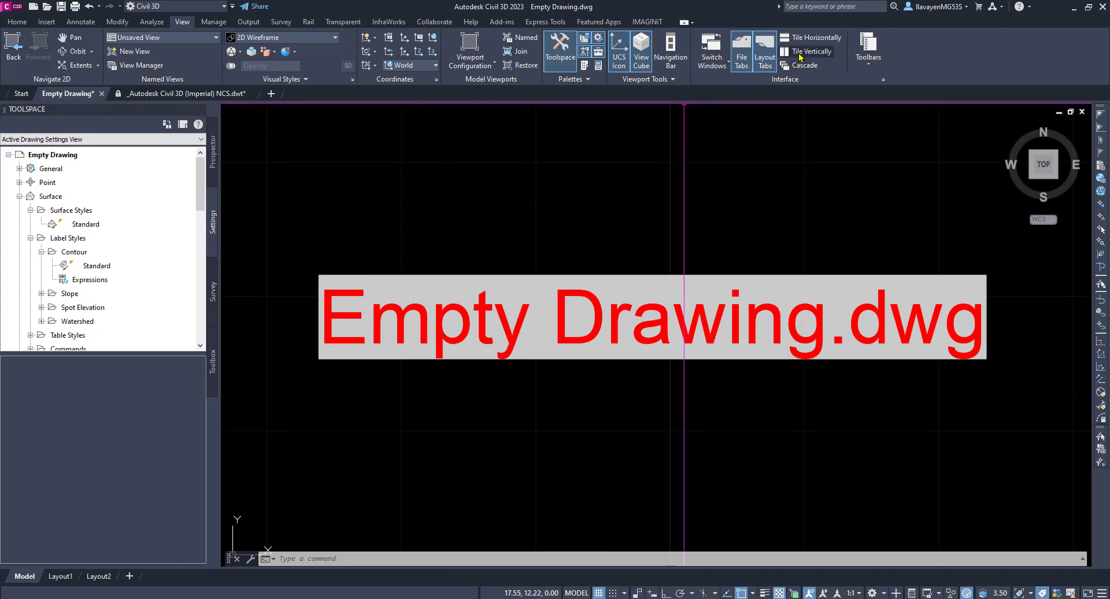
# Tile the drawings horizontally and copy the template's Slope Banding (2D) style into Empty Drawing.
pyautogui.click(814, 38)
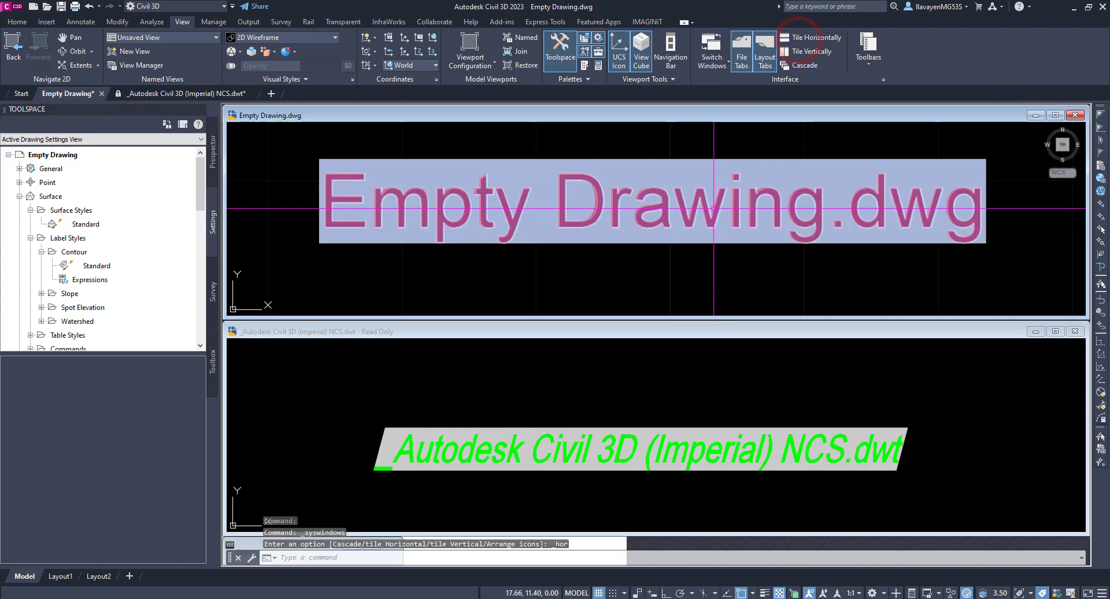
pyautogui.click(587, 393)
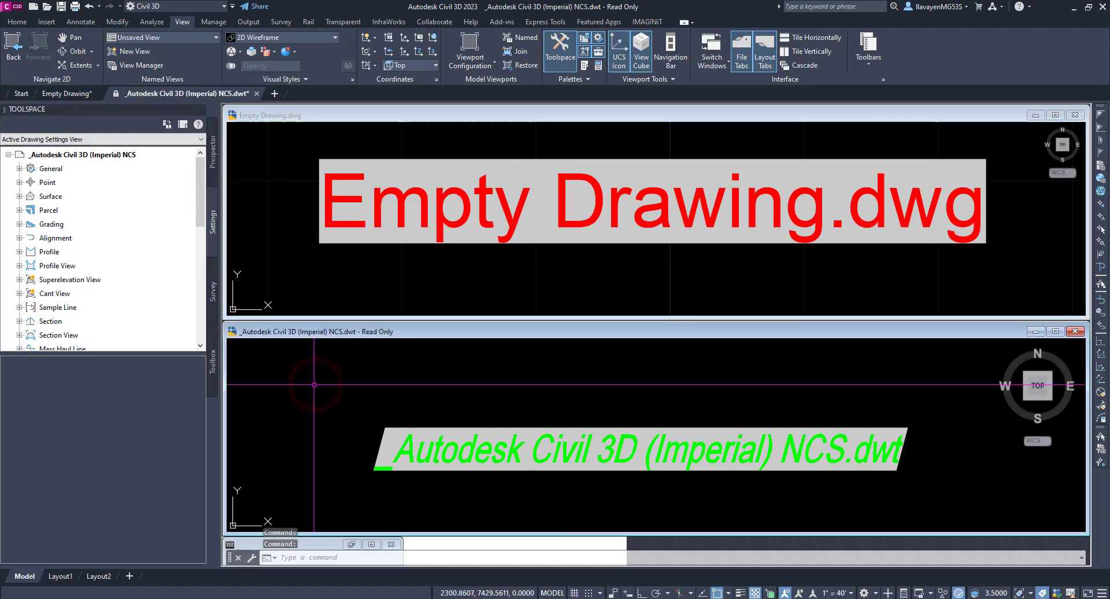
pyautogui.moveTo(106, 248)
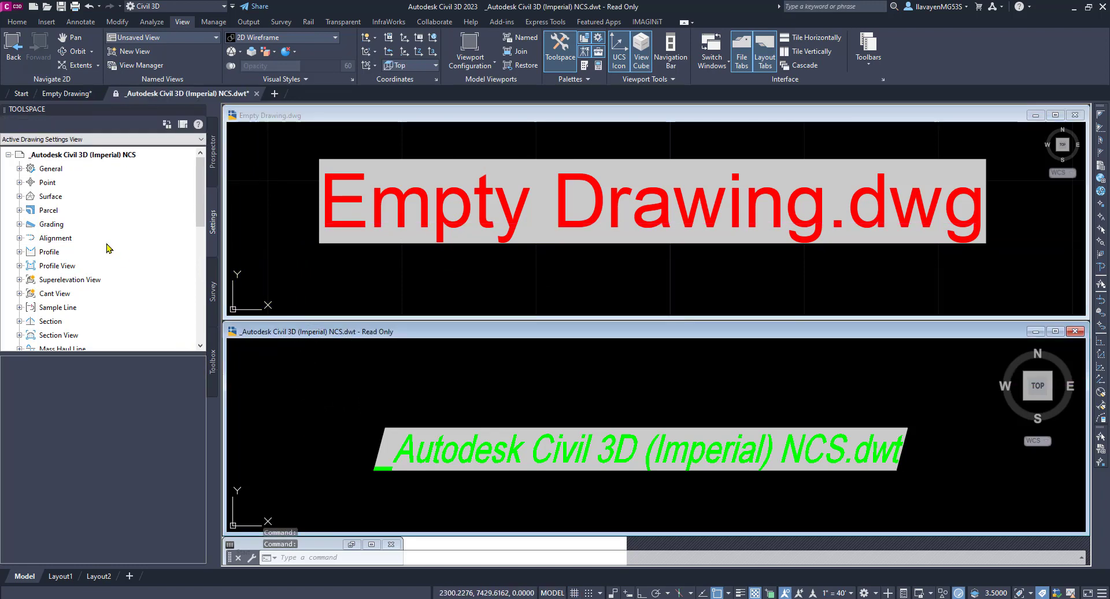
pyautogui.moveTo(22, 203)
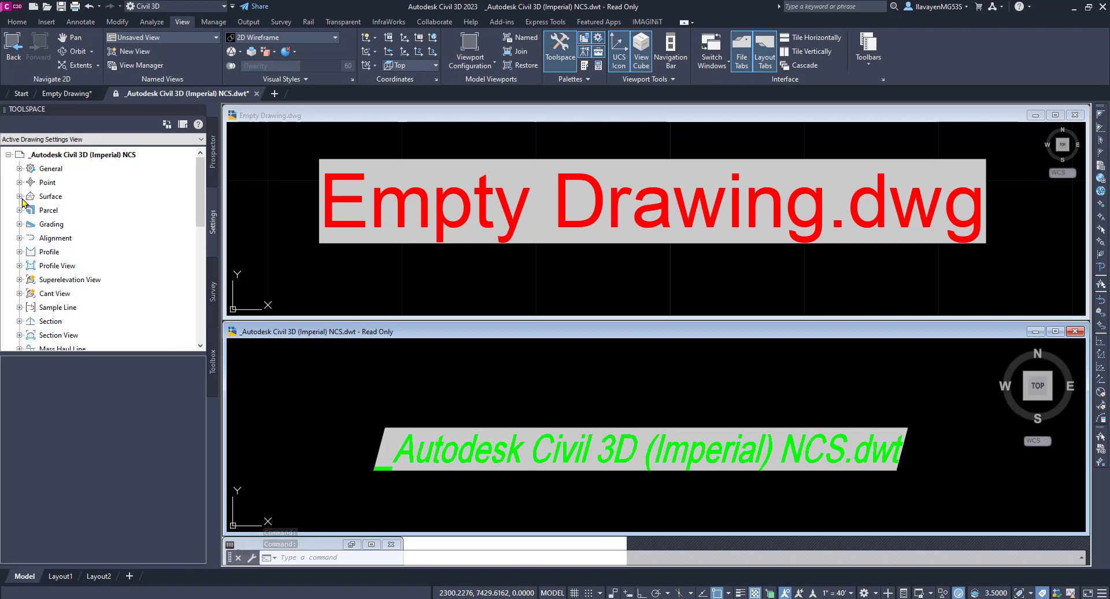
pyautogui.click(20, 196)
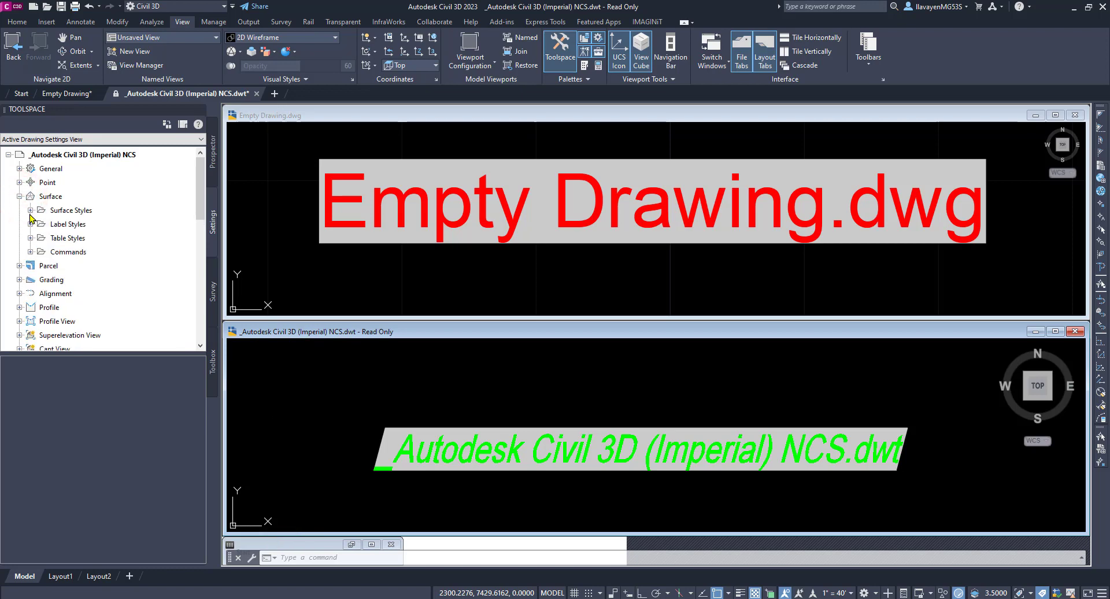
pyautogui.click(40, 210)
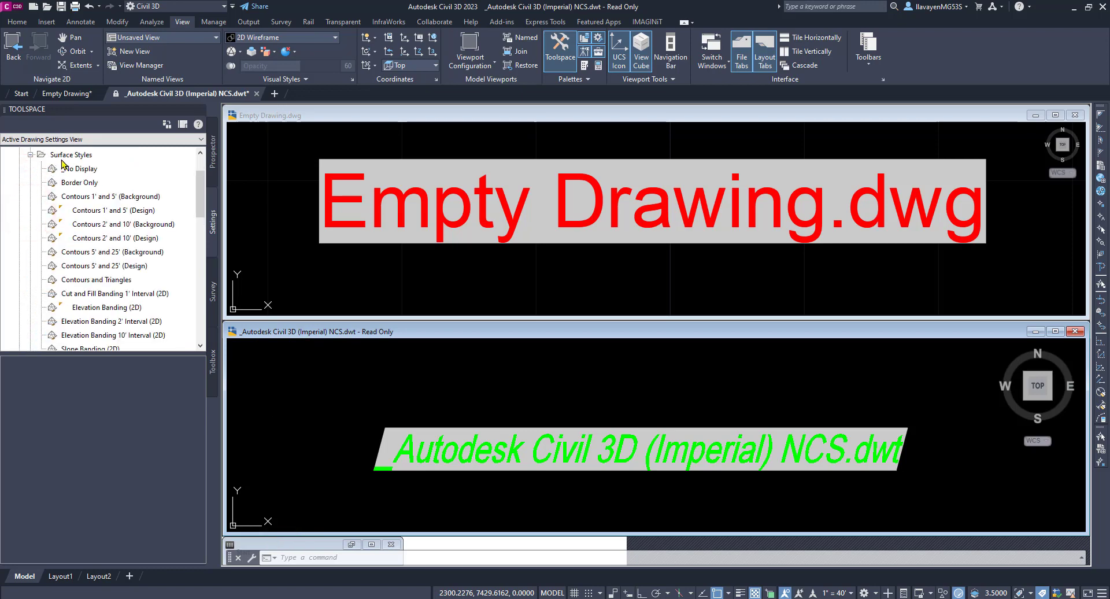
pyautogui.click(70, 154)
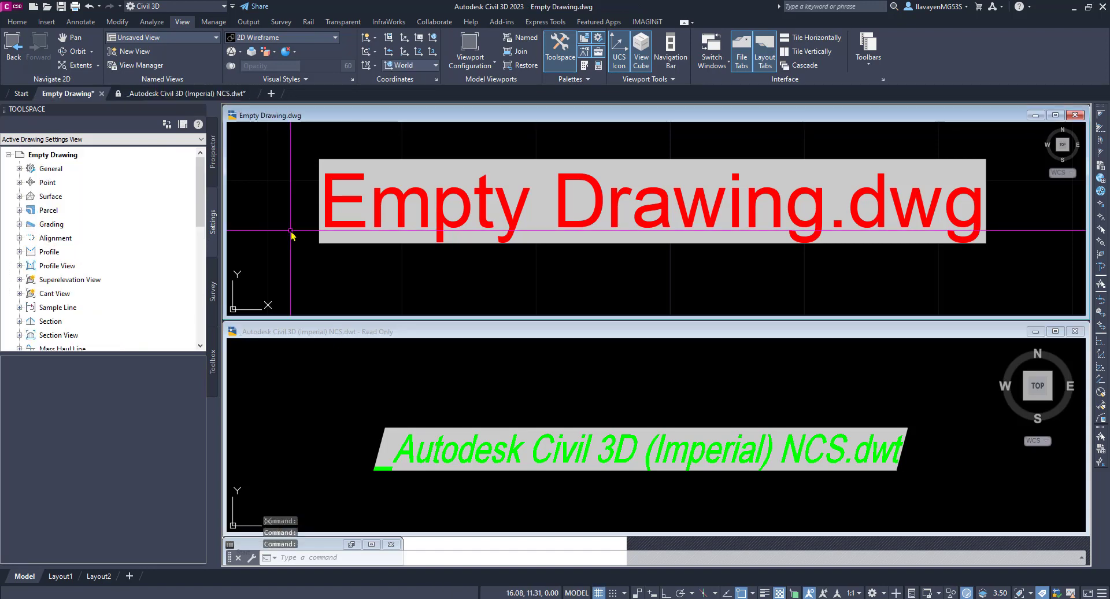
pyautogui.moveTo(281, 197)
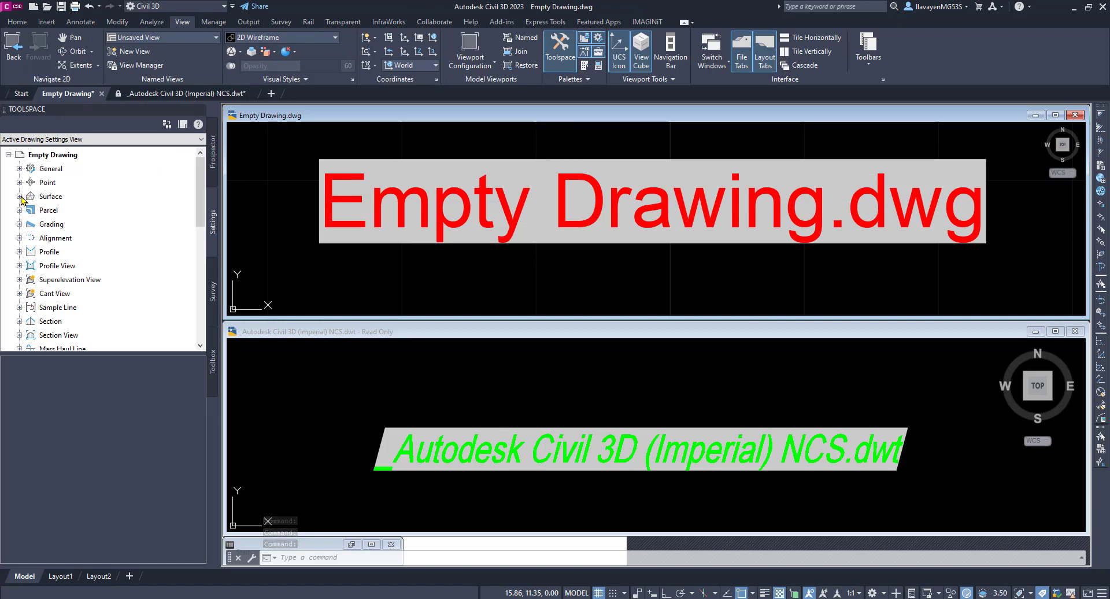
pyautogui.click(19, 196)
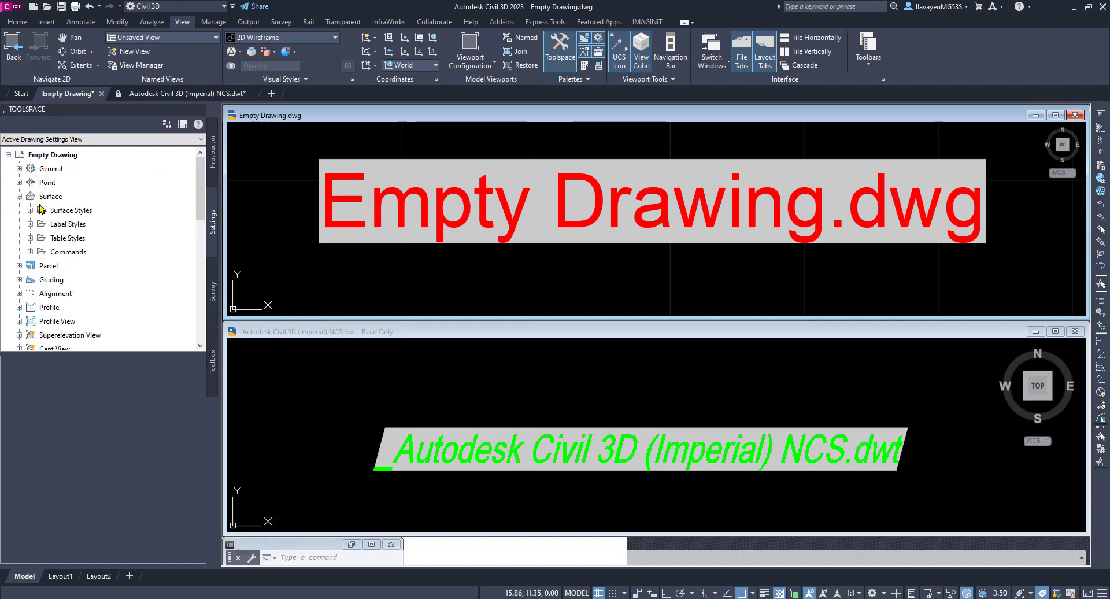
pyautogui.click(60, 209)
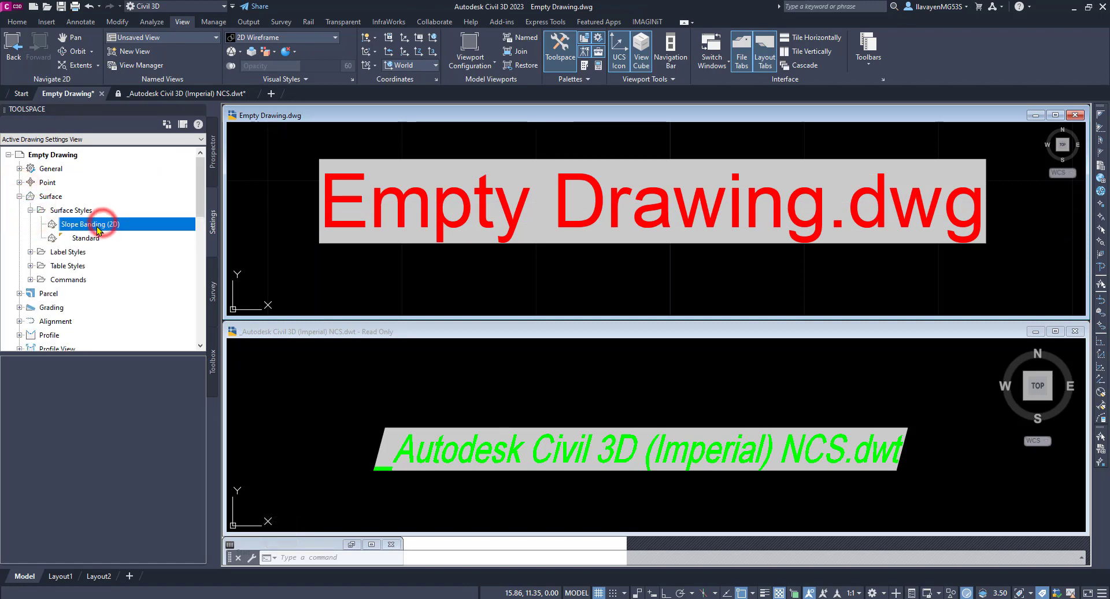
pyautogui.moveTo(91, 223)
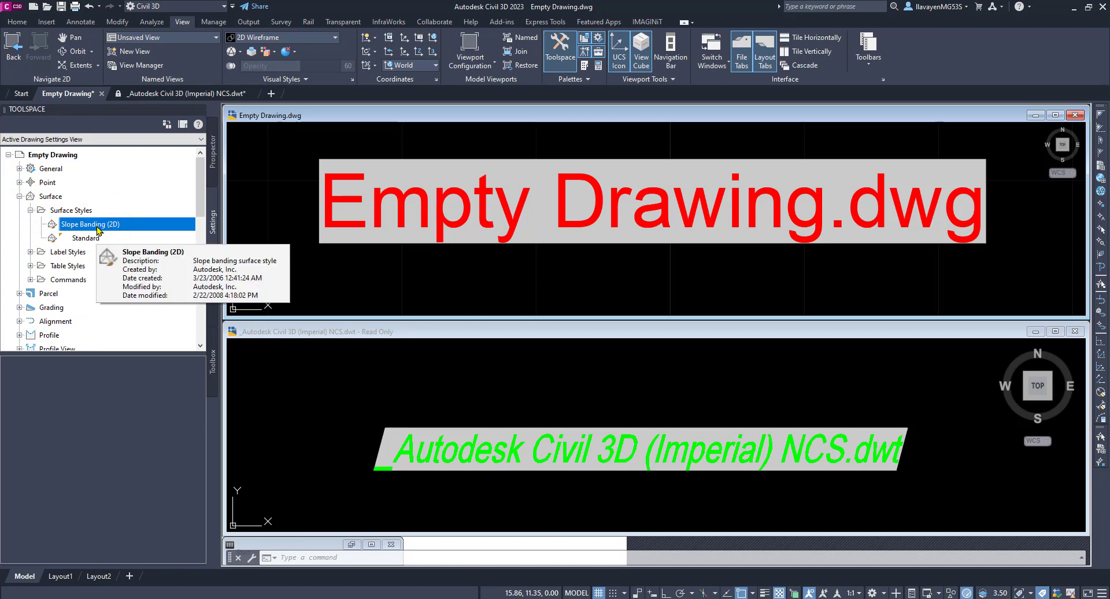
# Drag three contour surface styles, including Contours and Triangles, from the template into Empty Drawing.
pyautogui.click(181, 93)
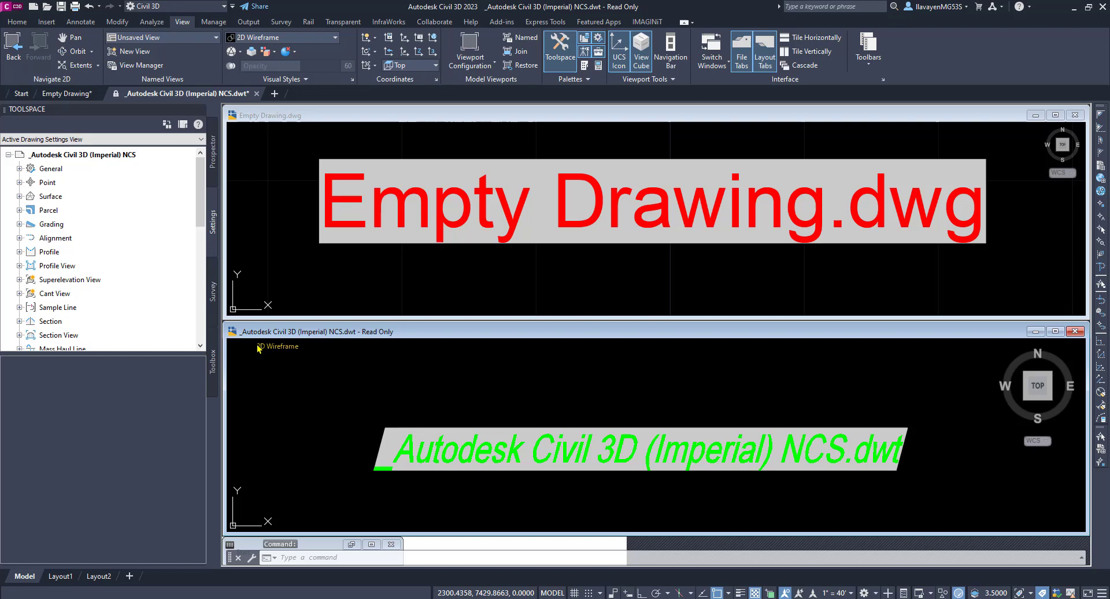
pyautogui.moveTo(16, 200)
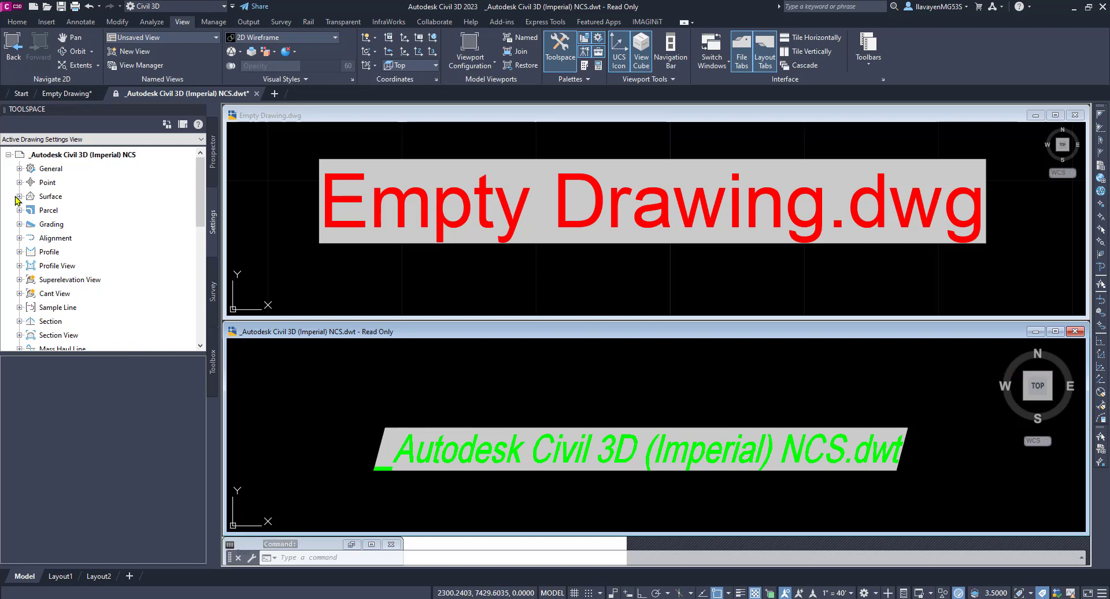
pyautogui.click(20, 196)
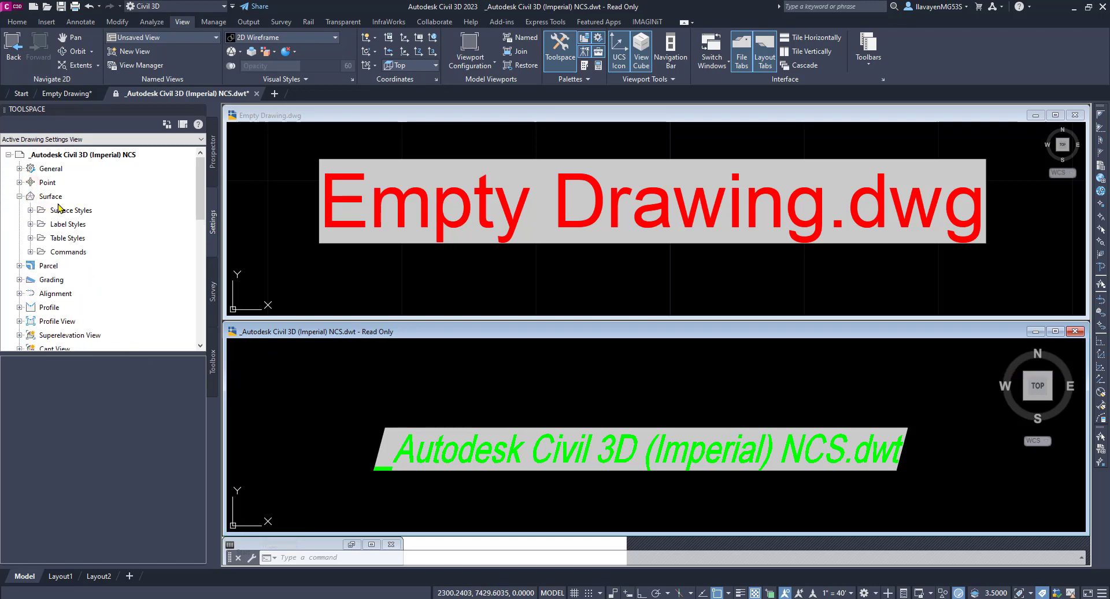
pyautogui.moveTo(62, 228)
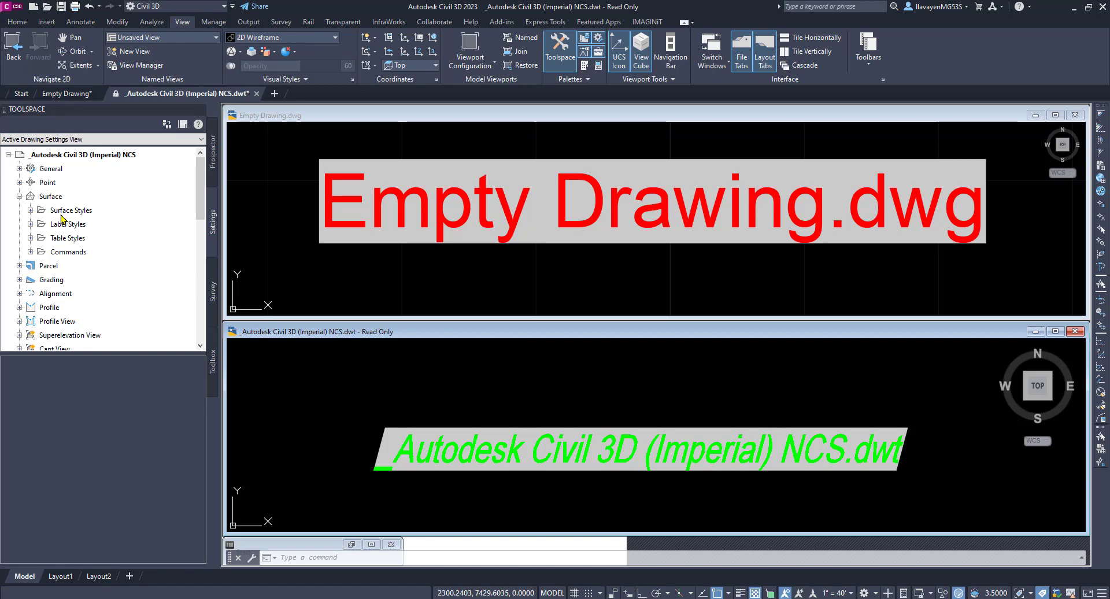
pyautogui.click(69, 210)
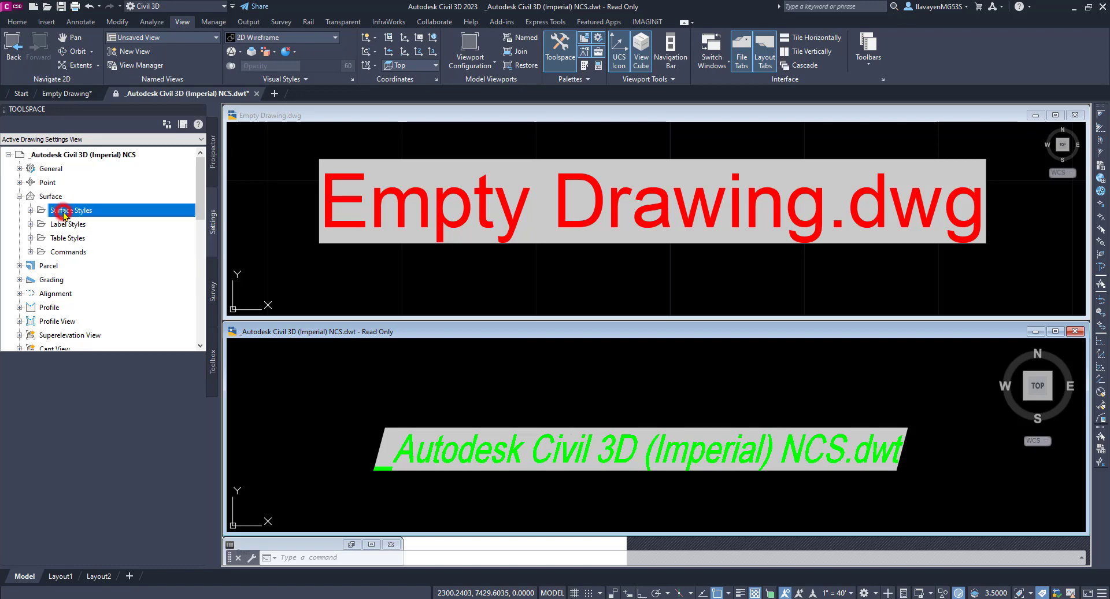
pyautogui.click(71, 211)
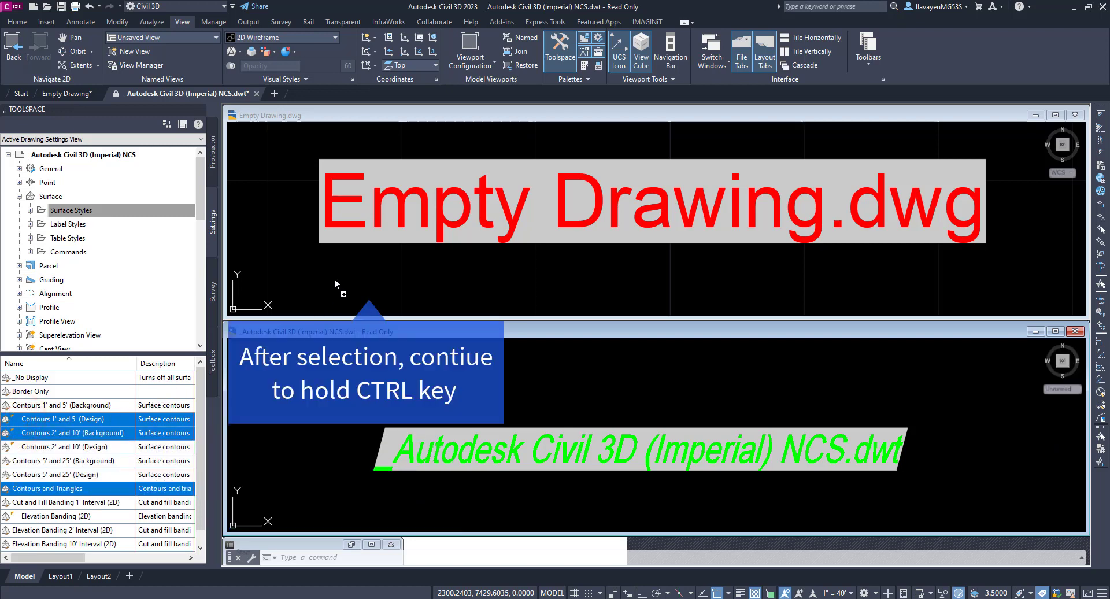
pyautogui.click(60, 92)
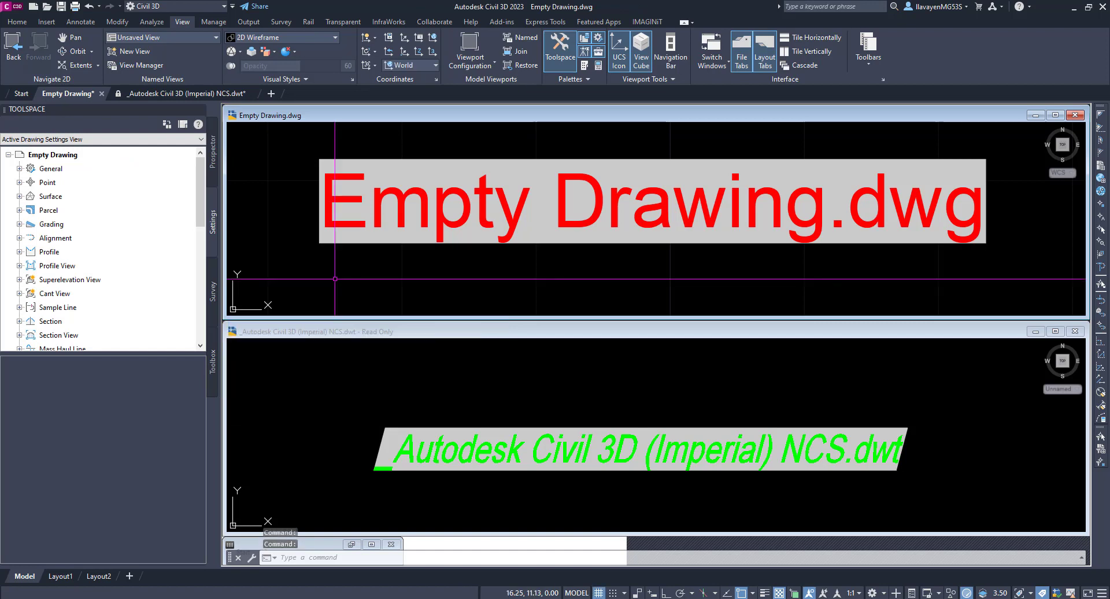
pyautogui.moveTo(62, 212)
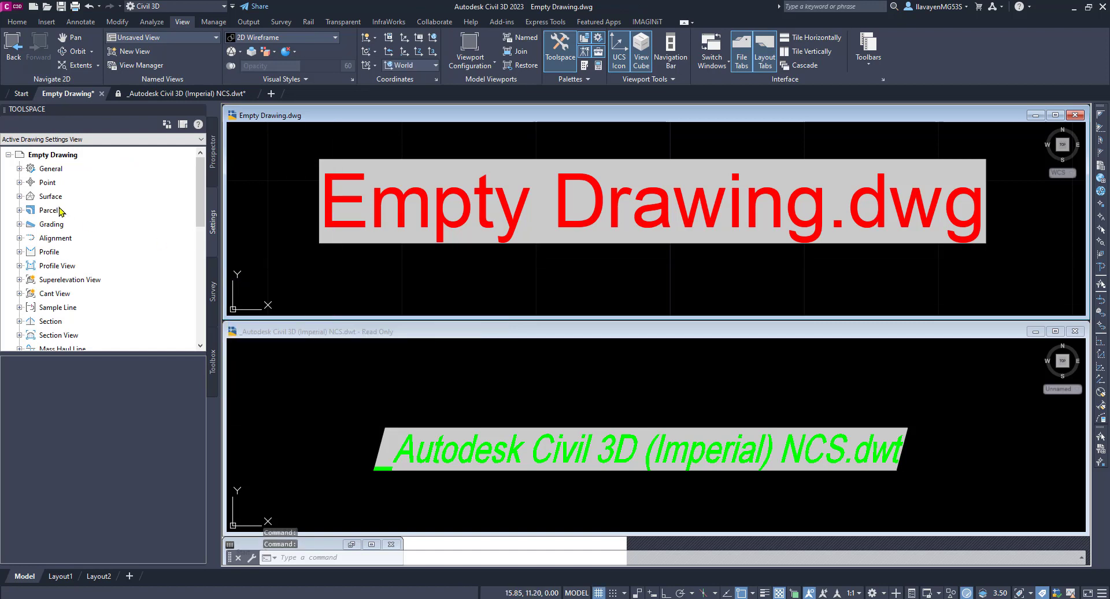
pyautogui.moveTo(102, 179)
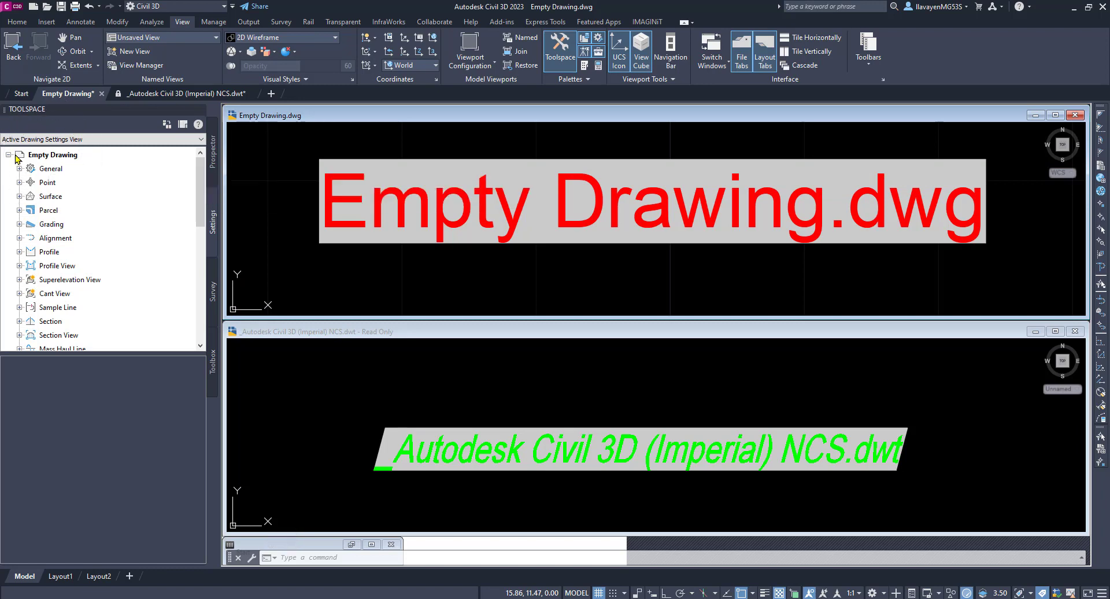
pyautogui.moveTo(19, 174)
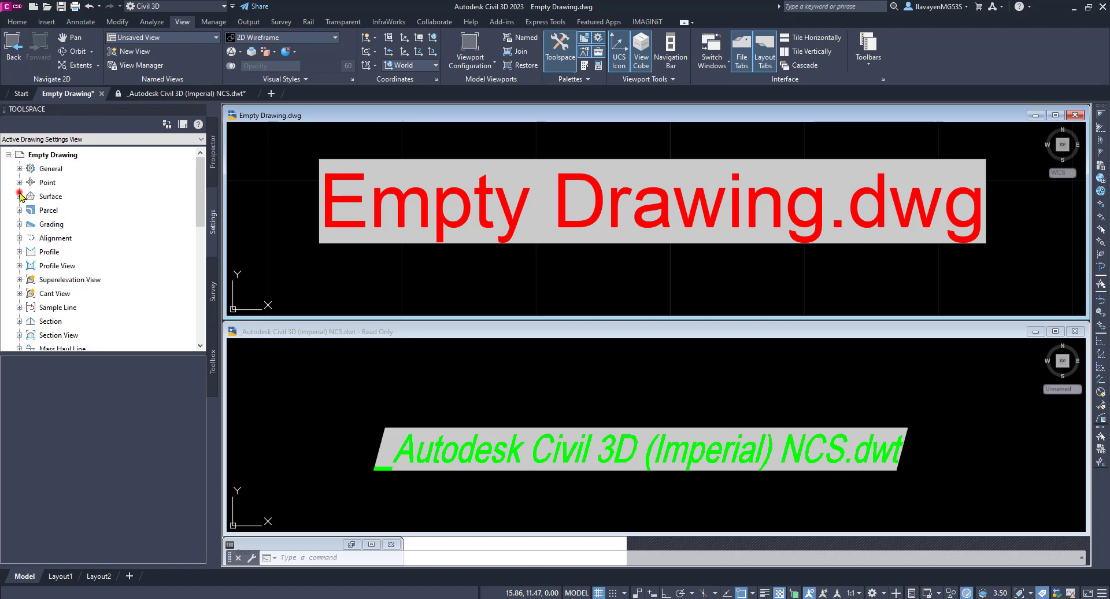
pyautogui.click(19, 196)
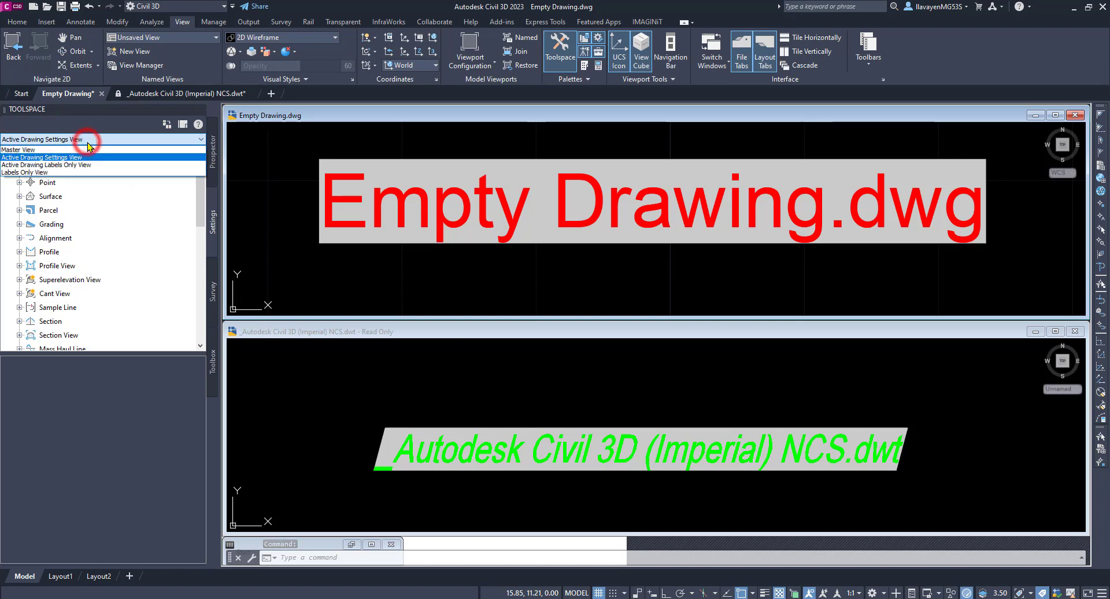
# Switch Toolspace to Master View and collapse the Empty Drawing node.
pyautogui.click(20, 149)
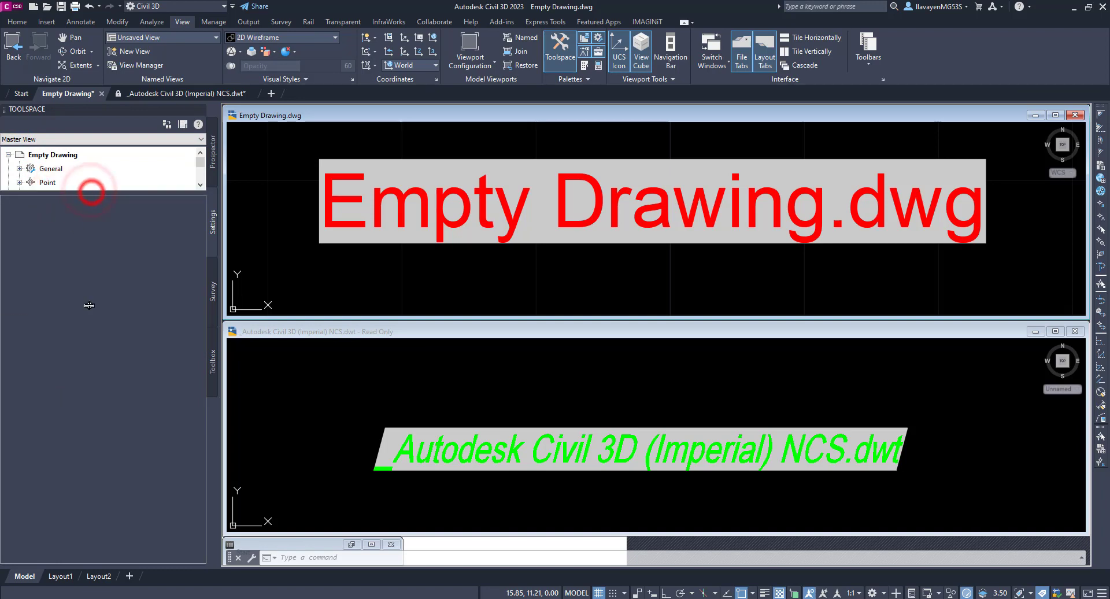
pyautogui.click(8, 154)
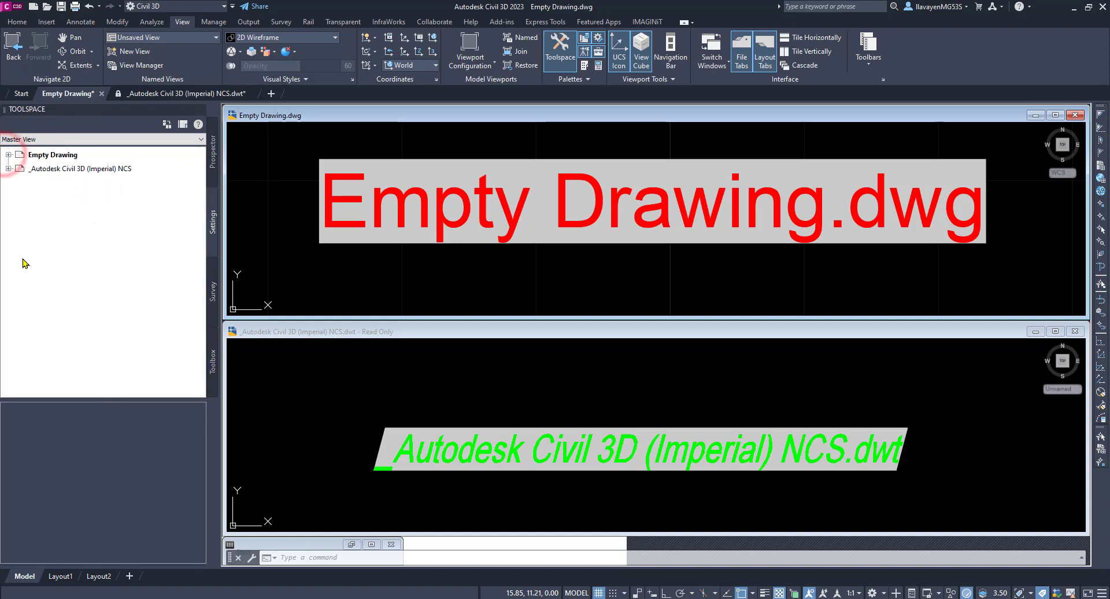
pyautogui.moveTo(269, 388)
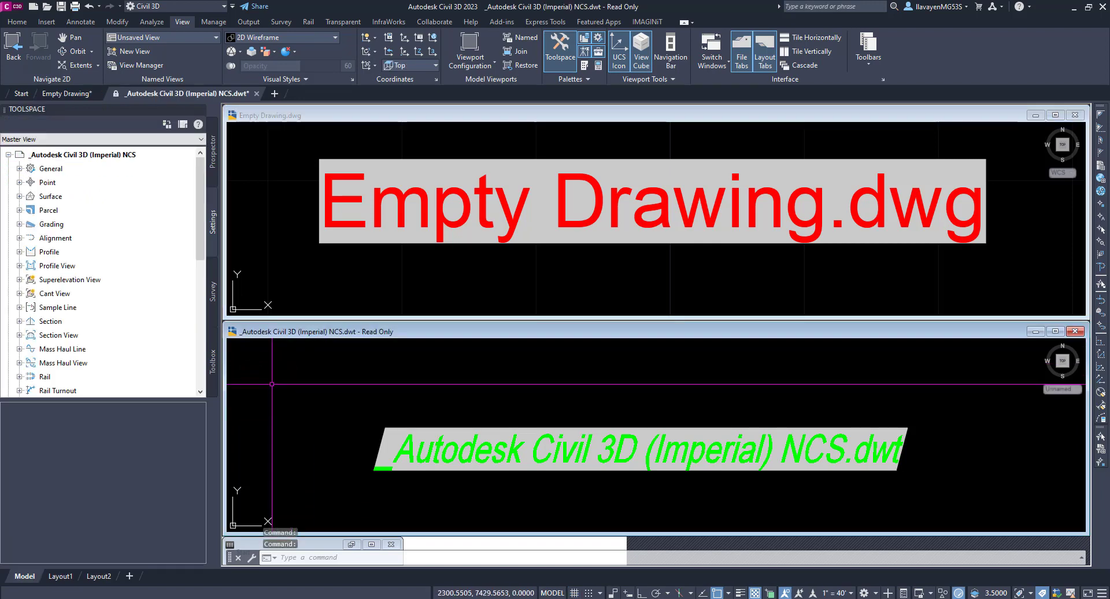
pyautogui.moveTo(41, 165)
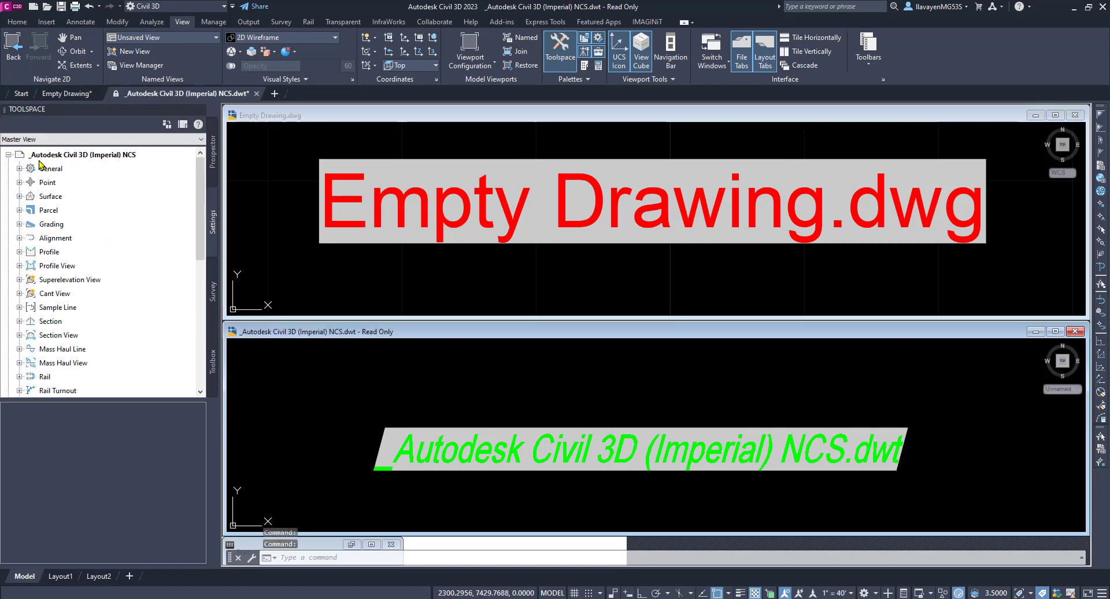
pyautogui.moveTo(17, 196)
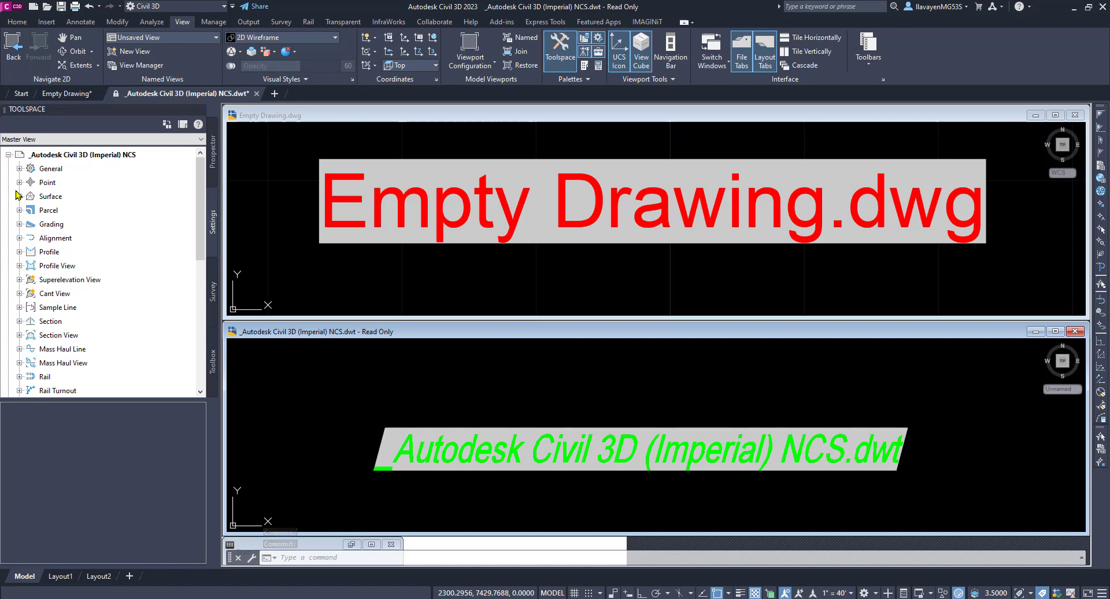
# Expand the NCS template's Surface > Label Styles > Contour styles and list their details.
pyautogui.click(19, 196)
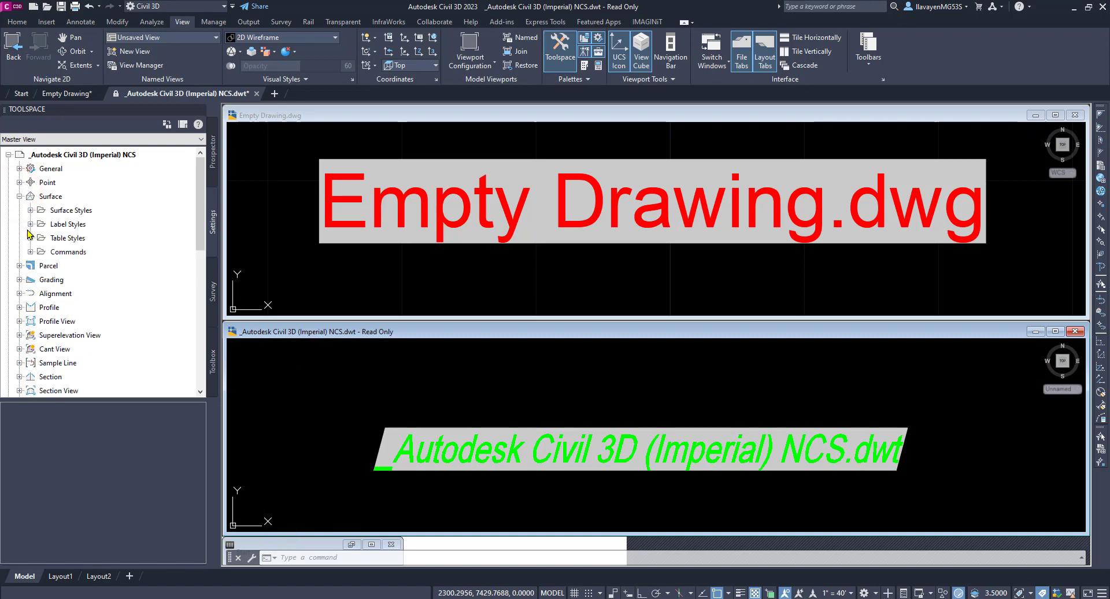
pyautogui.click(31, 223)
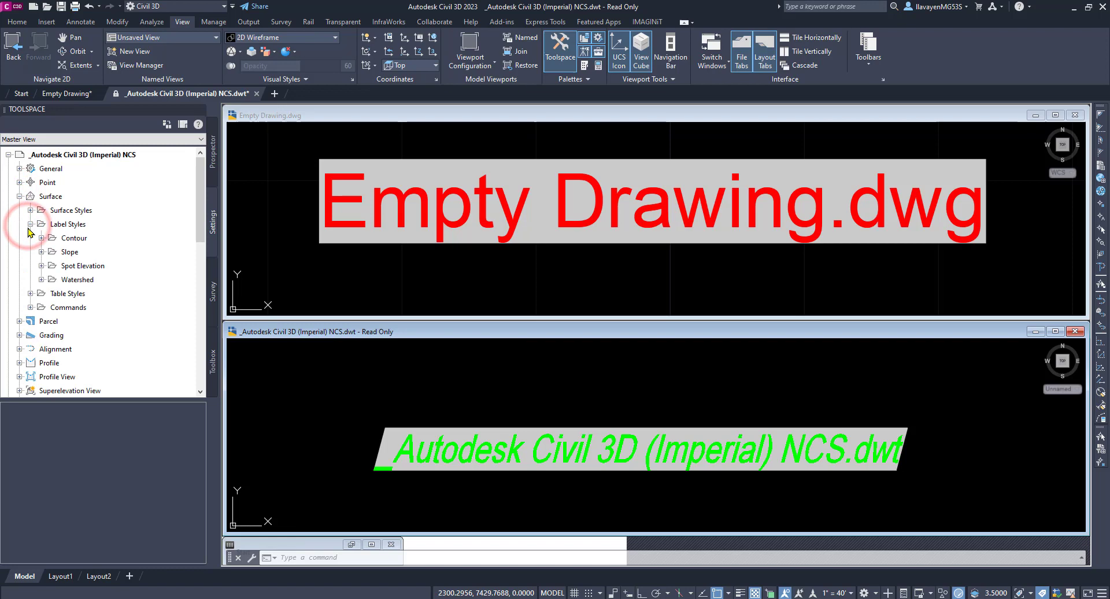
pyautogui.click(41, 238)
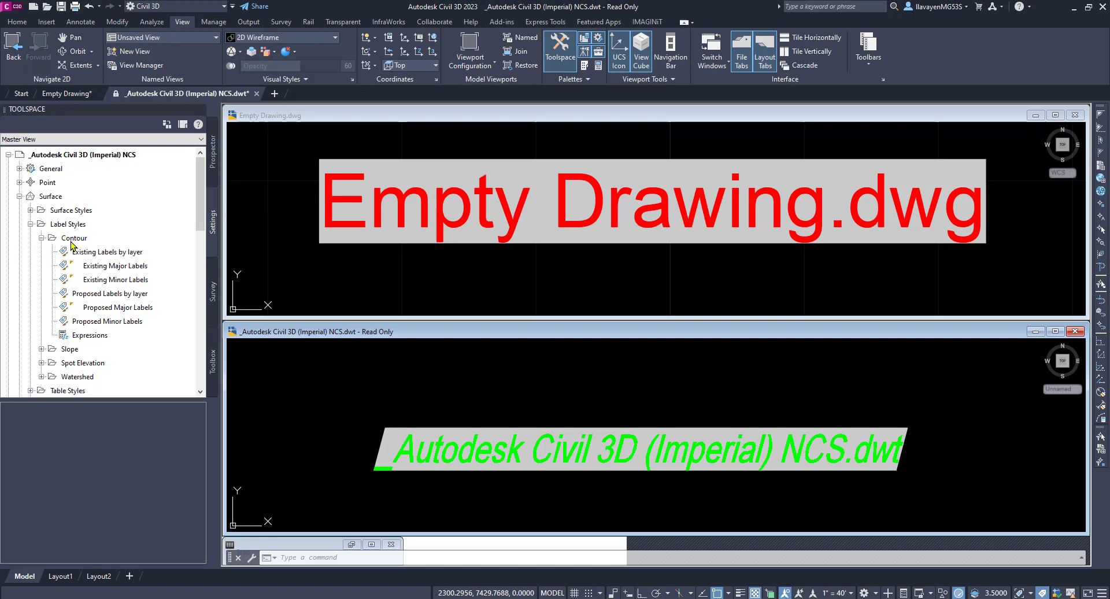
pyautogui.click(74, 237)
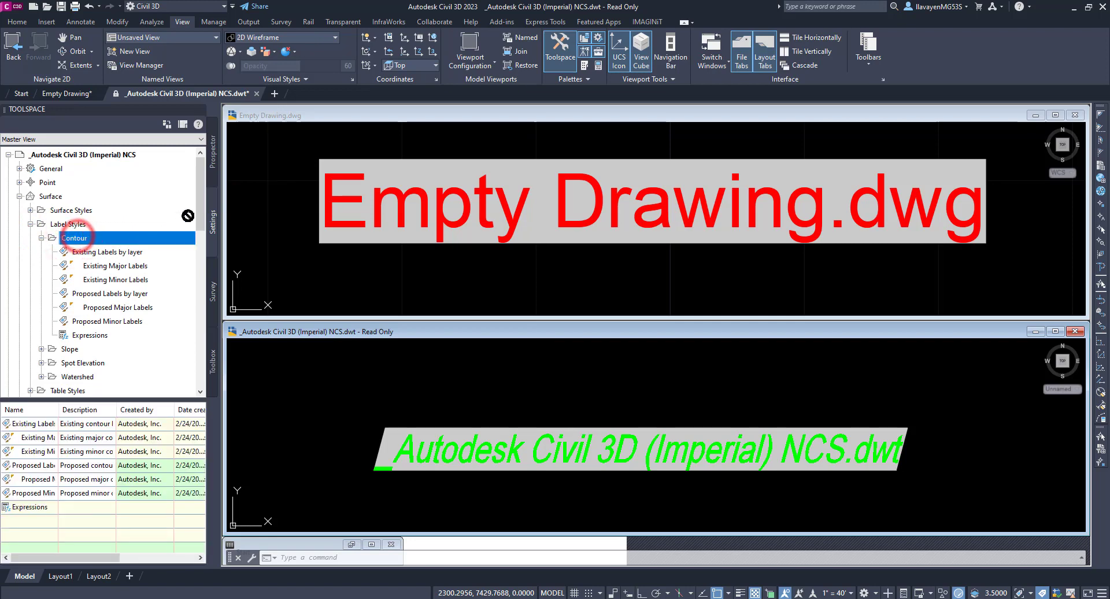
# Expand Empty Drawing's contour label styles, now showing Existing and Proposed beside Standard.
pyautogui.click(63, 92)
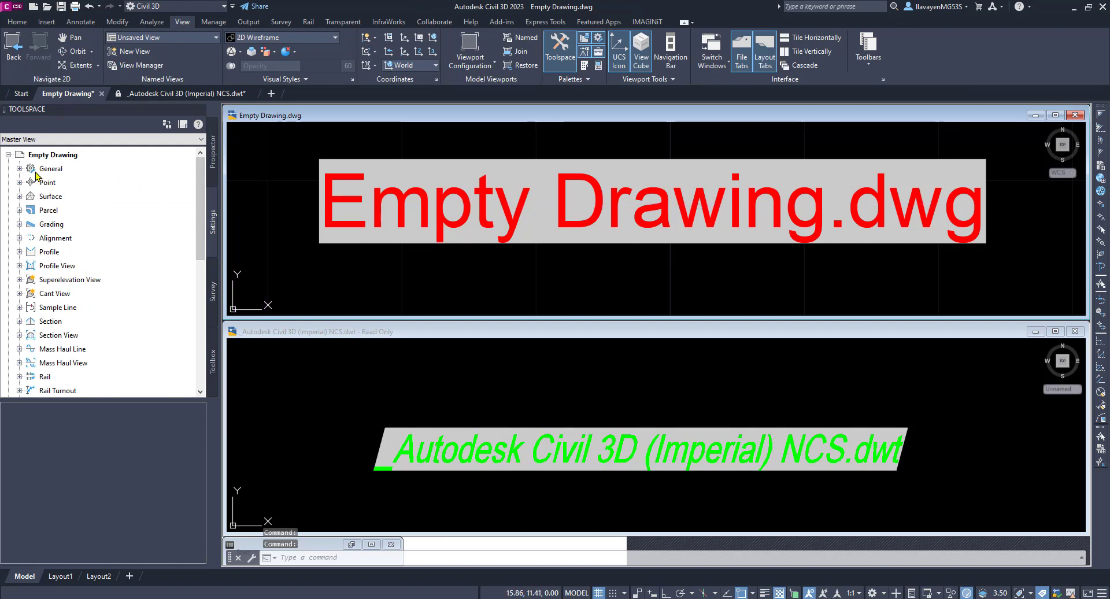
pyautogui.click(20, 196)
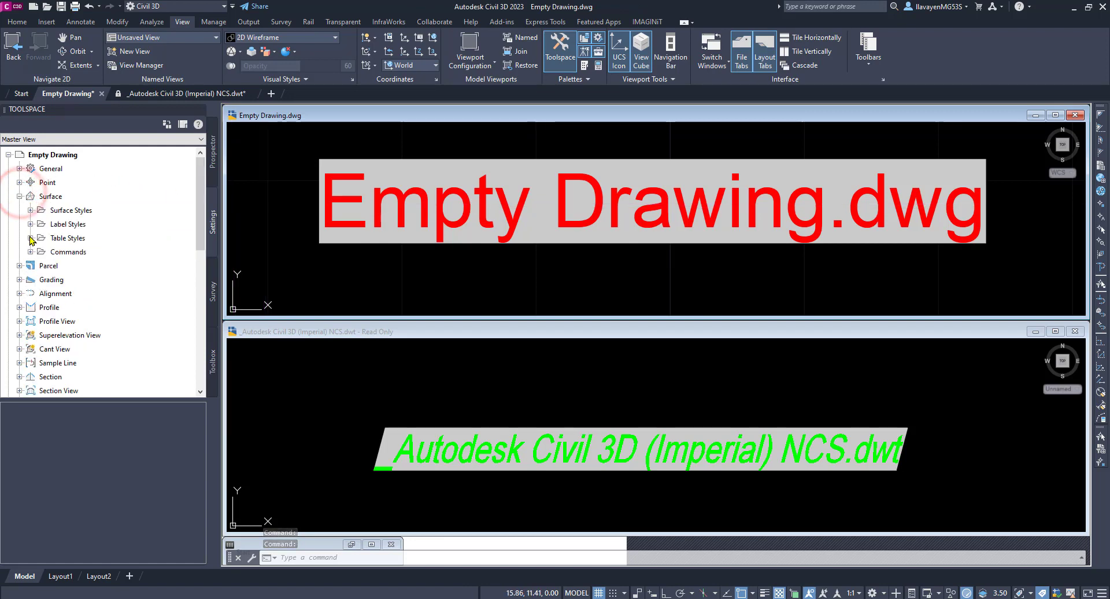
pyautogui.click(41, 238)
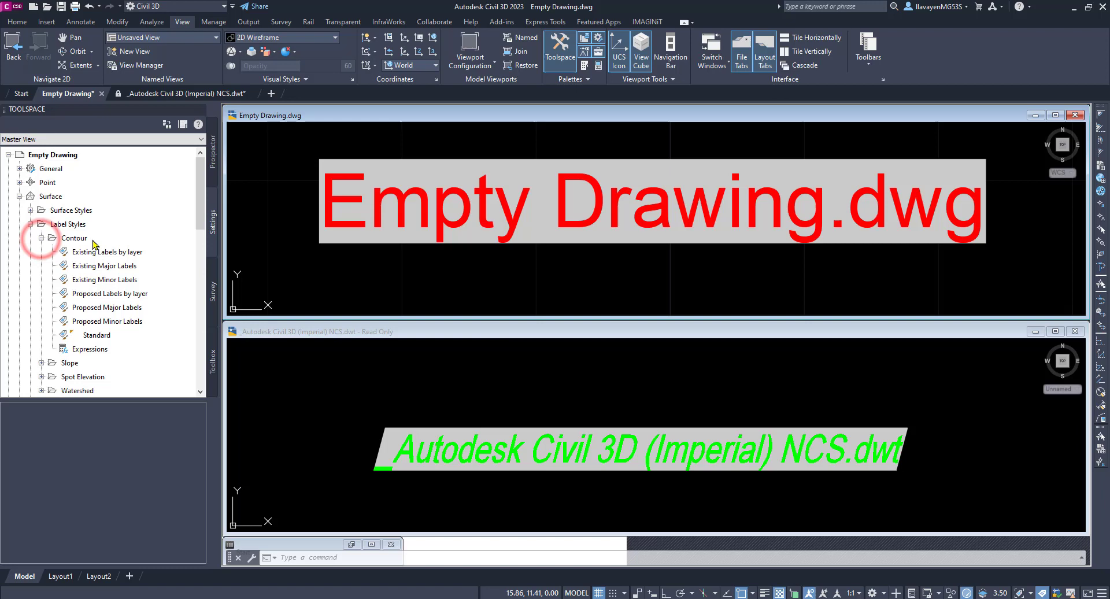
pyautogui.moveTo(98, 334)
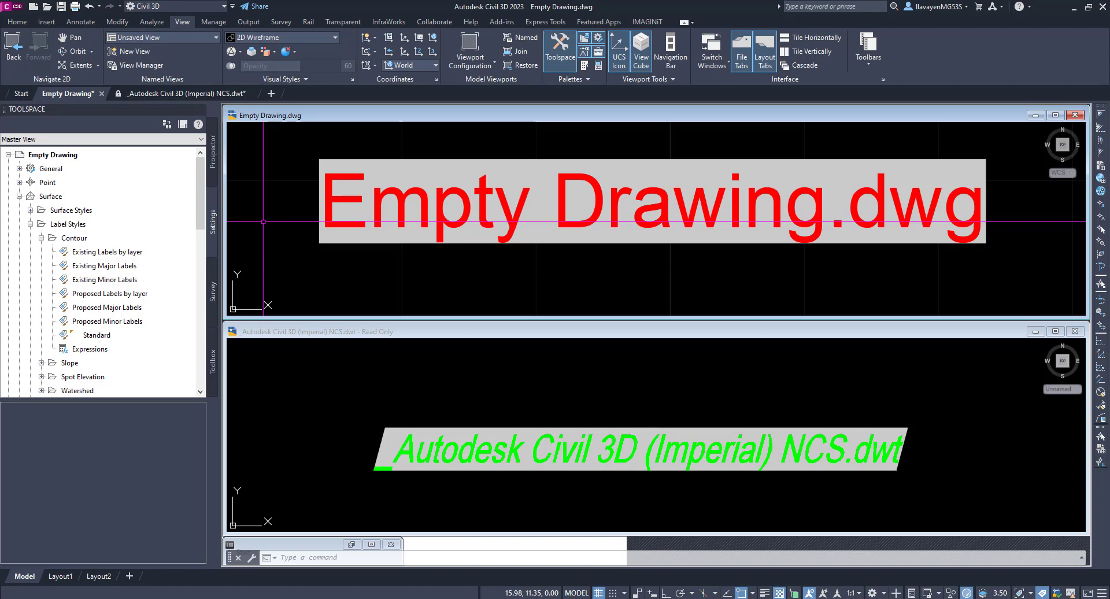
pyautogui.moveTo(290, 214)
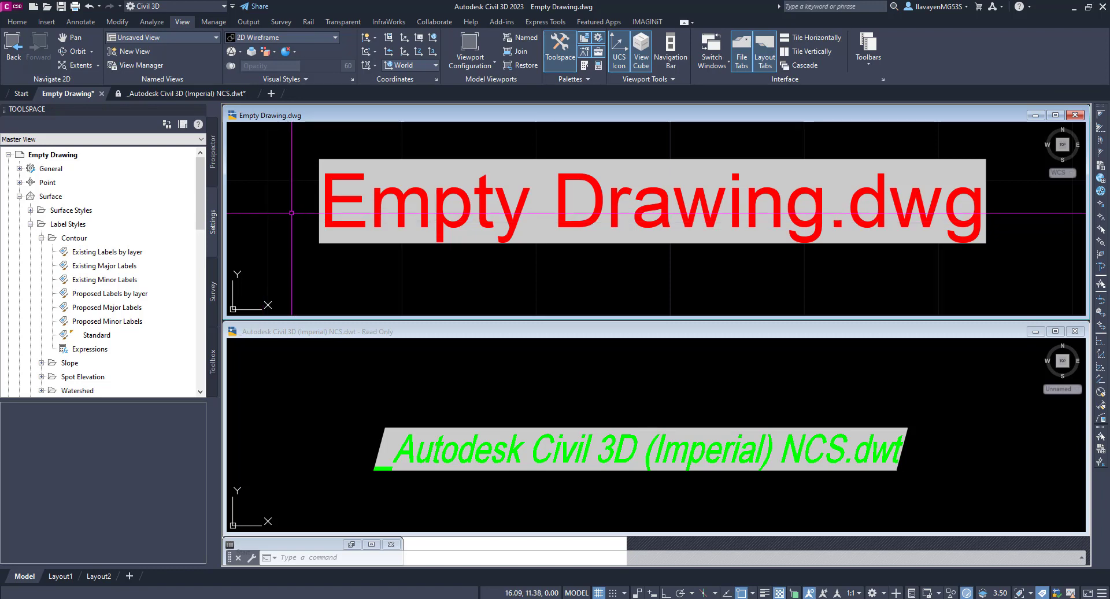
# Open Empty Drawing 2.dwg and expand its General, Surface Styles and Contour label styles.
pyautogui.click(47, 6)
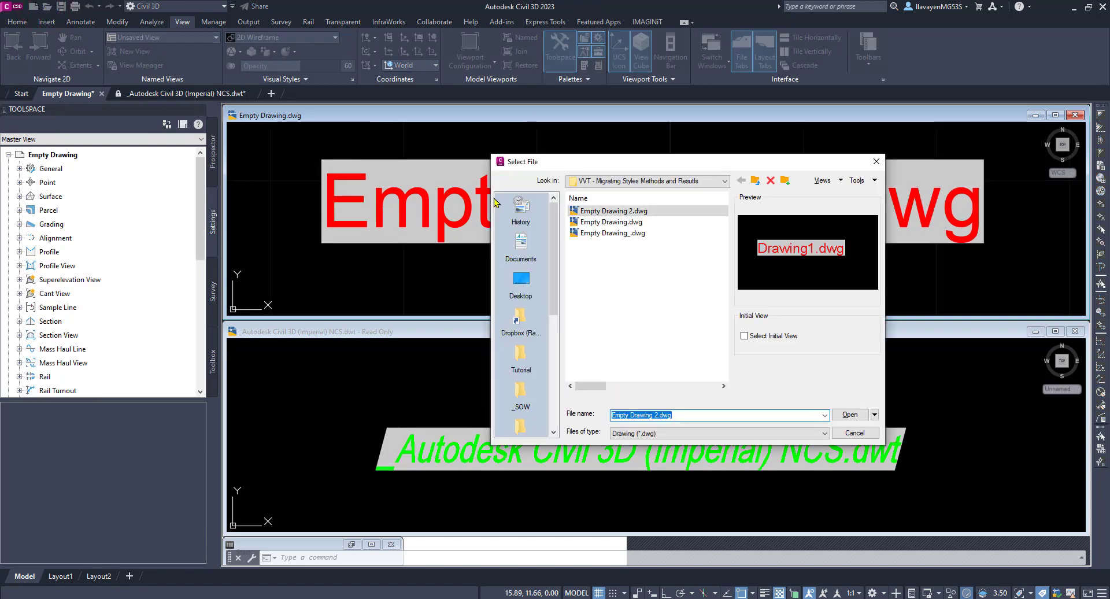
pyautogui.click(849, 414)
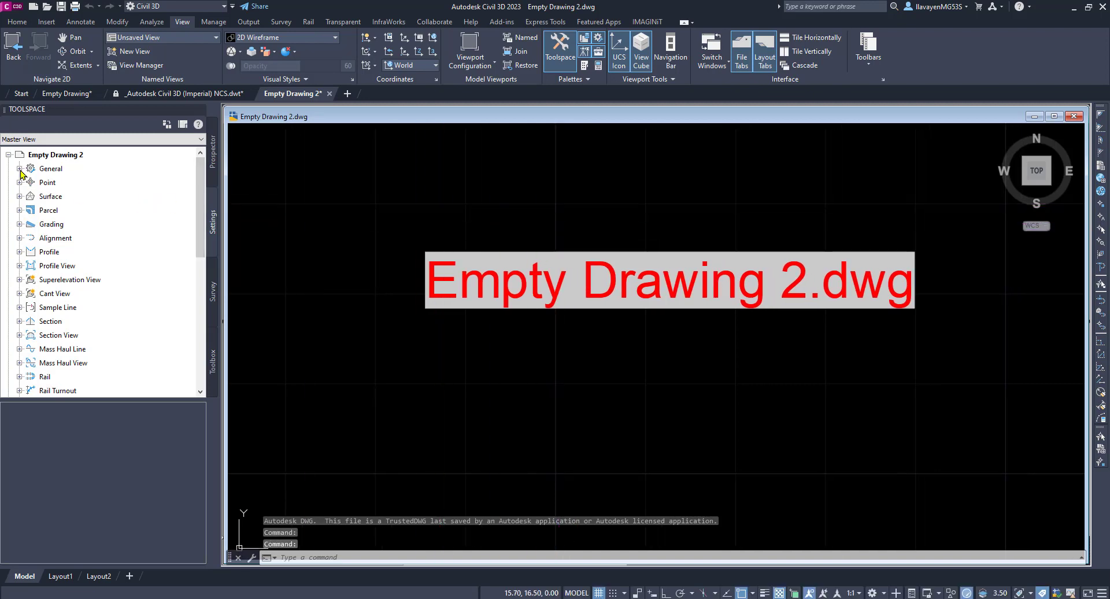
pyautogui.click(19, 168)
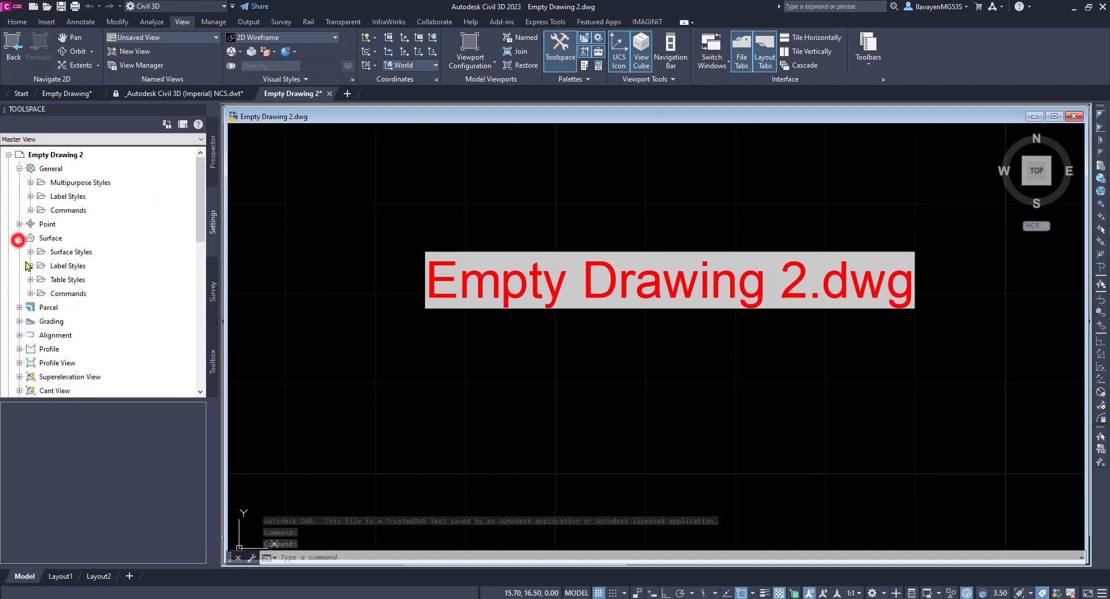
pyautogui.click(20, 252)
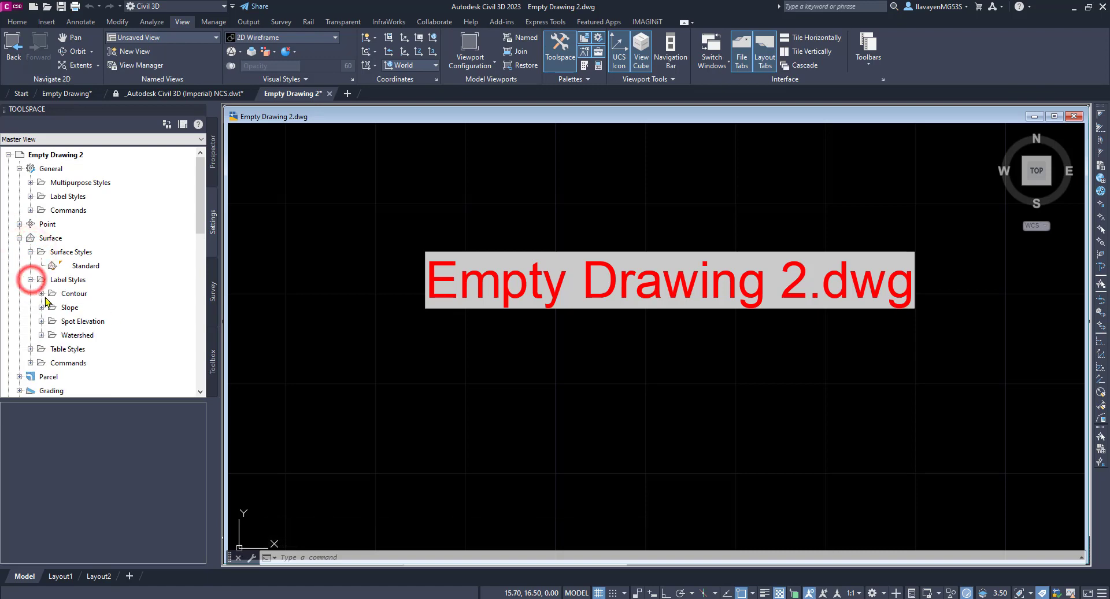
pyautogui.click(40, 293)
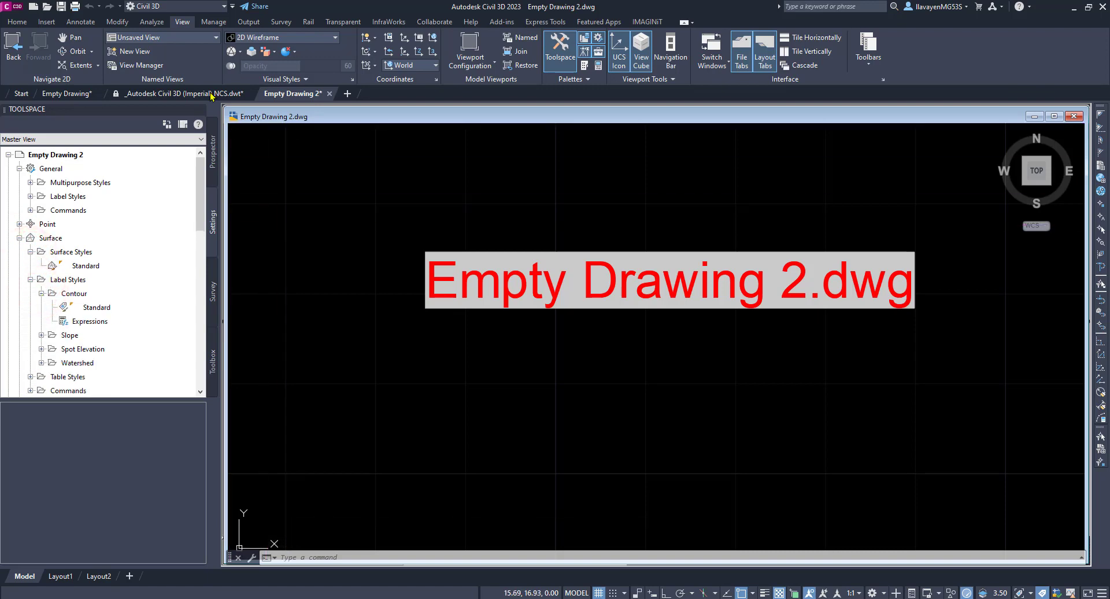
# Choose _Autodesk Civil 3D (Imperial) NCS.dwt as the Import Styles source, dismissing the warning.
pyautogui.click(213, 21)
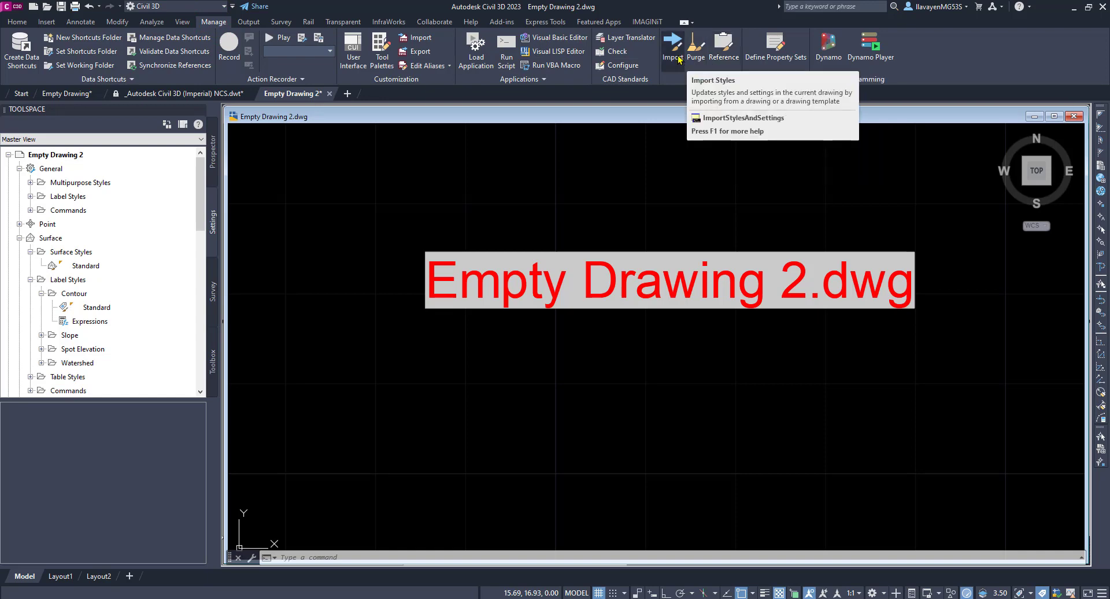
pyautogui.click(741, 117)
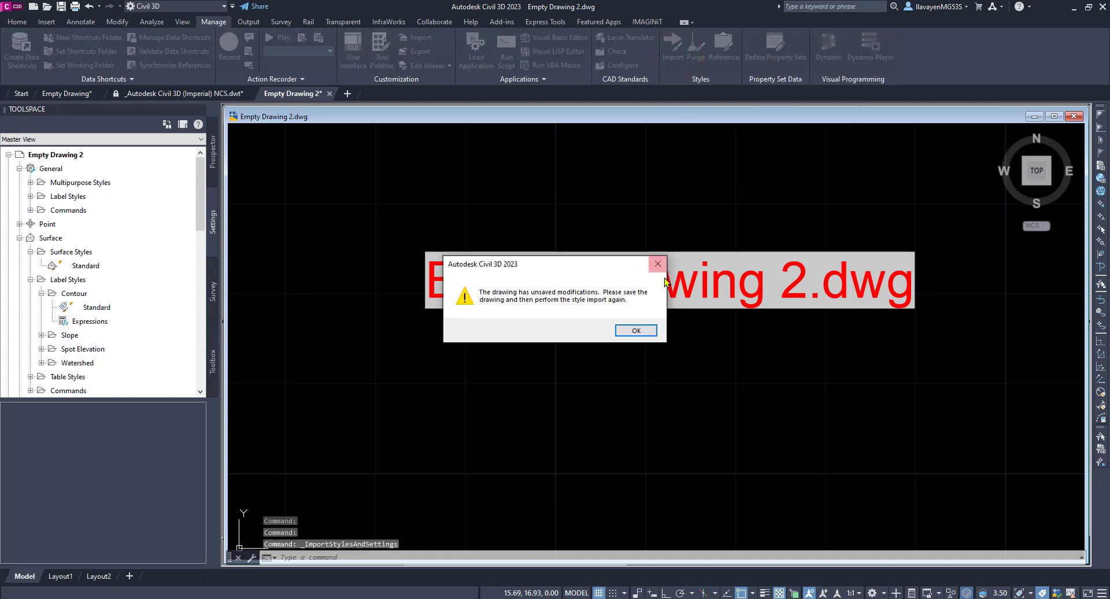
pyautogui.click(635, 330)
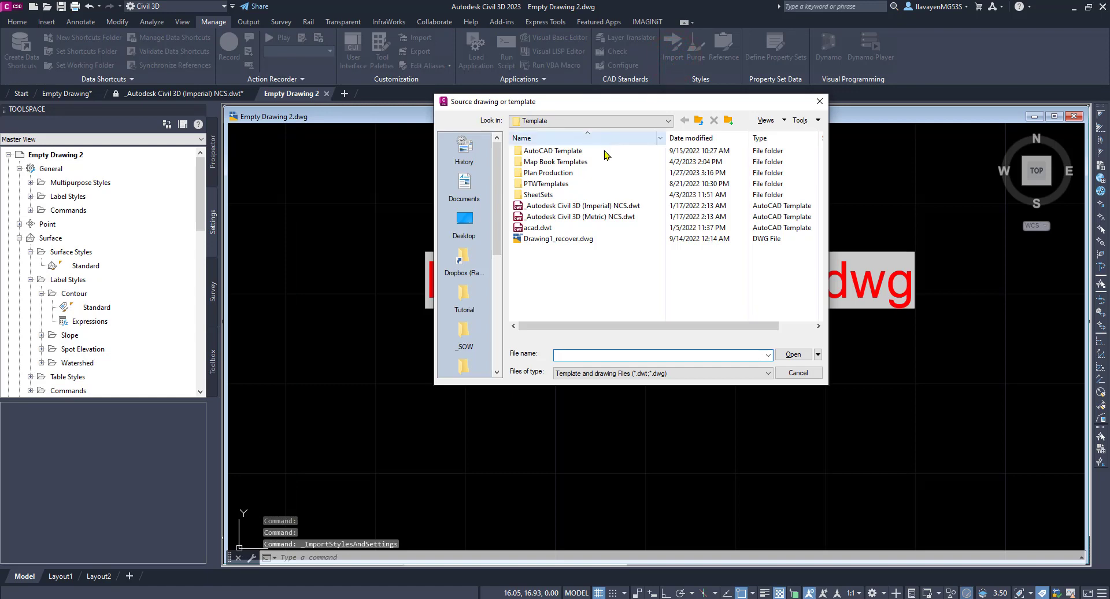
pyautogui.click(581, 206)
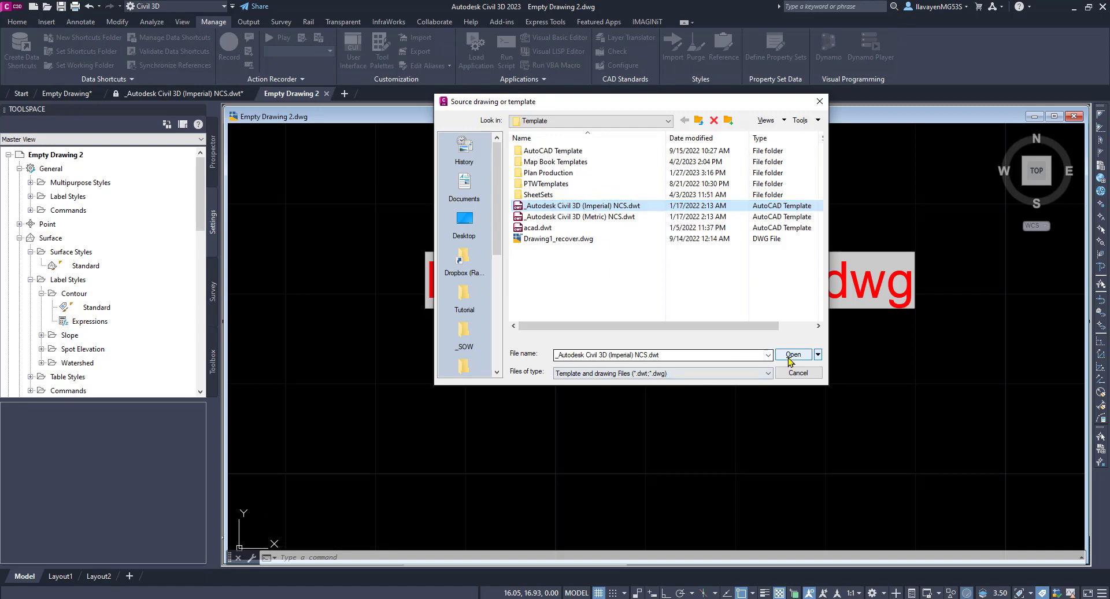
pyautogui.click(792, 355)
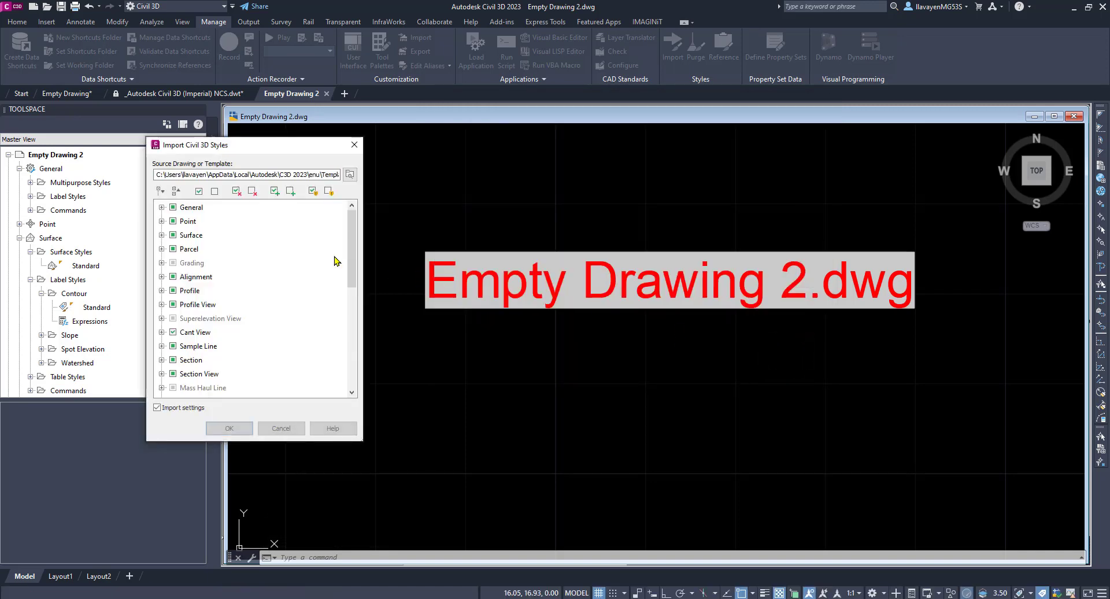
# Import the 563 template styles, accepting overwrites, and close the Import complete summary.
pyautogui.click(162, 207)
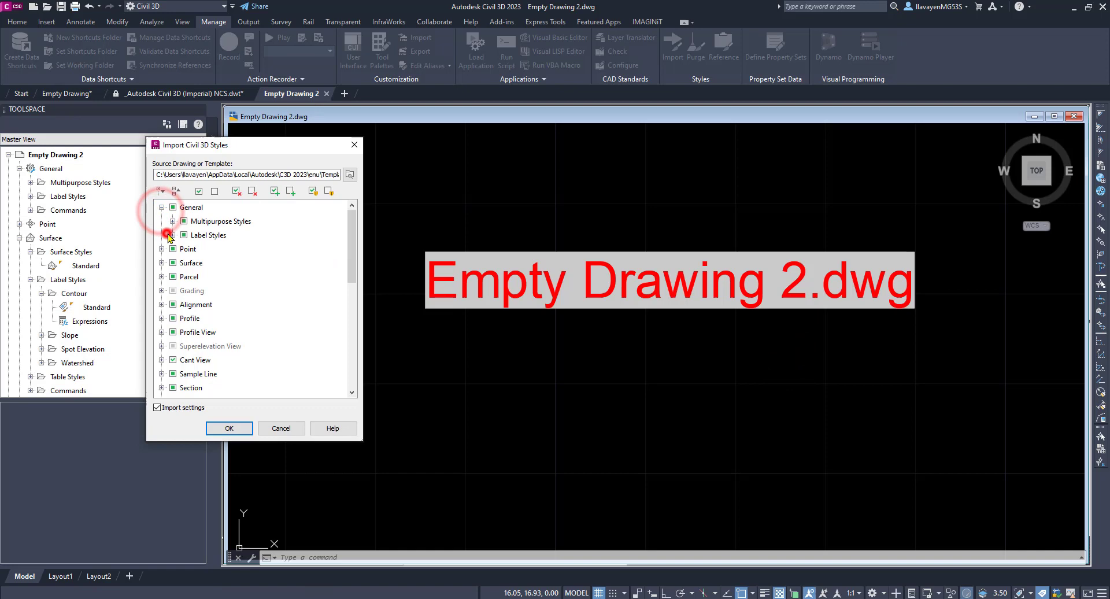
pyautogui.click(173, 235)
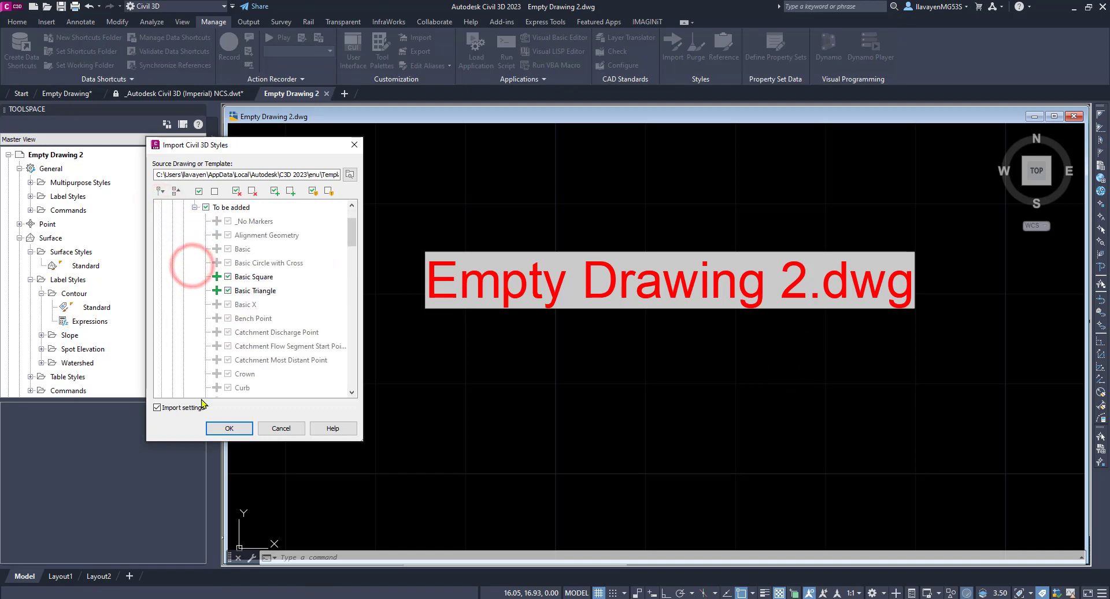
pyautogui.click(229, 428)
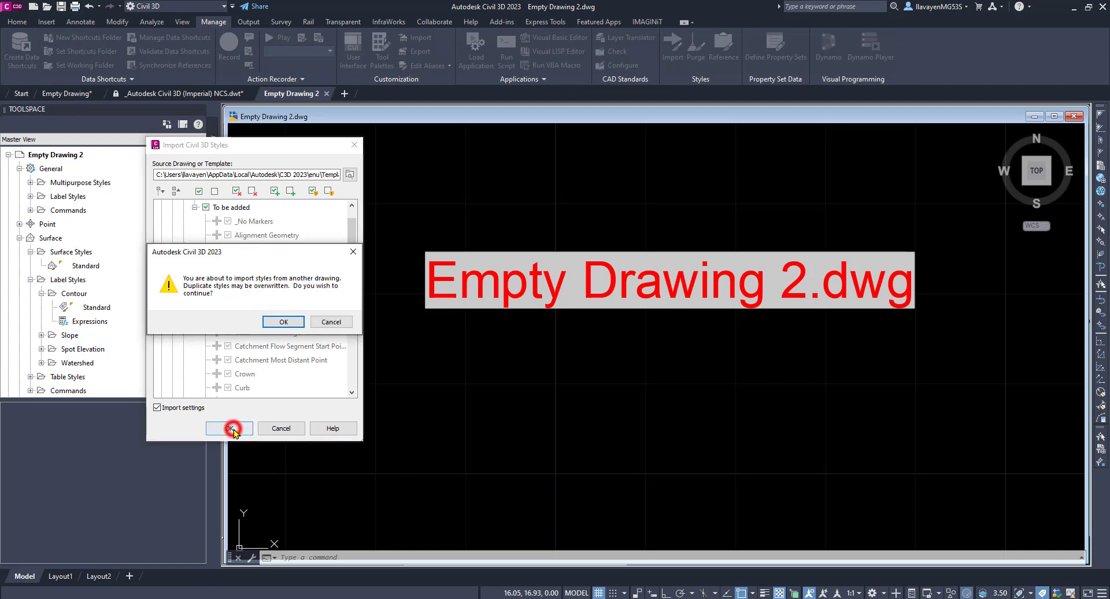
pyautogui.click(283, 321)
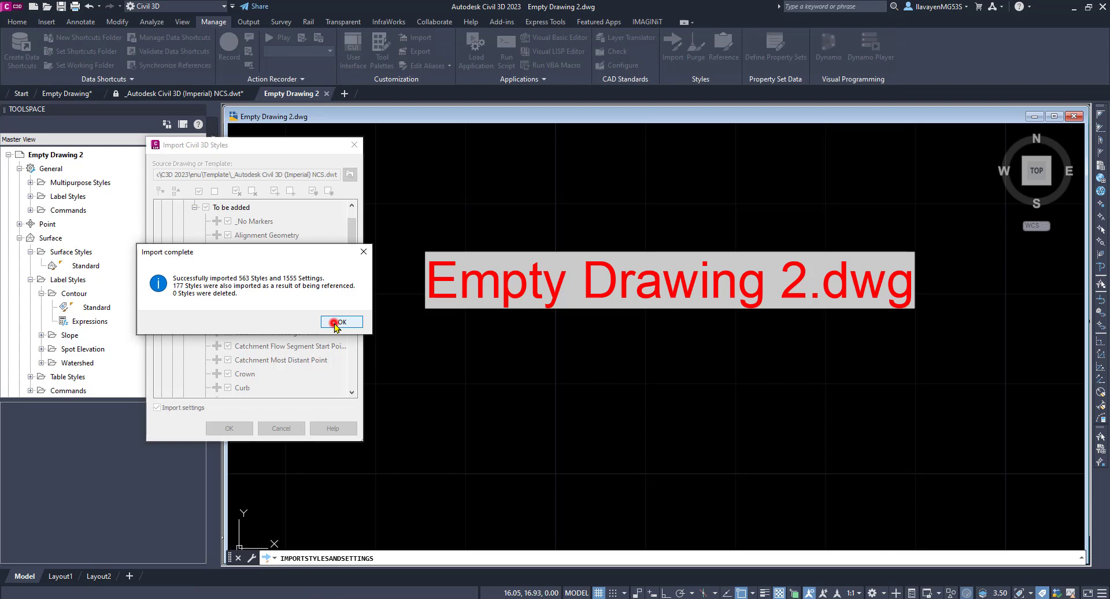
pyautogui.click(341, 322)
pyautogui.write('Migrated')
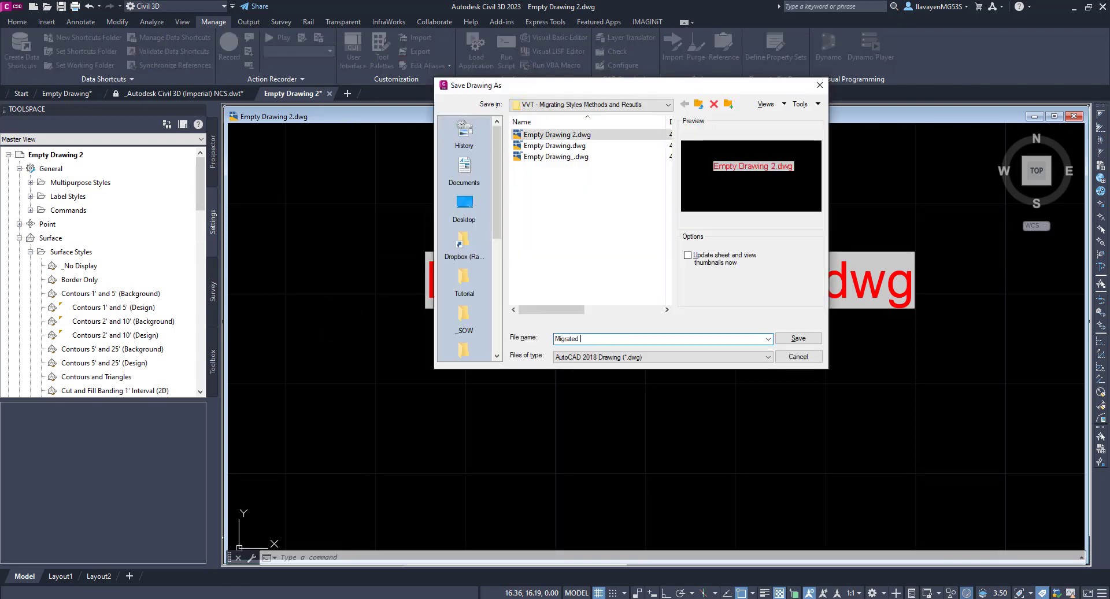
# Save the drawing as Migrated Styles.dwg and collapse the General settings.
pyautogui.click(797, 338)
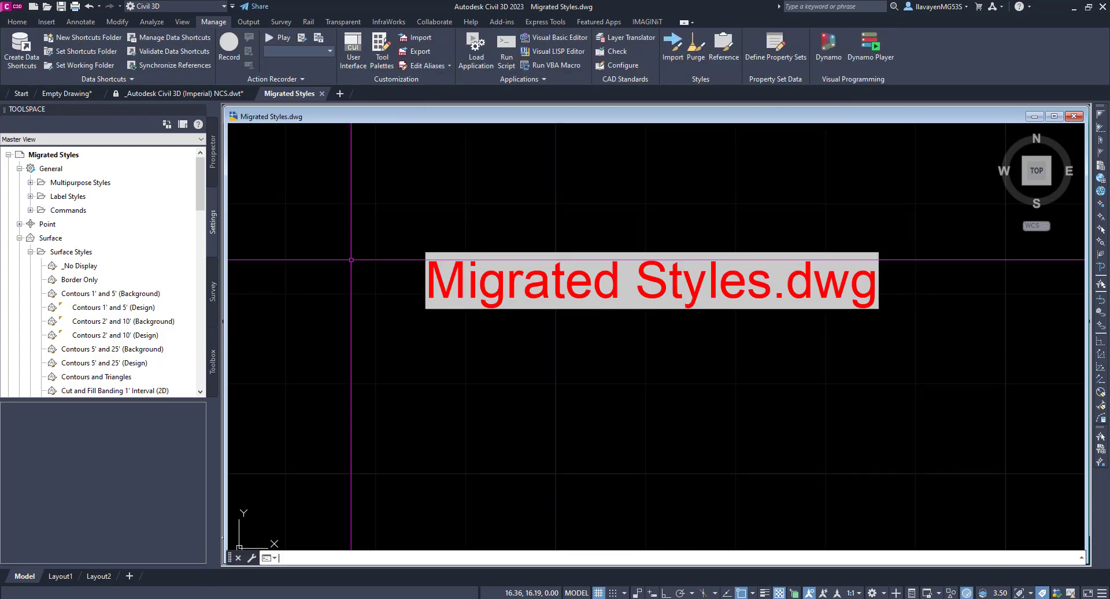
pyautogui.moveTo(411, 268)
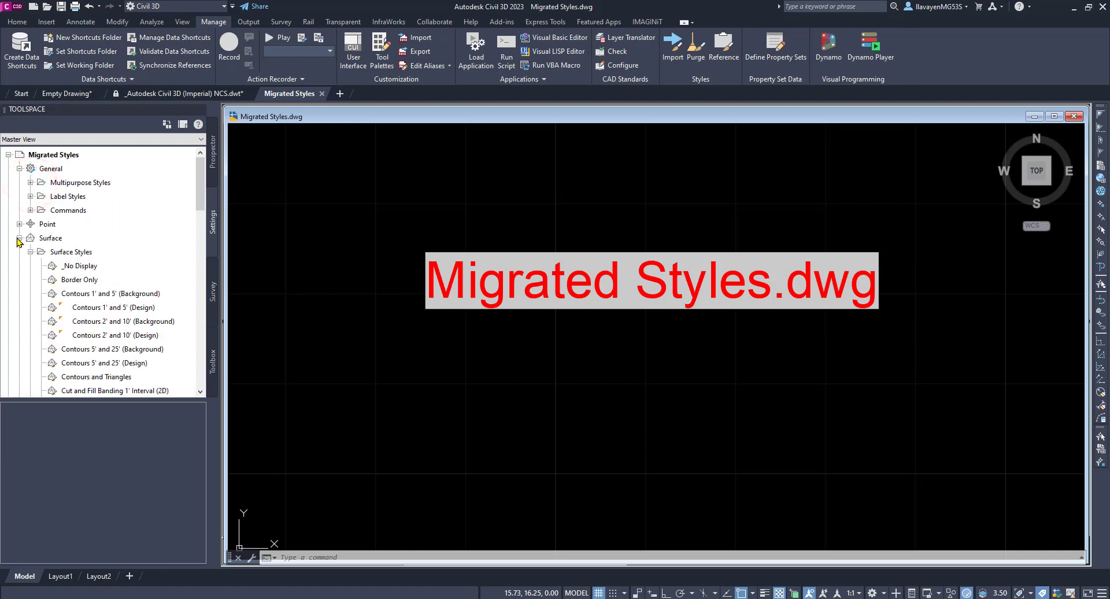
pyautogui.click(19, 168)
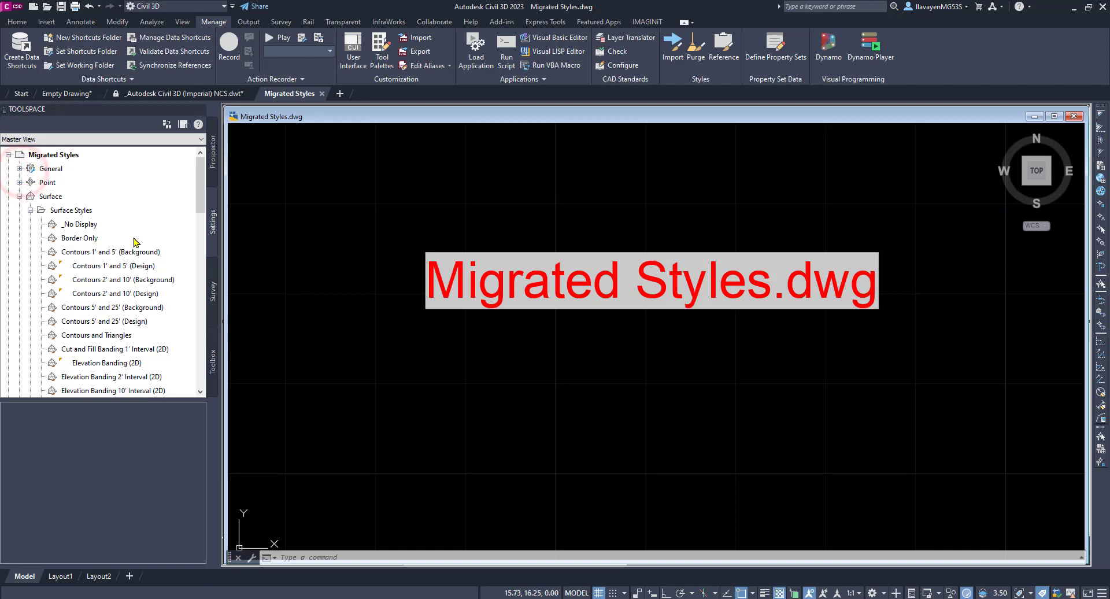
# Set selected display components of Contours 1' and 5' (Background) to yellow.
pyautogui.doubleClick(110, 251)
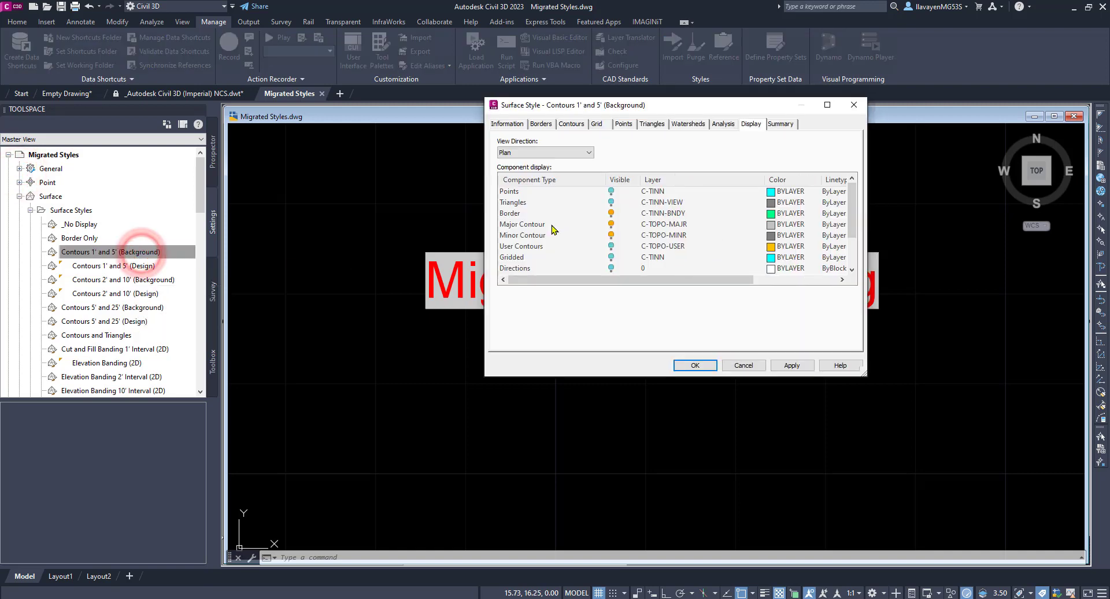
pyautogui.click(524, 203)
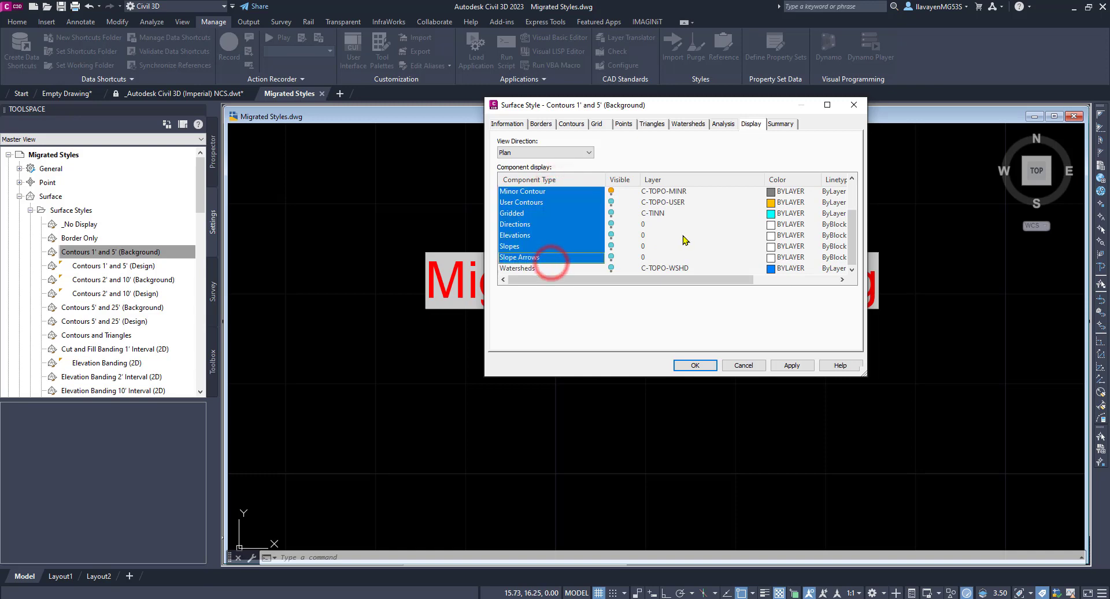
pyautogui.click(771, 213)
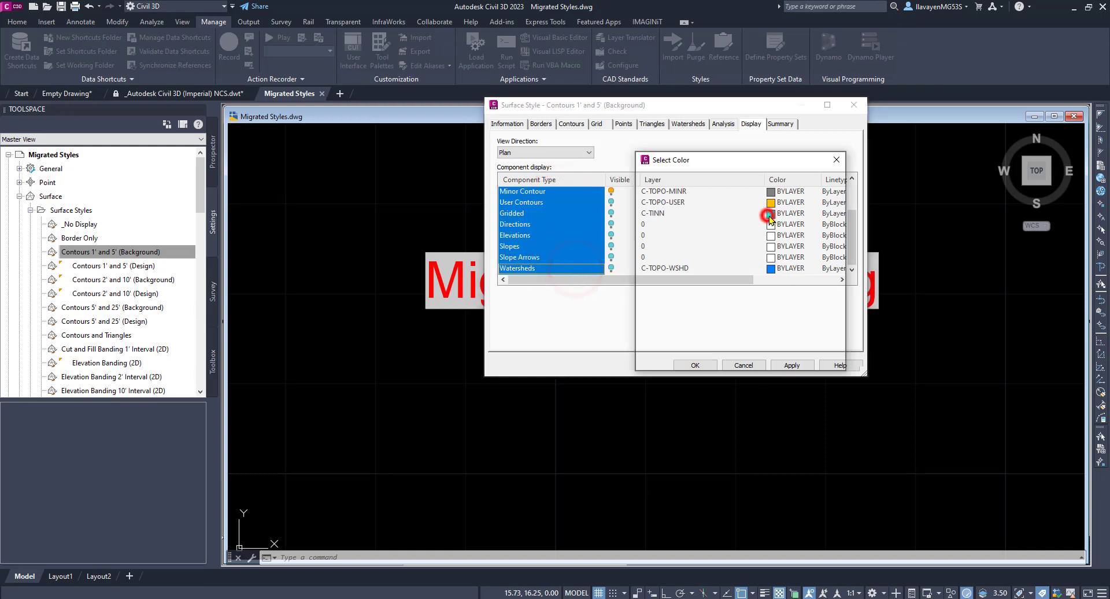
pyautogui.click(770, 214)
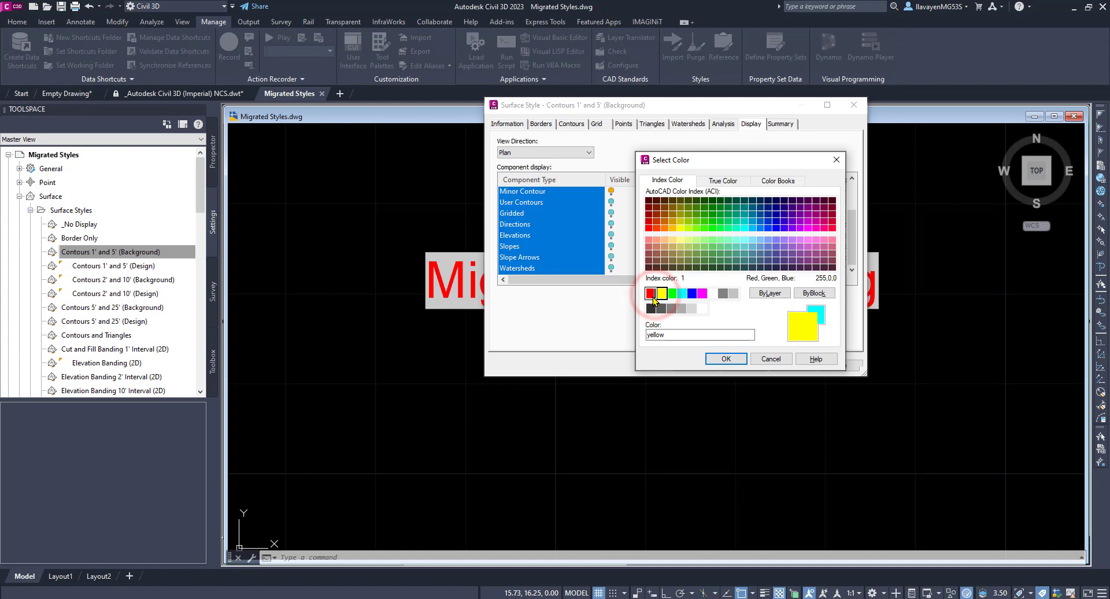
pyautogui.click(725, 359)
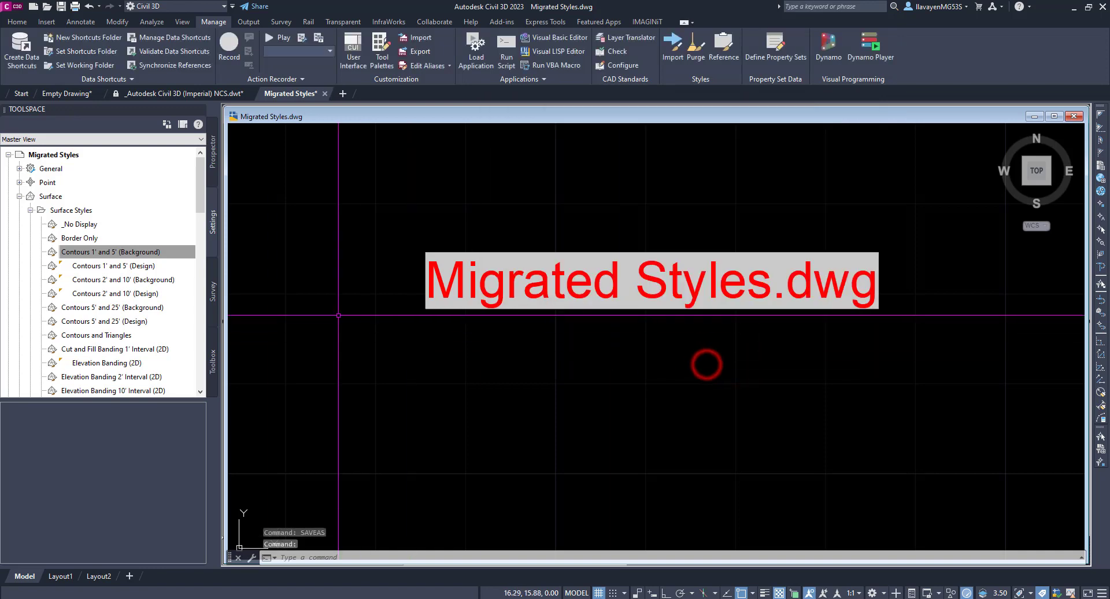
pyautogui.click(71, 210)
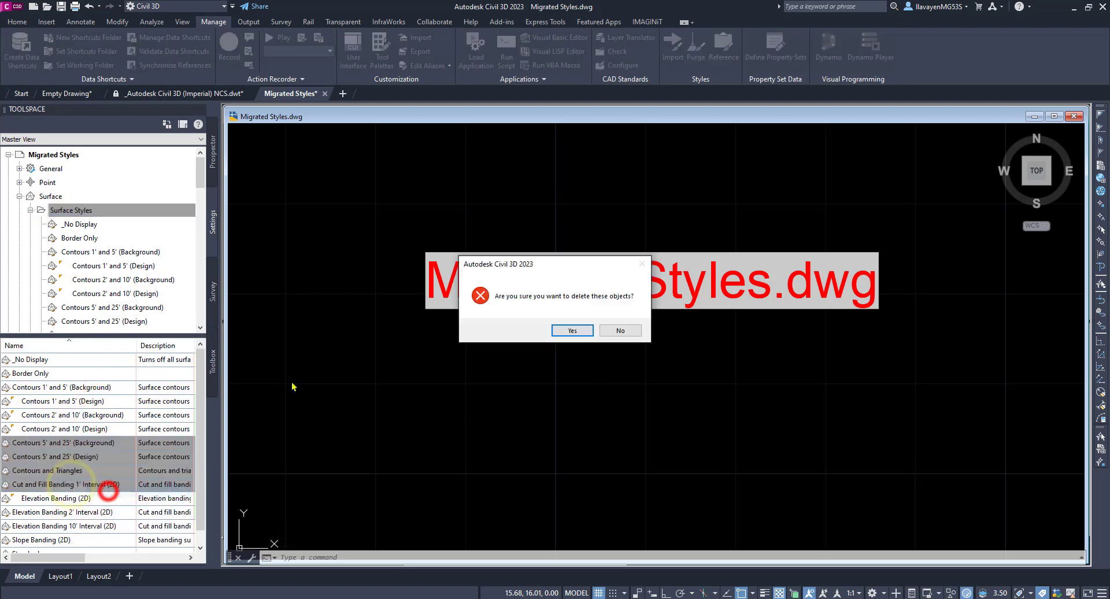
# Confirm deleting the four surface styles and save Migrated Styles.
pyautogui.click(571, 331)
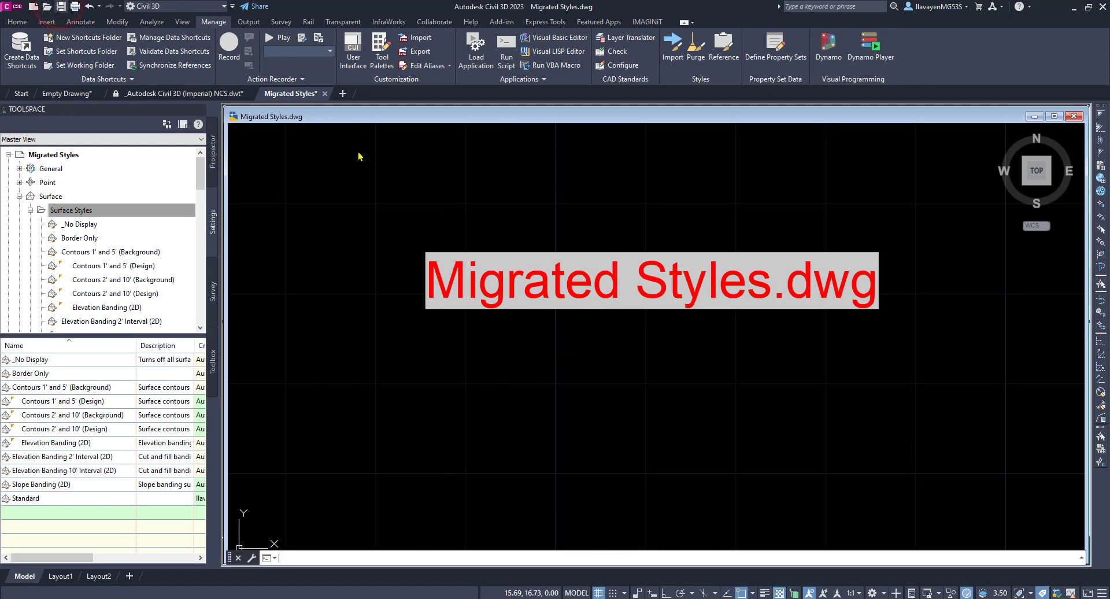
pyautogui.press('ctrl+s')
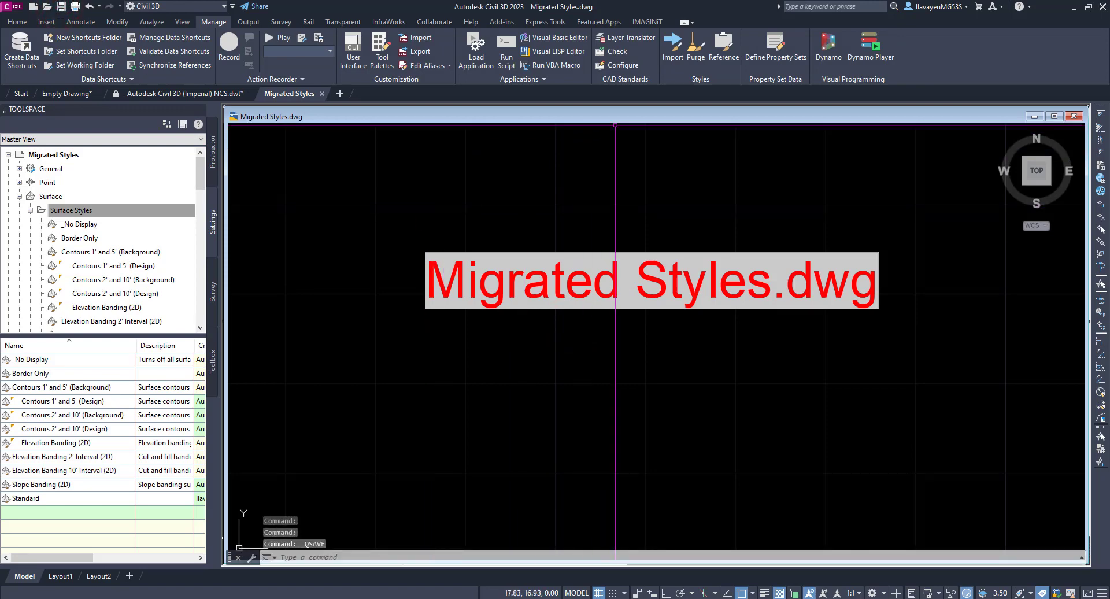
pyautogui.click(672, 51)
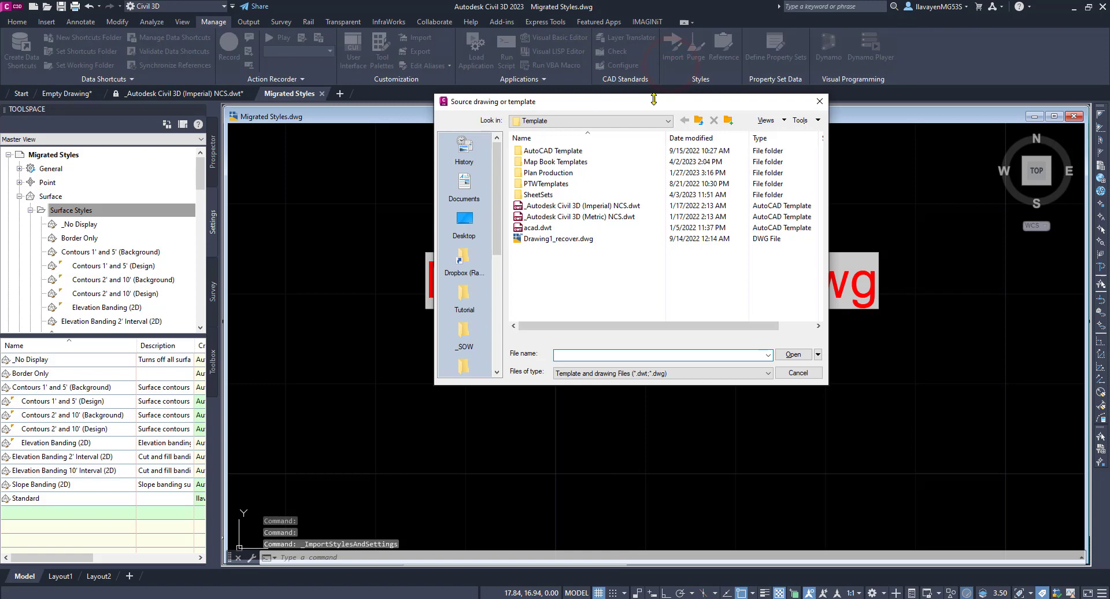
# Load _Autodesk Civil 3D (Imperial) NCS.dwt and review the surface styles to be added.
pyautogui.click(582, 205)
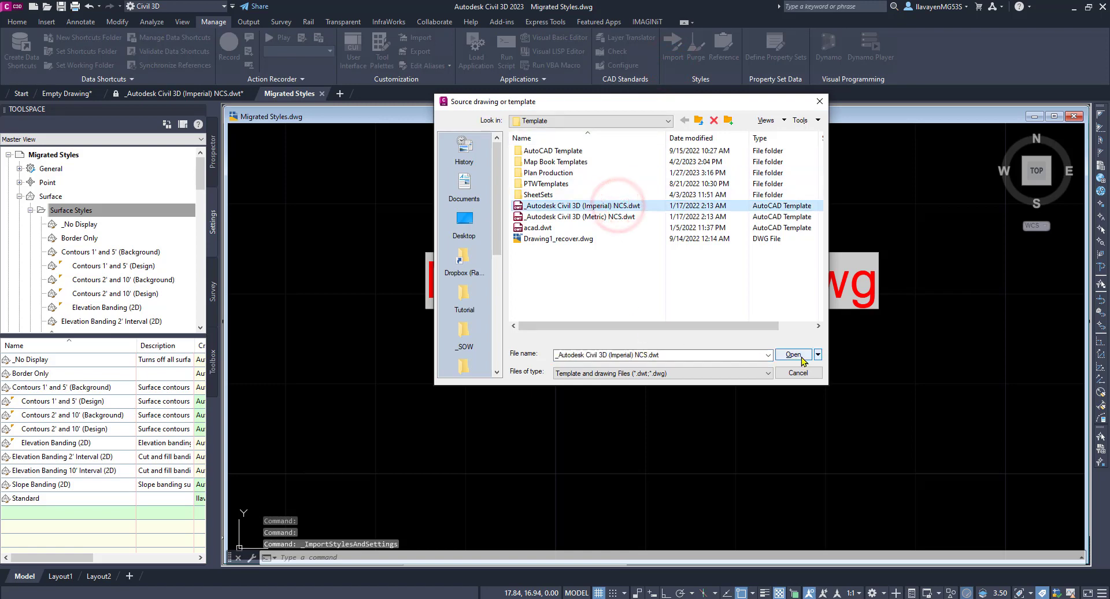
pyautogui.click(793, 355)
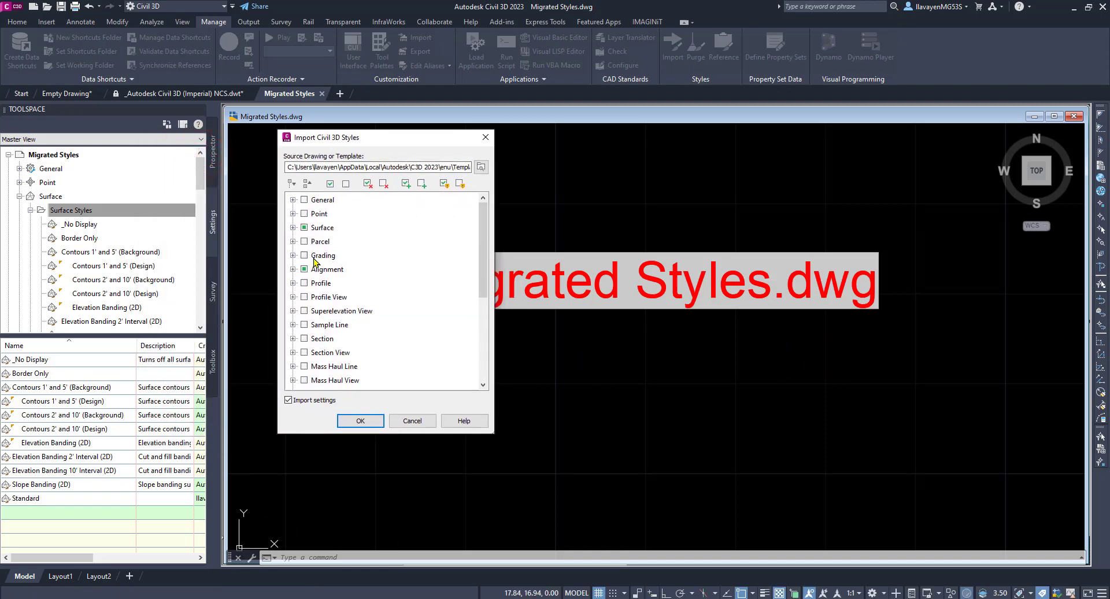
pyautogui.click(293, 228)
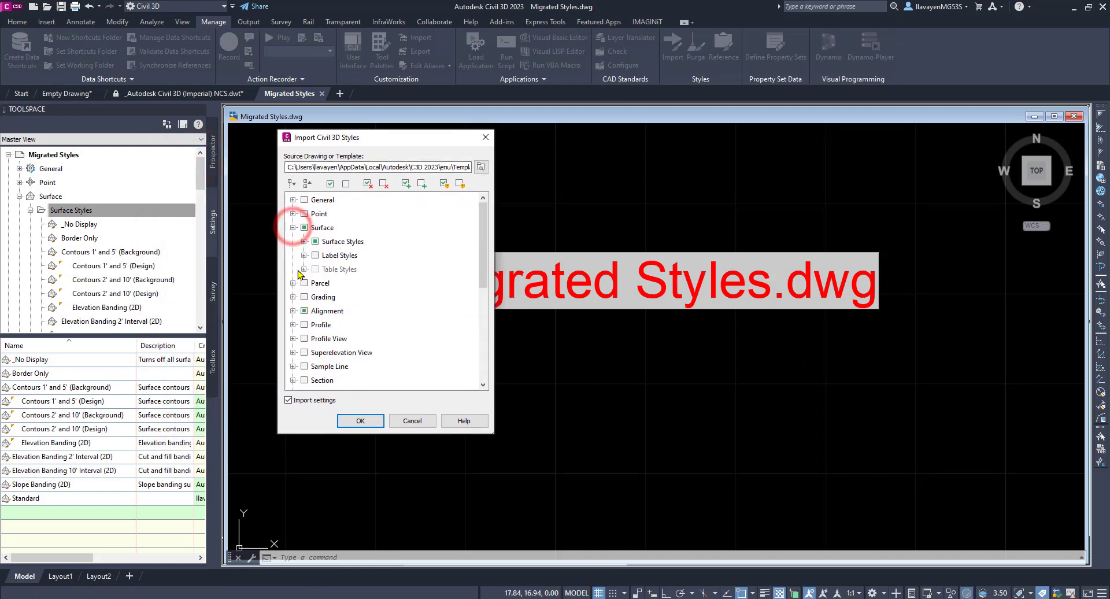
pyautogui.click(294, 255)
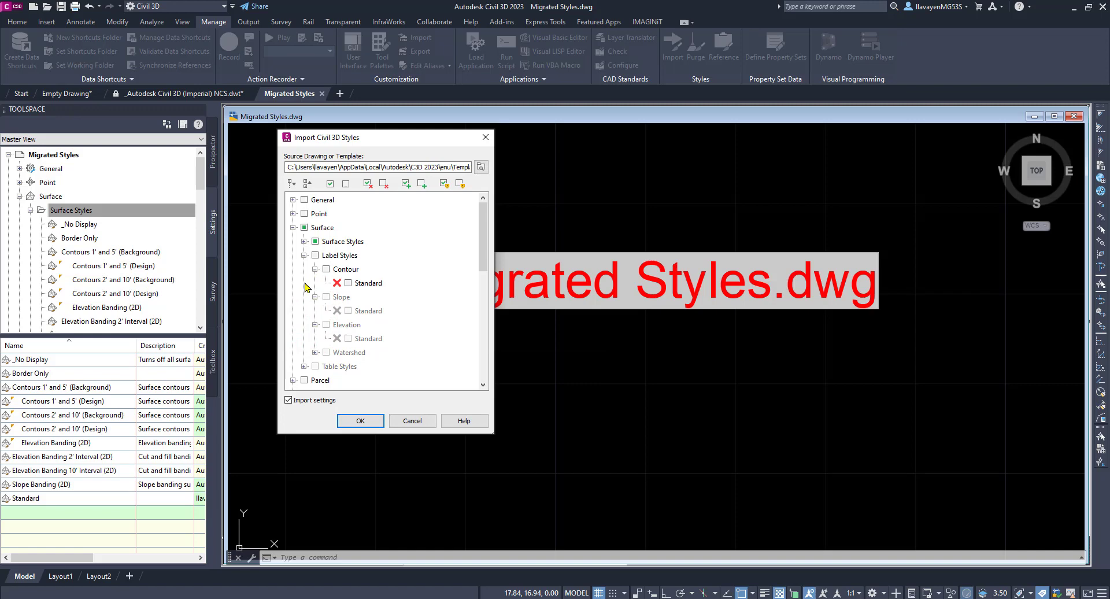
pyautogui.click(296, 242)
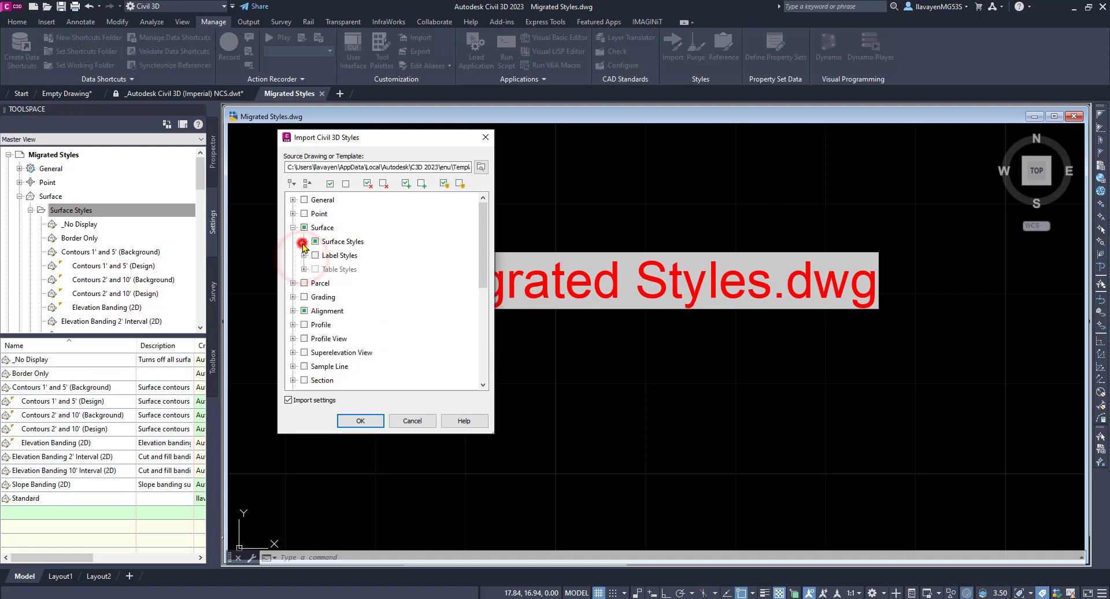
pyautogui.click(302, 242)
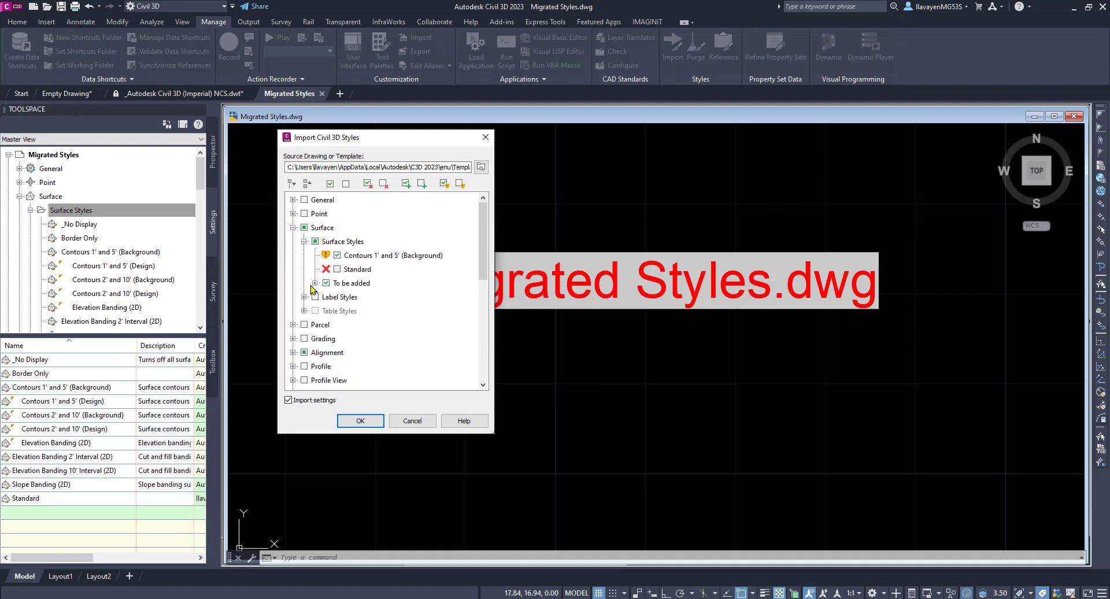
pyautogui.click(315, 283)
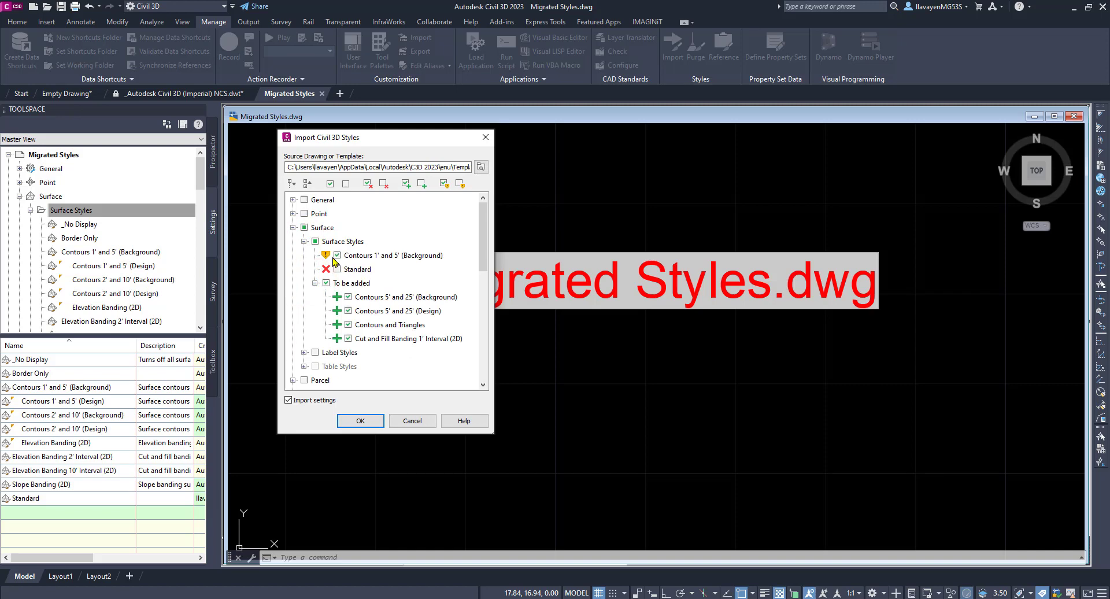
pyautogui.moveTo(326, 255)
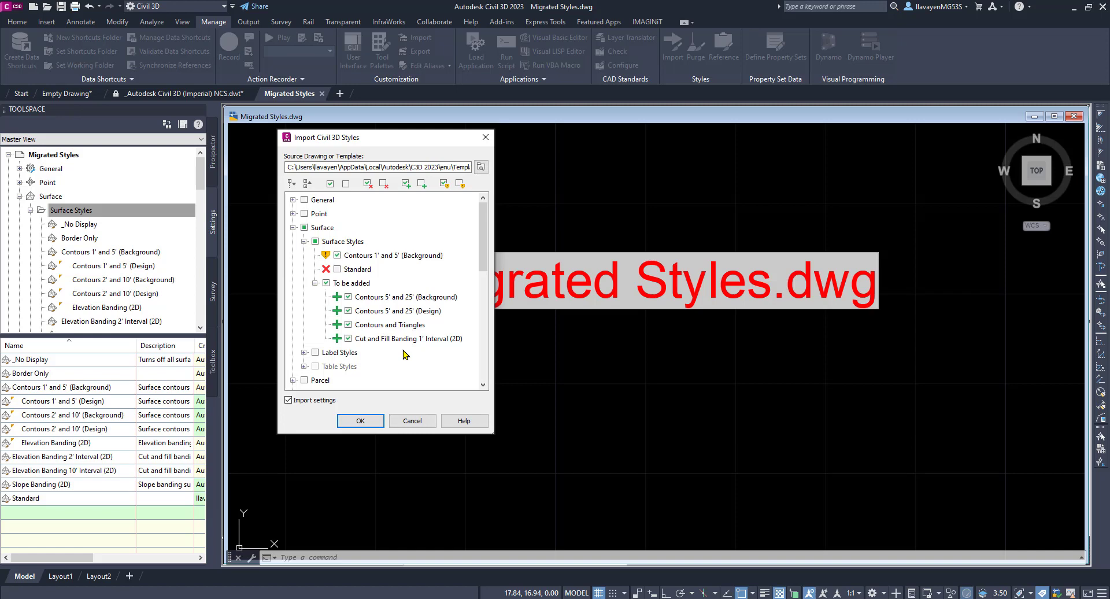
pyautogui.moveTo(339, 400)
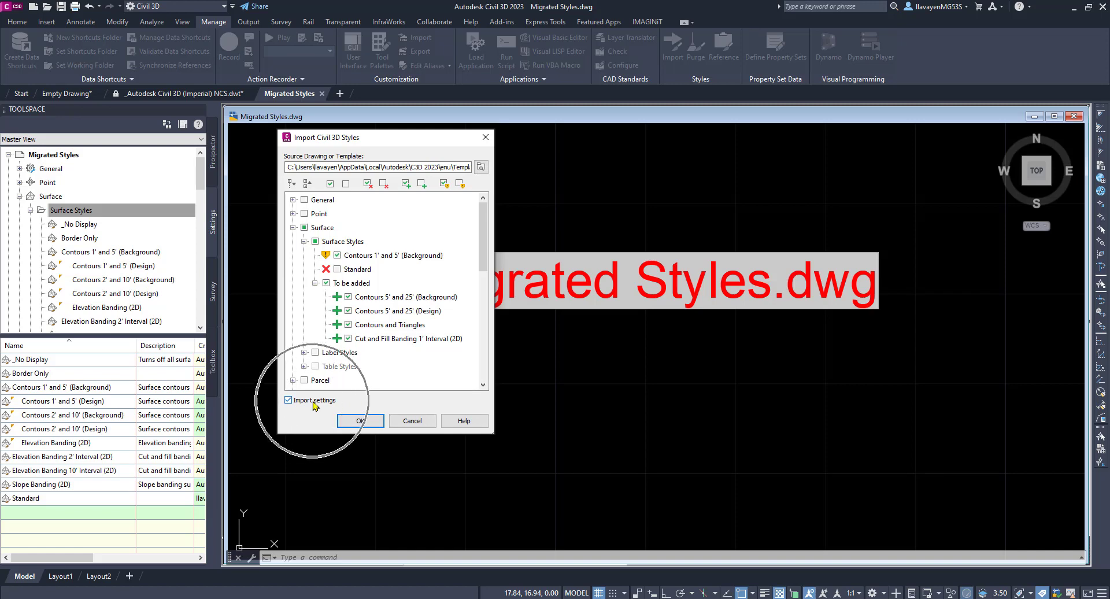
# Exclude settings from the style import.
pyautogui.click(289, 399)
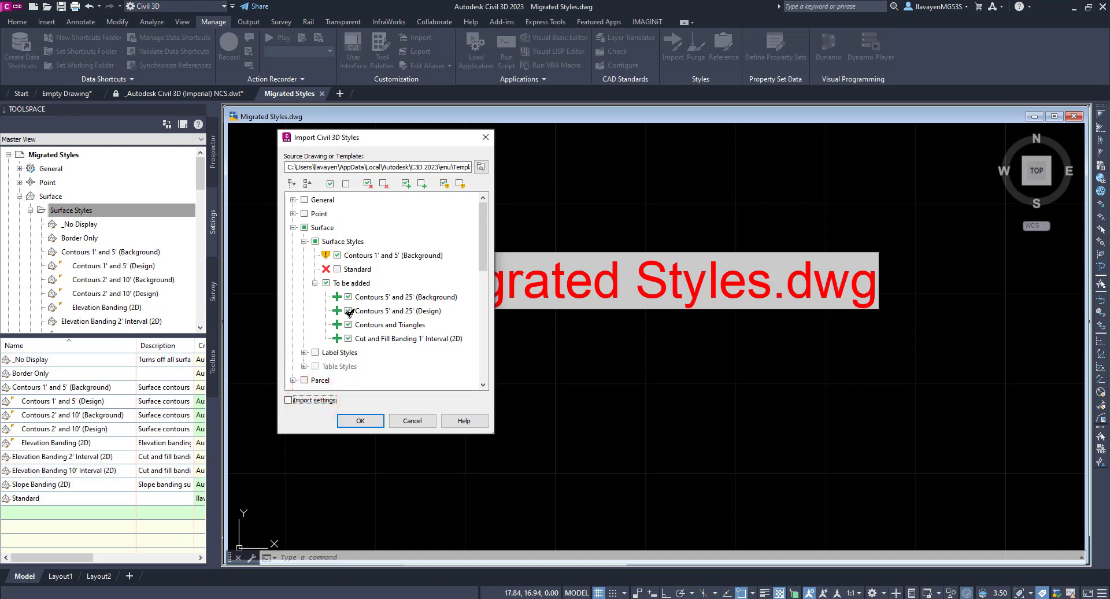
pyautogui.scroll(-3)
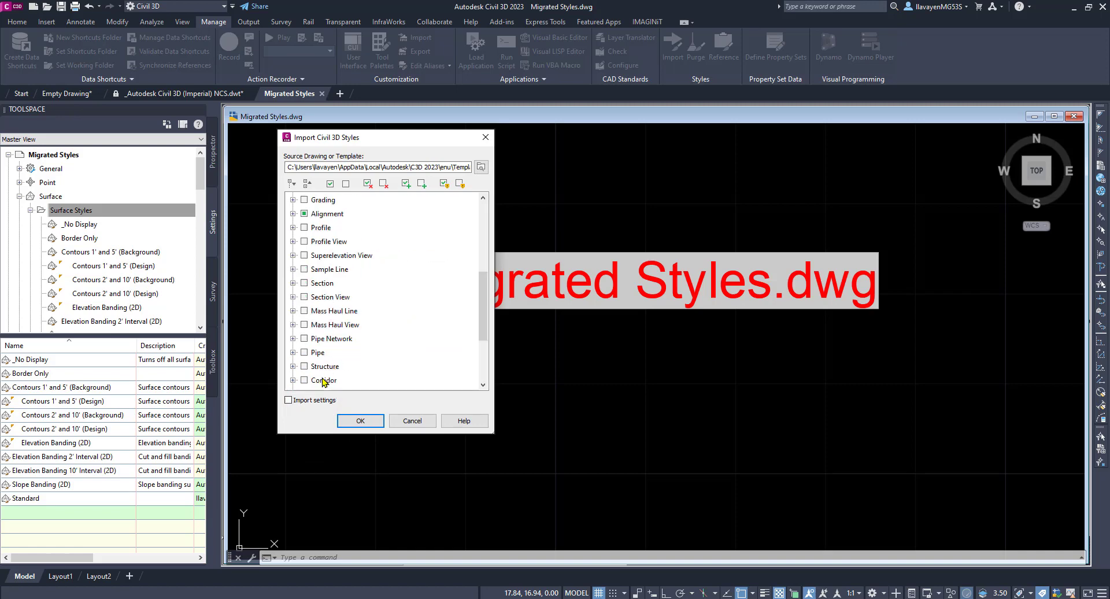
pyautogui.click(295, 228)
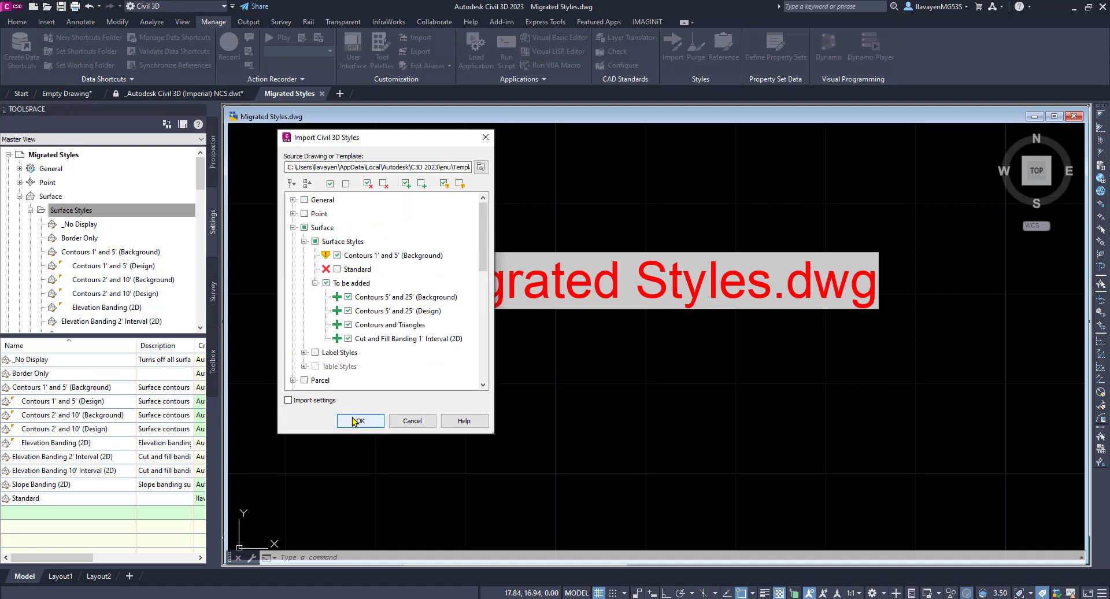
# Import the seven template styles, accept overwrites, and refresh the Surface Styles list.
pyautogui.click(360, 421)
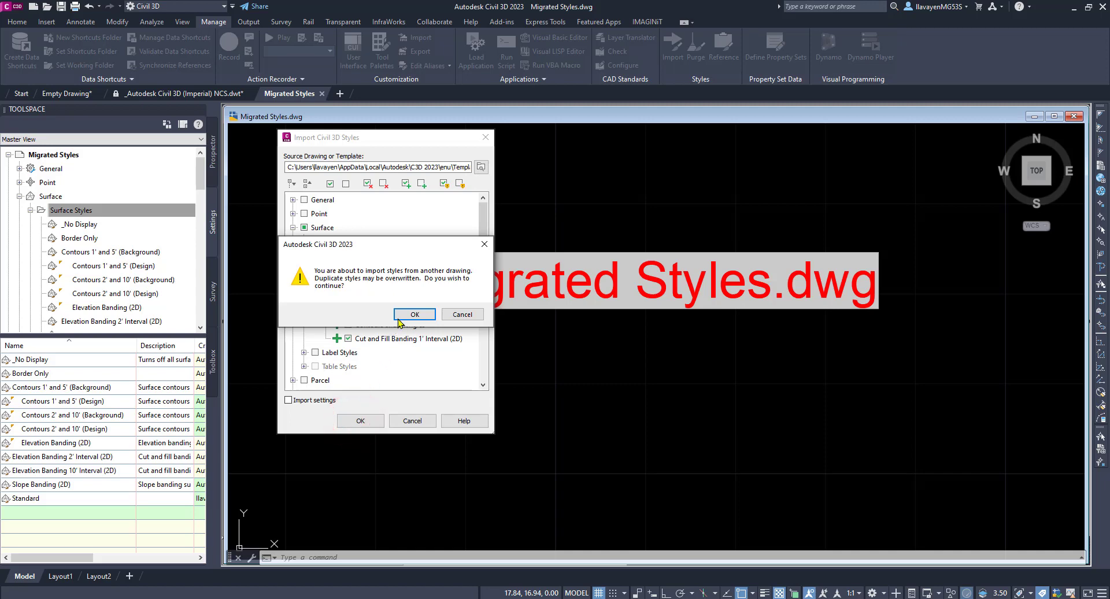
pyautogui.click(414, 314)
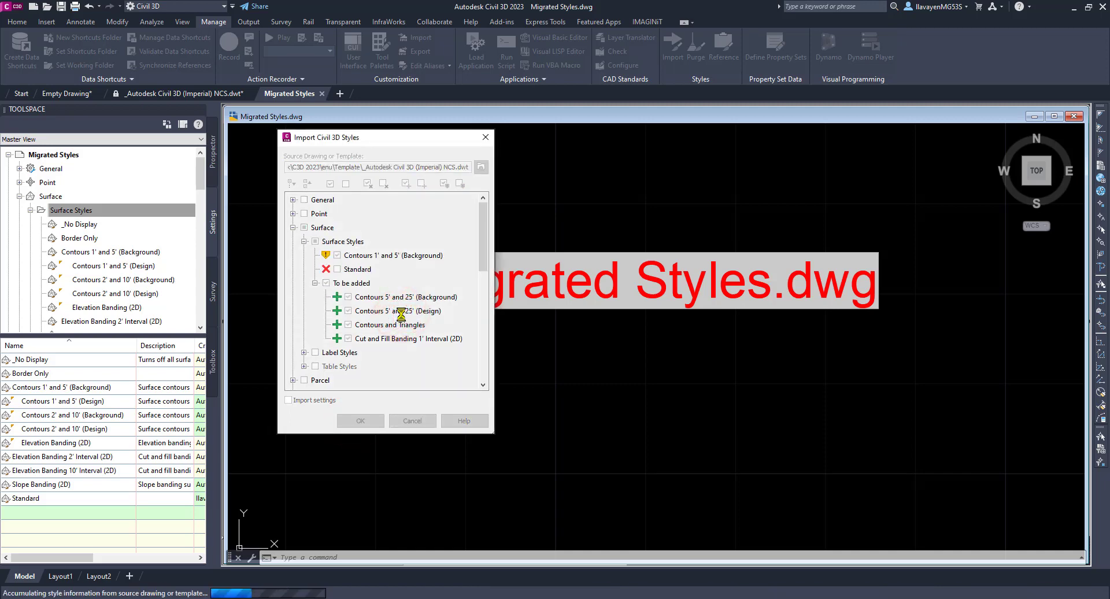
pyautogui.click(360, 420)
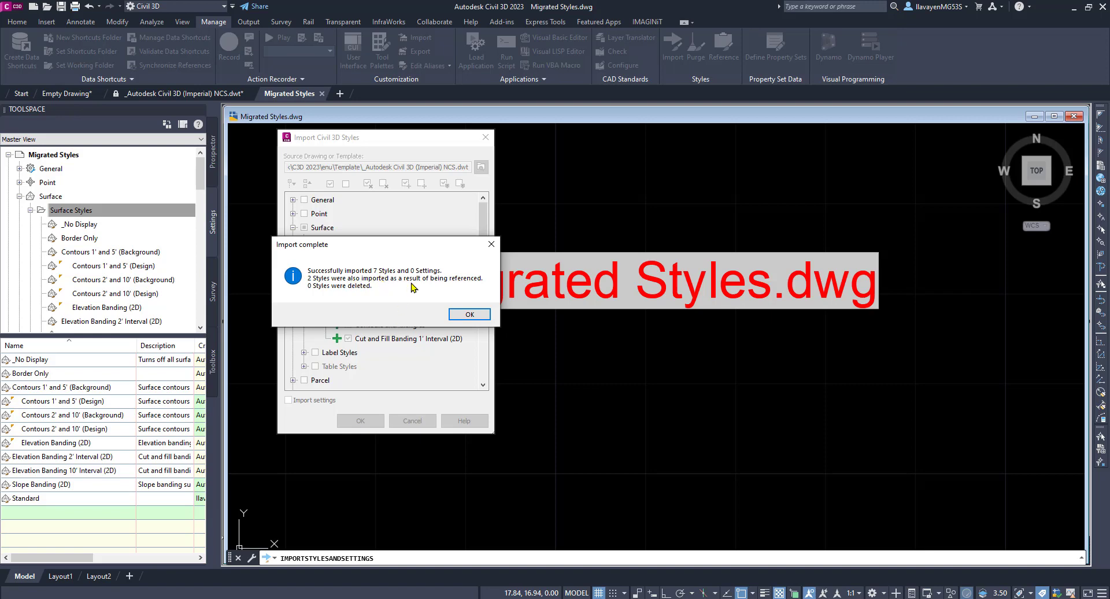
pyautogui.click(469, 313)
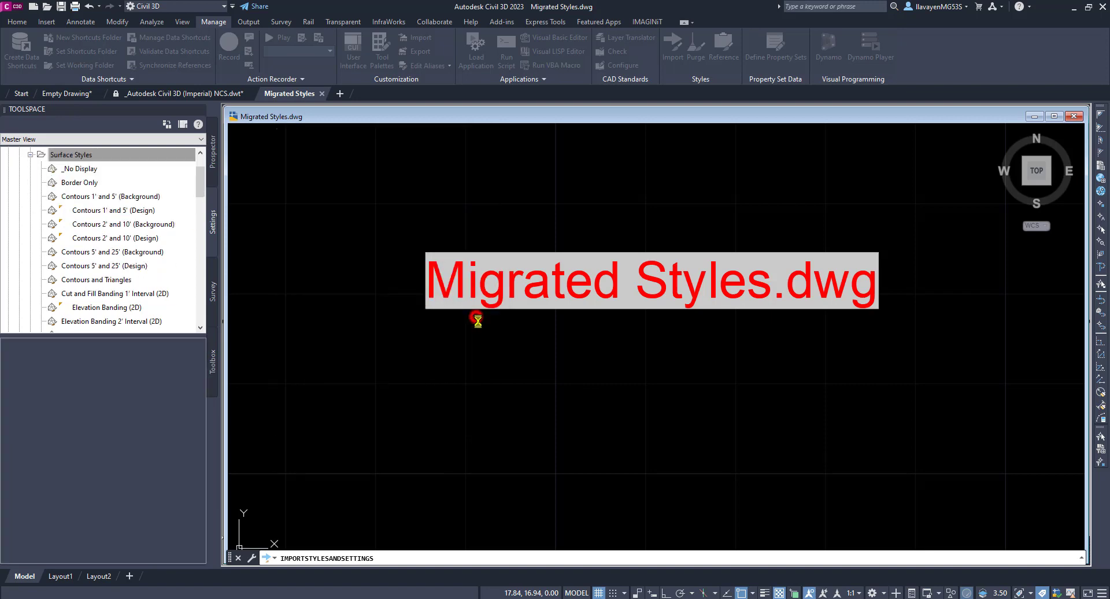
pyautogui.click(70, 154)
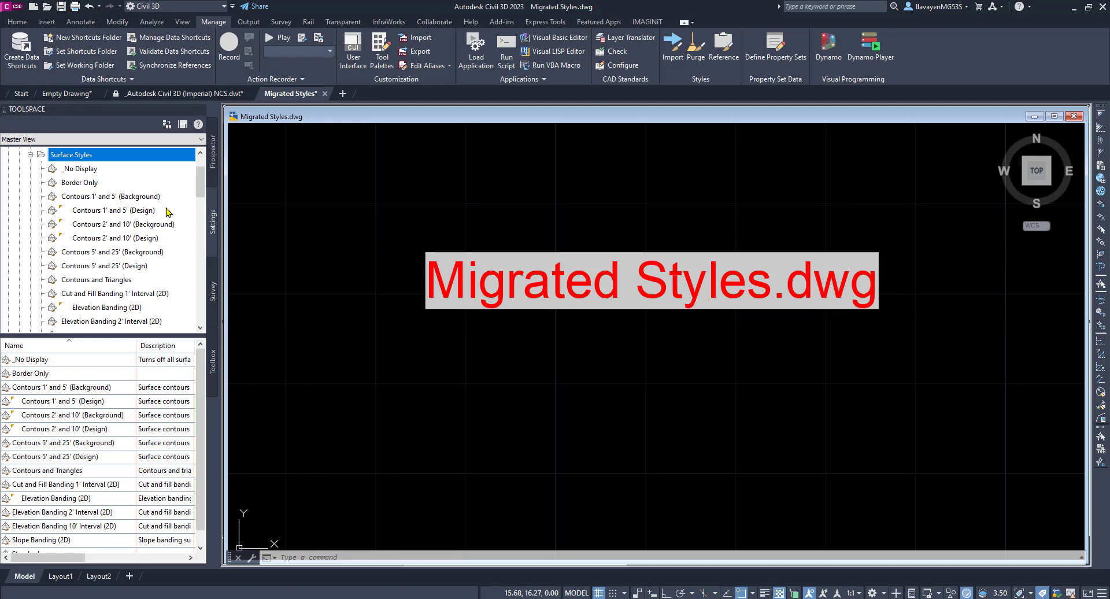
pyautogui.doubleClick(111, 196)
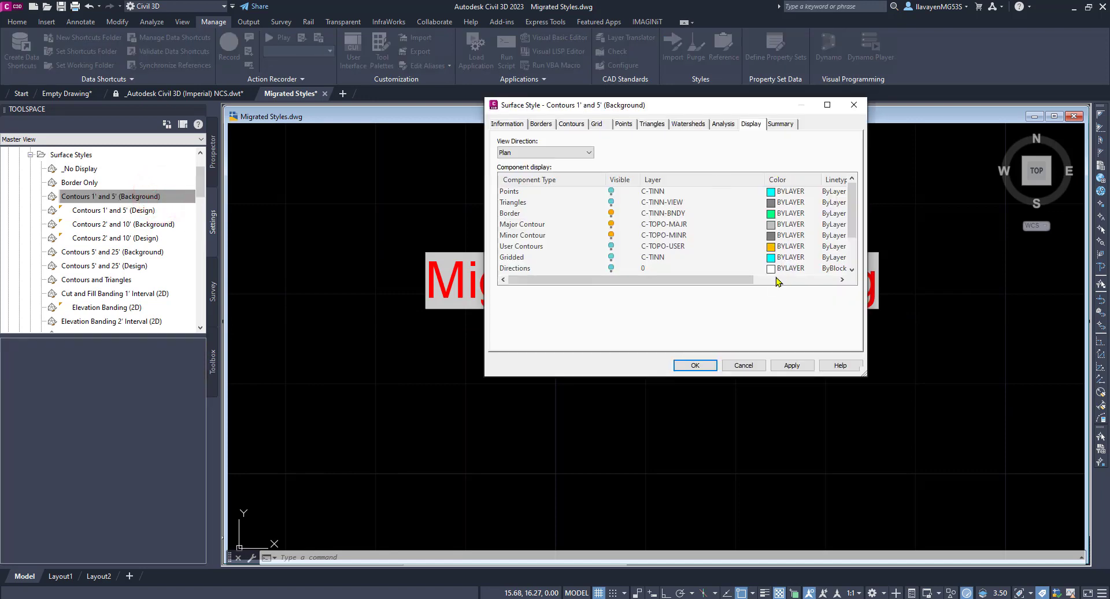
pyautogui.click(854, 105)
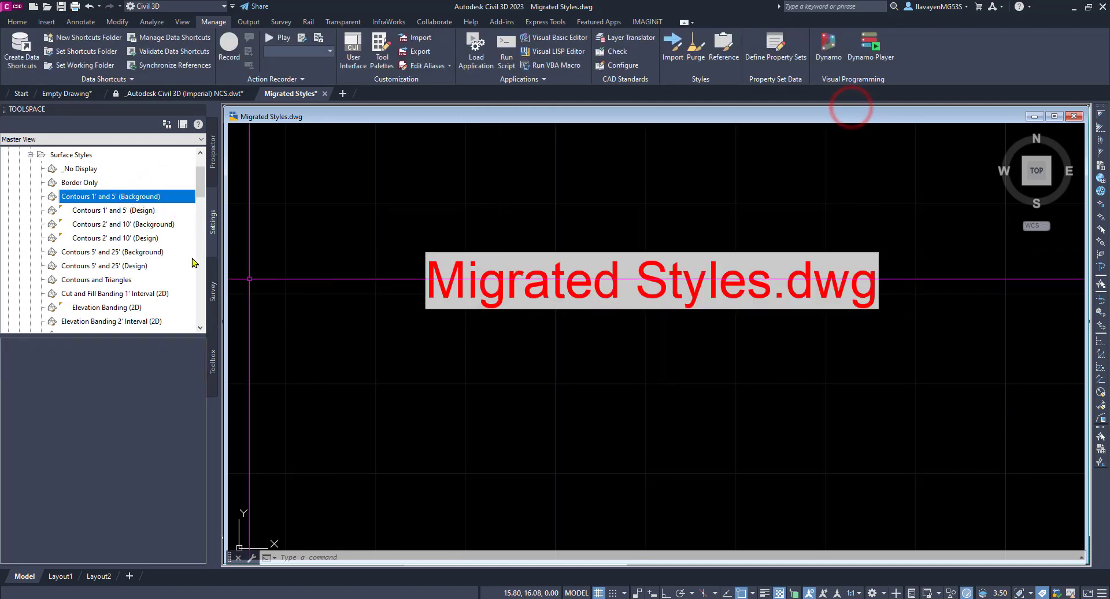